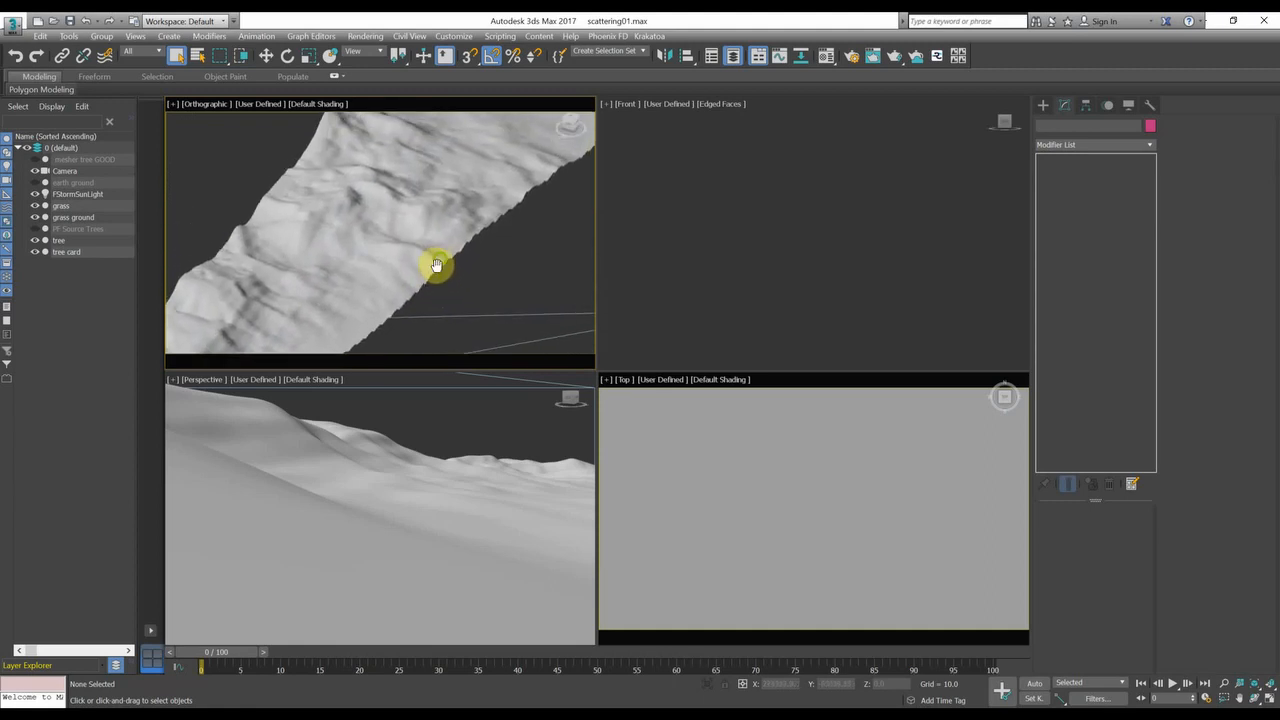
# Orbit the Orthographic view around the hillside terrain and zoom out to see all of it.
pyautogui.moveTo(435, 265); pyautogui.dragTo(443, 265)
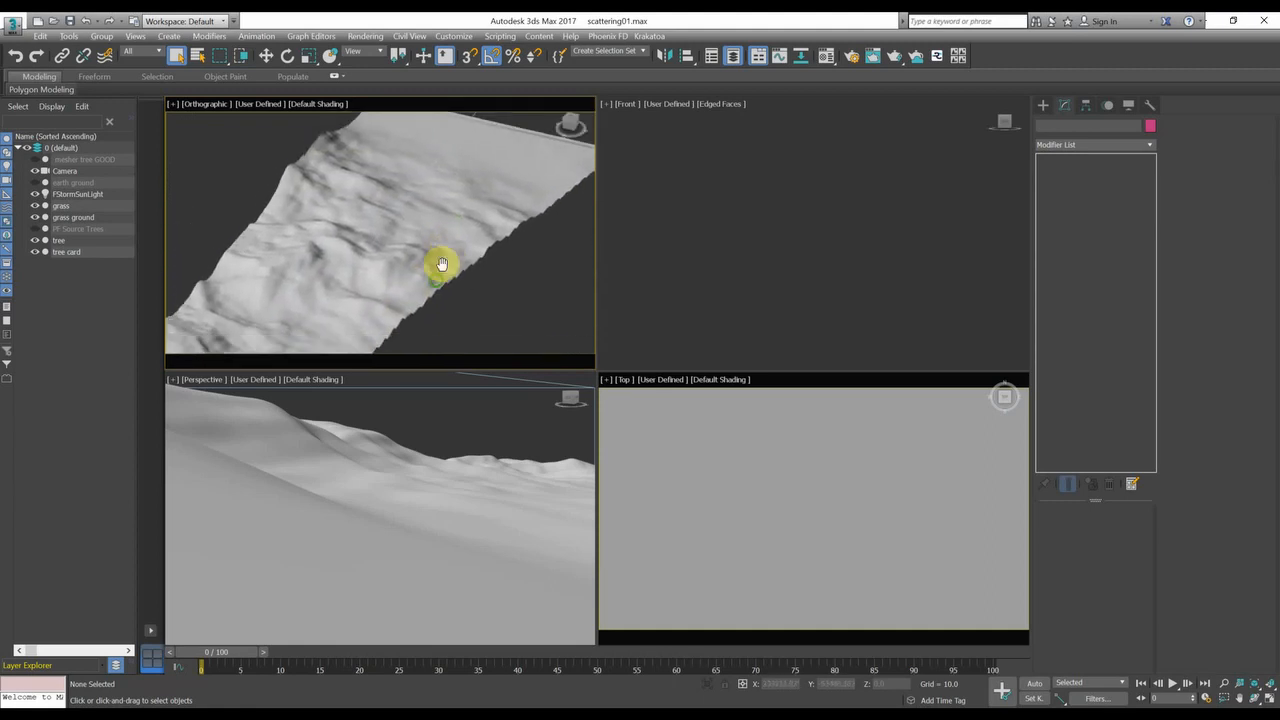
pyautogui.moveTo(440, 264); pyautogui.dragTo(388, 221)
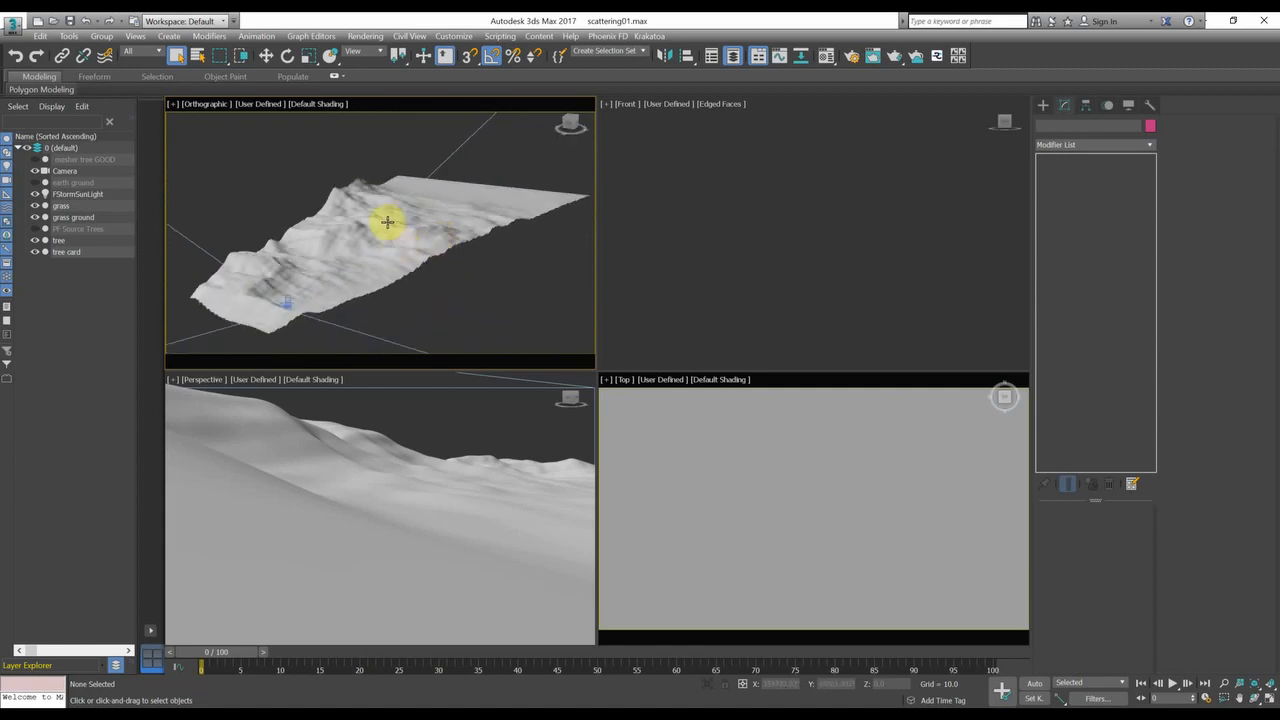
pyautogui.moveTo(438, 242)
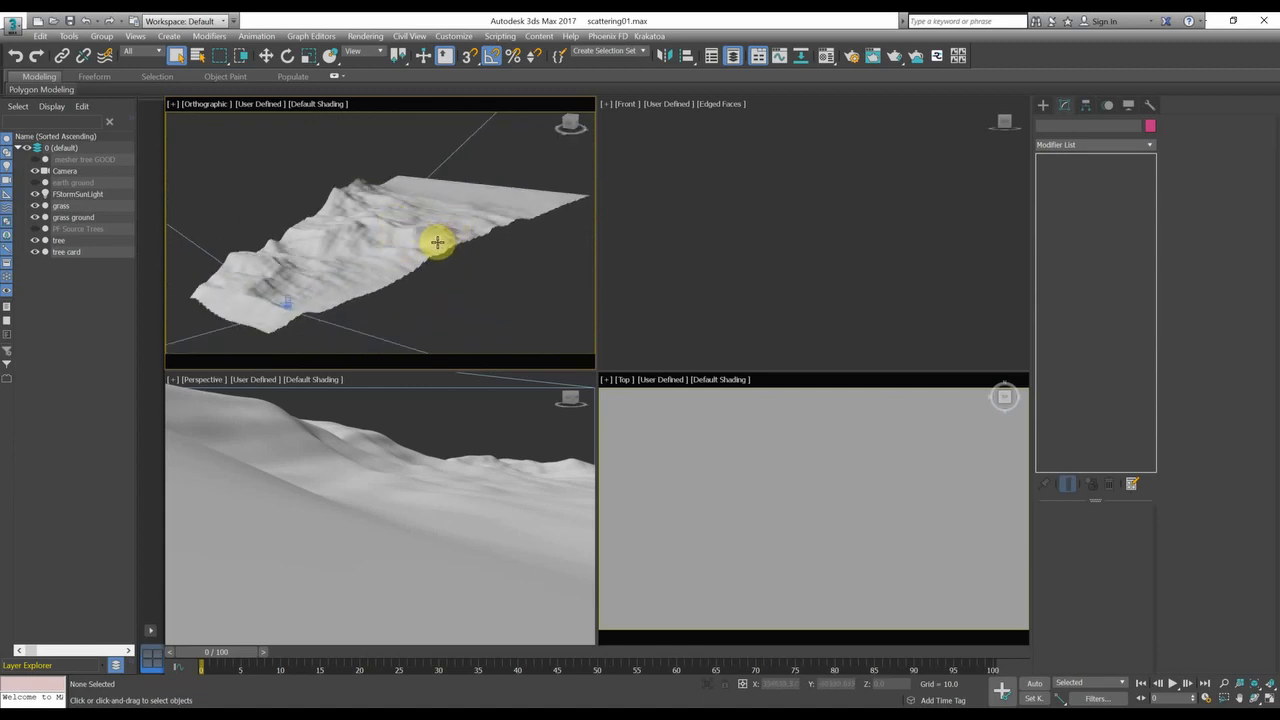
pyautogui.moveTo(363, 197)
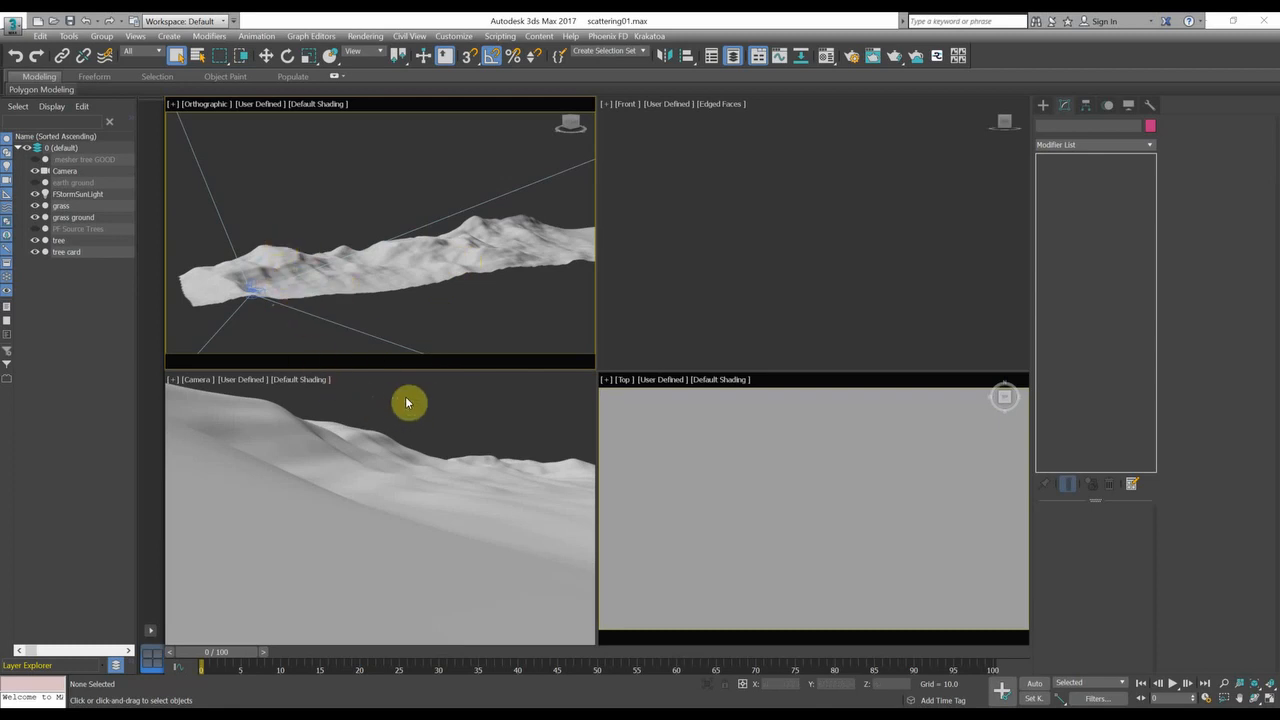
pyautogui.moveTo(430, 416)
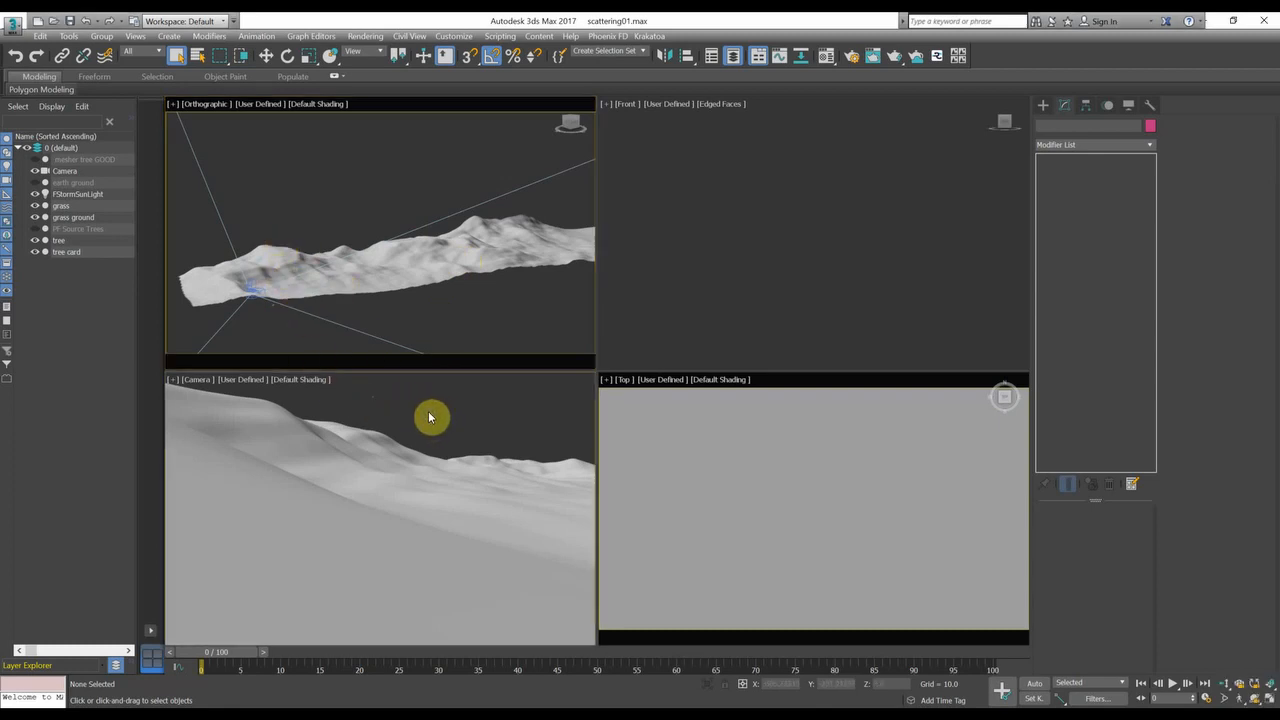
pyautogui.moveTo(510, 476)
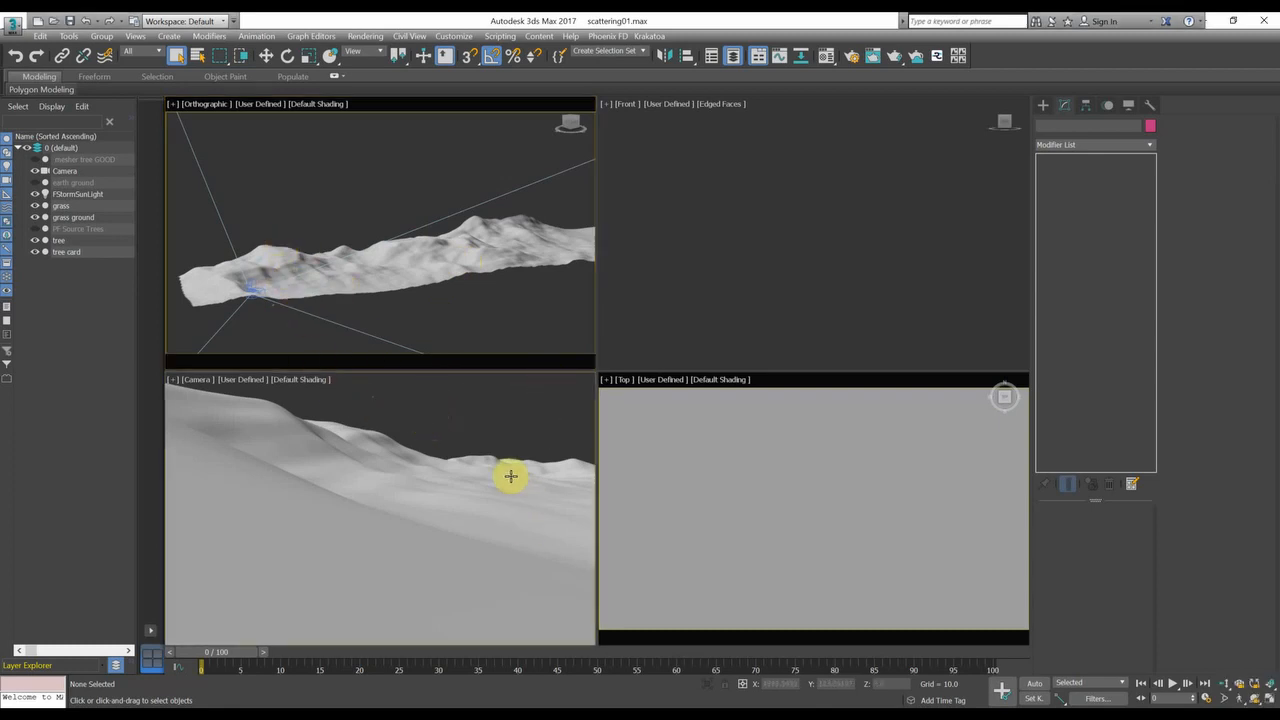
pyautogui.moveTo(518, 400)
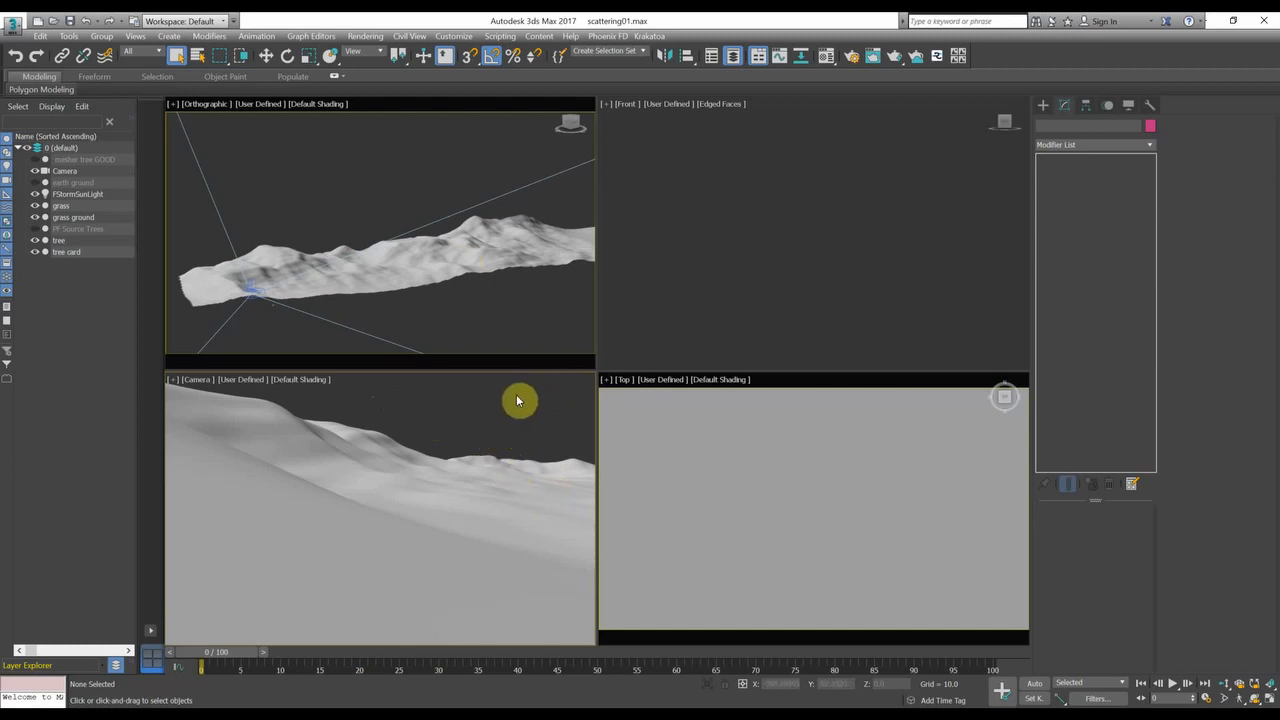
pyautogui.moveTo(787, 244)
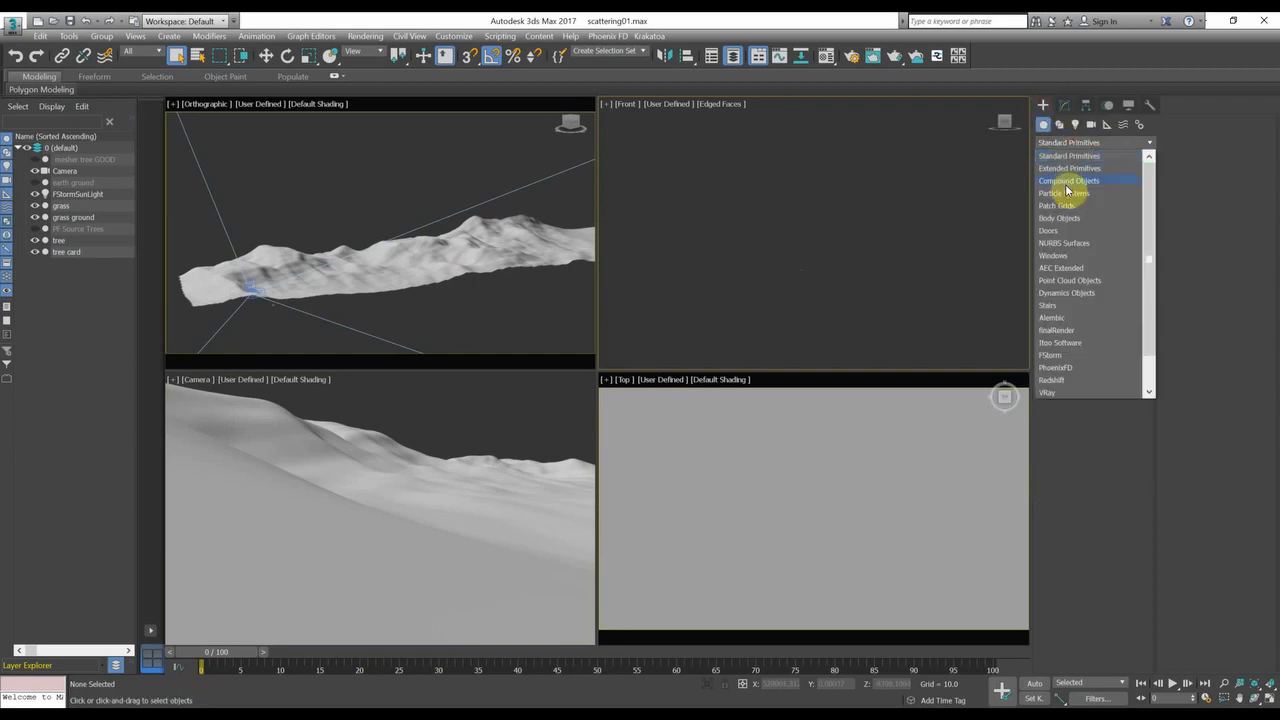
# Switch the Create panel category to Particle Systems and launch Particle View.
pyautogui.click(1063, 193)
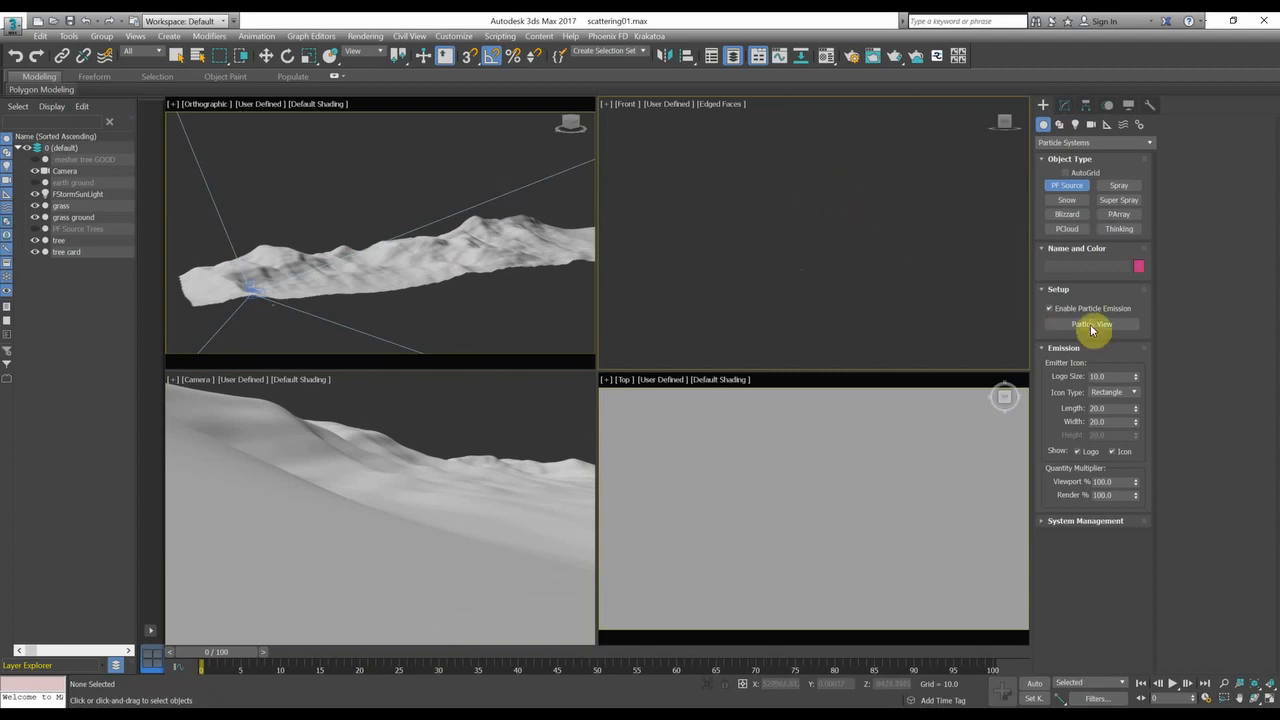
pyautogui.click(1092, 324)
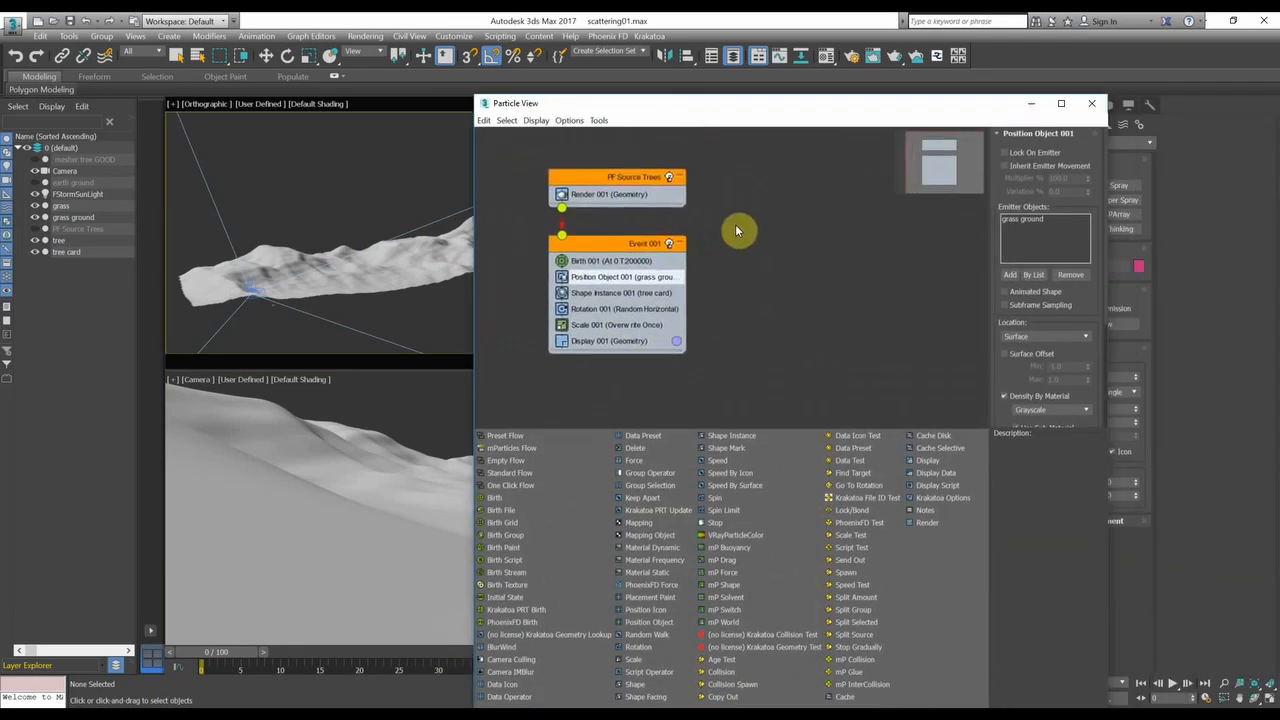
# Move Particle View aside and select Birth 001, emitting 200000 particles at frame 0.
pyautogui.moveTo(645, 243); pyautogui.dragTo(670, 282)
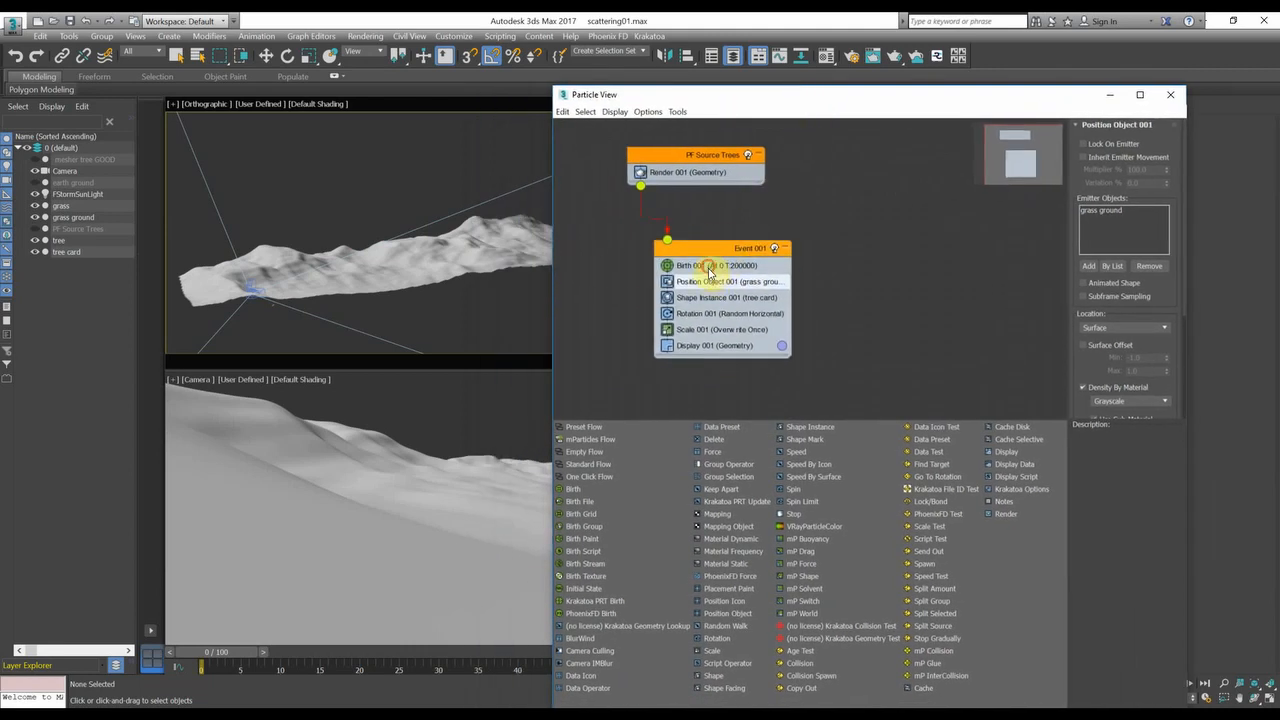
pyautogui.click(716, 265)
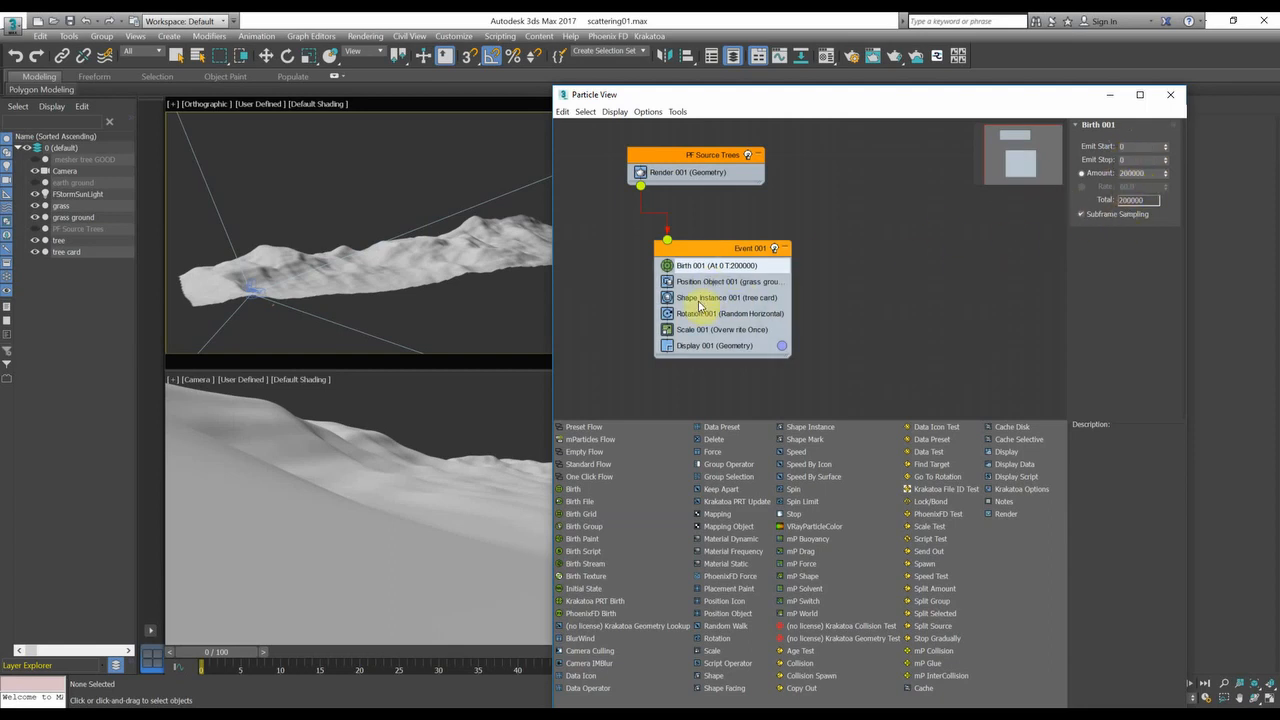
# Select an operator in the tree event to inspect its settings.
pyautogui.click(730, 281)
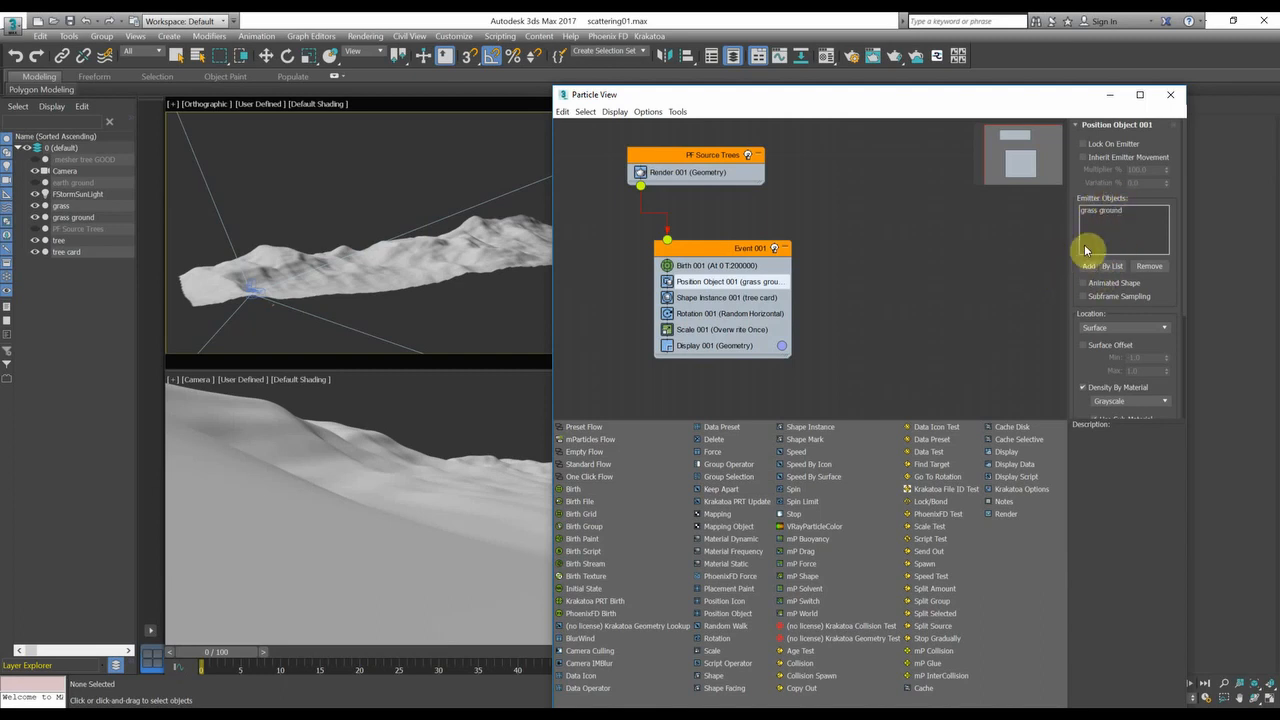
pyautogui.moveTo(368, 222)
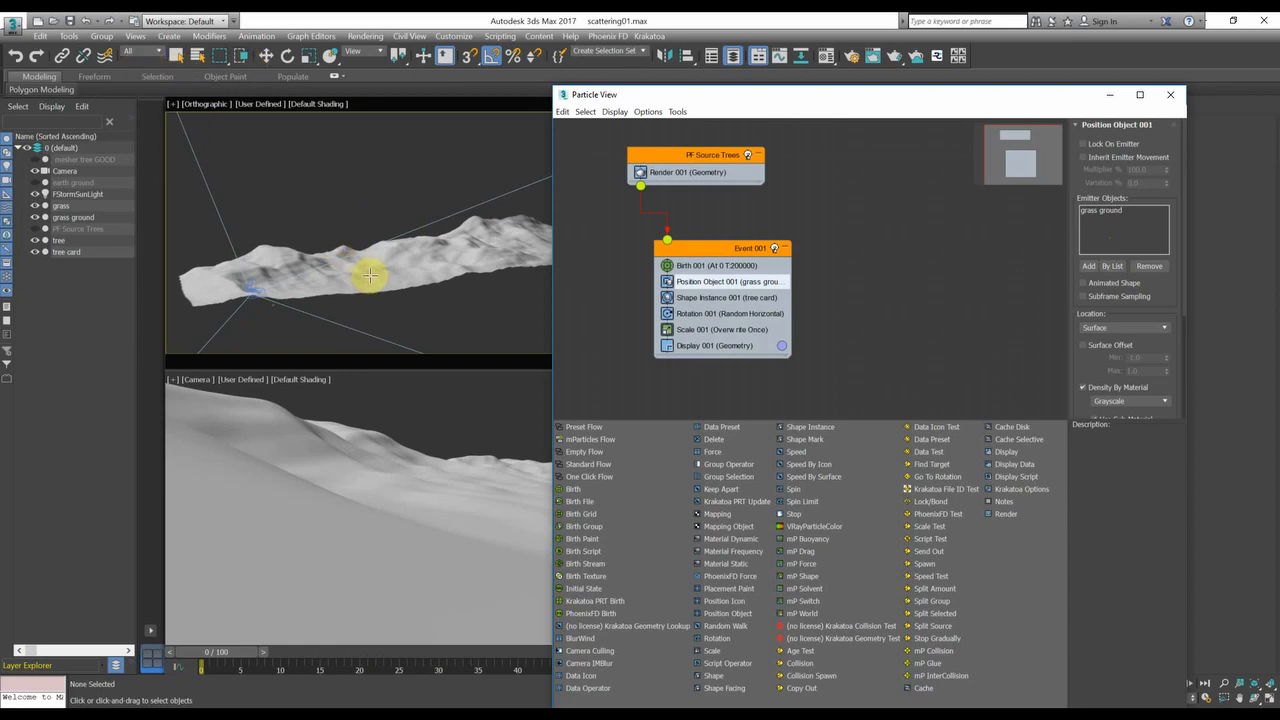
pyautogui.moveTo(400, 247)
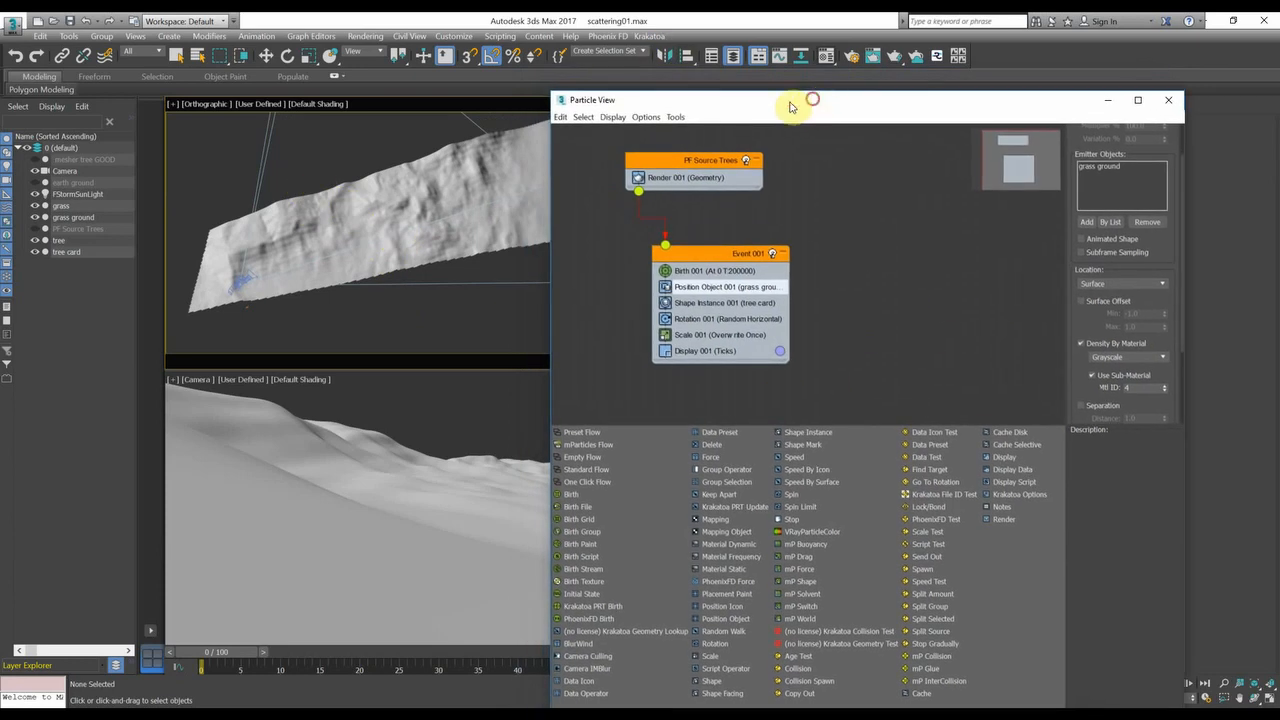
pyautogui.moveTo(654, 88)
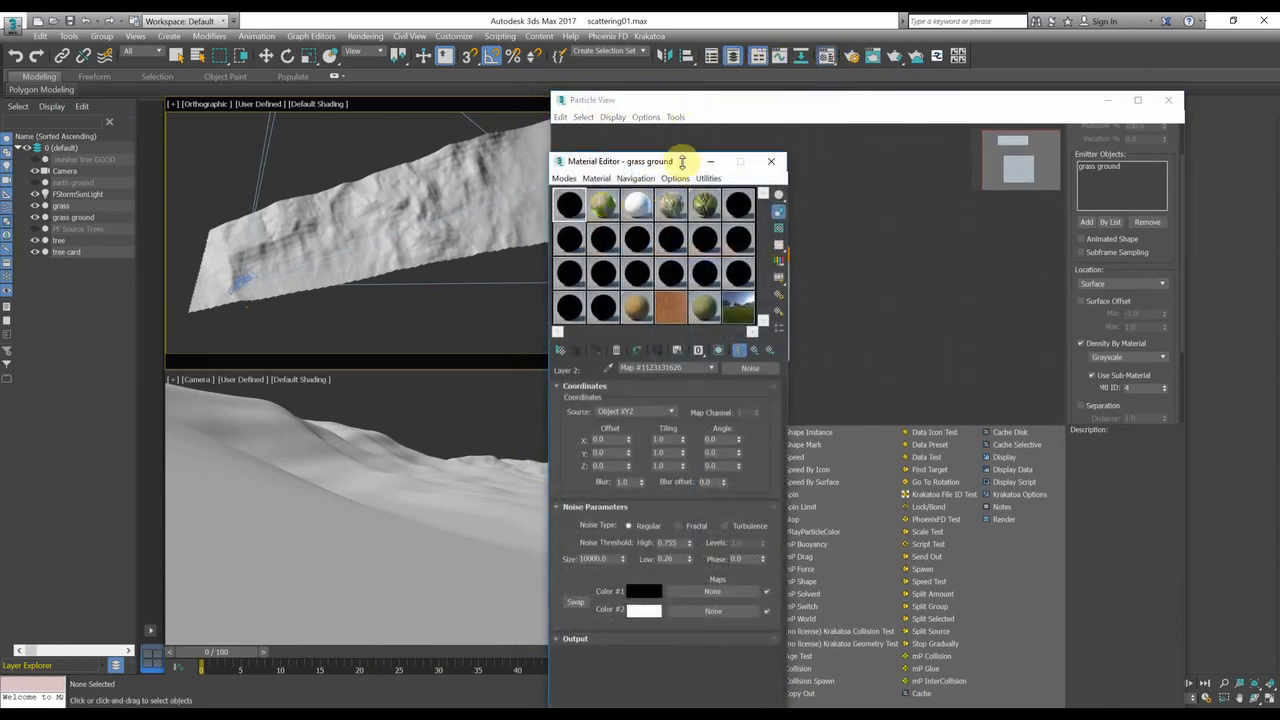
# Load the grass ground material into the Material Editor and browse its sub-materials to slot 4.
pyautogui.moveTo(620, 161); pyautogui.dragTo(294, 111)
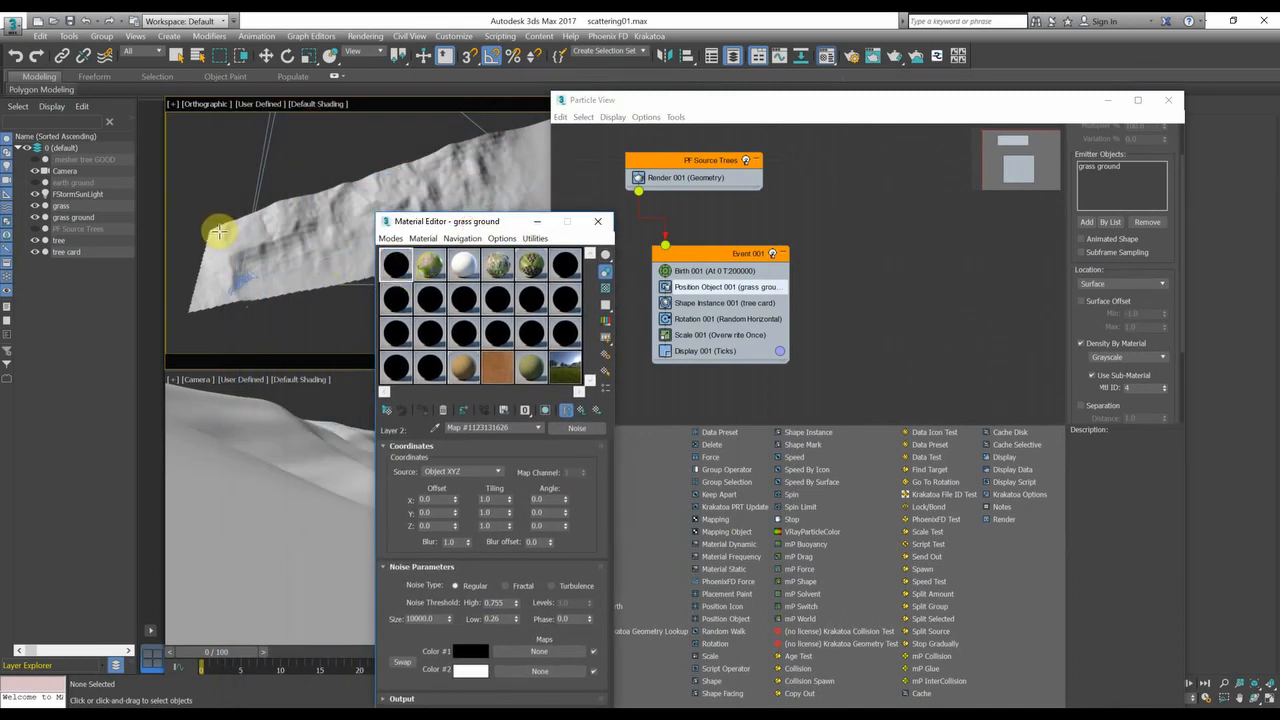
pyautogui.click(218, 233)
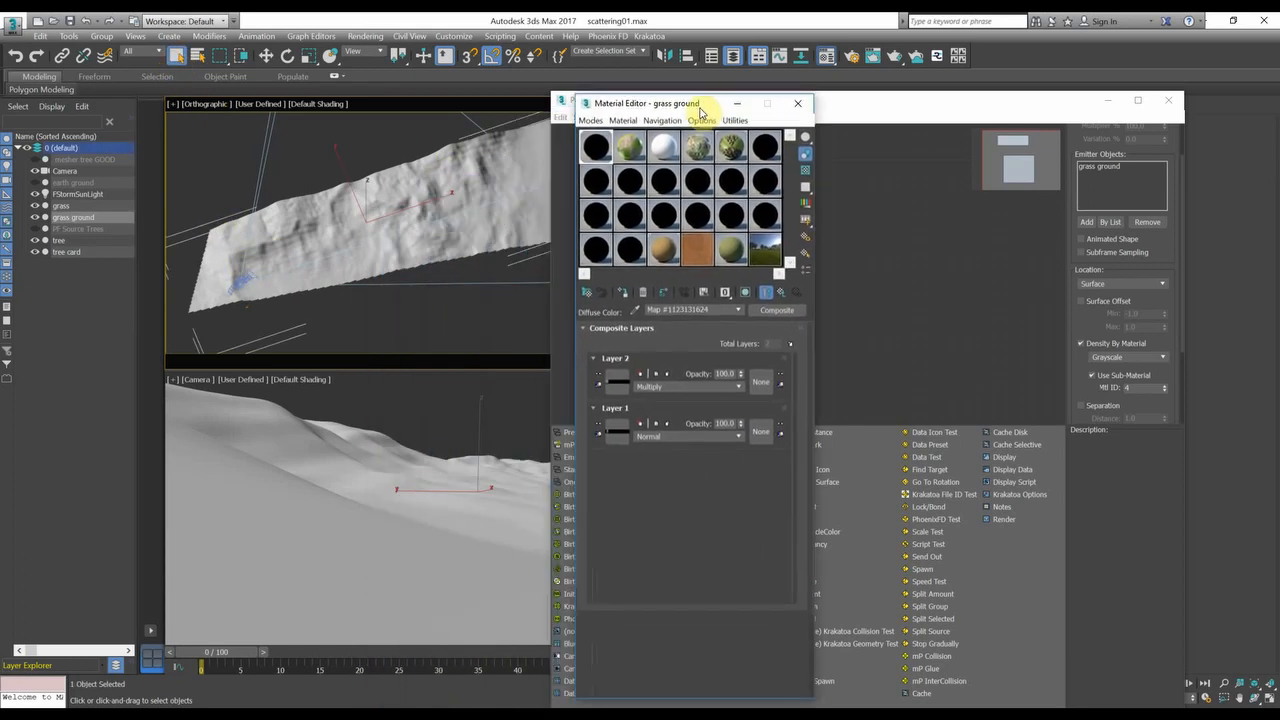
pyautogui.click(780, 291)
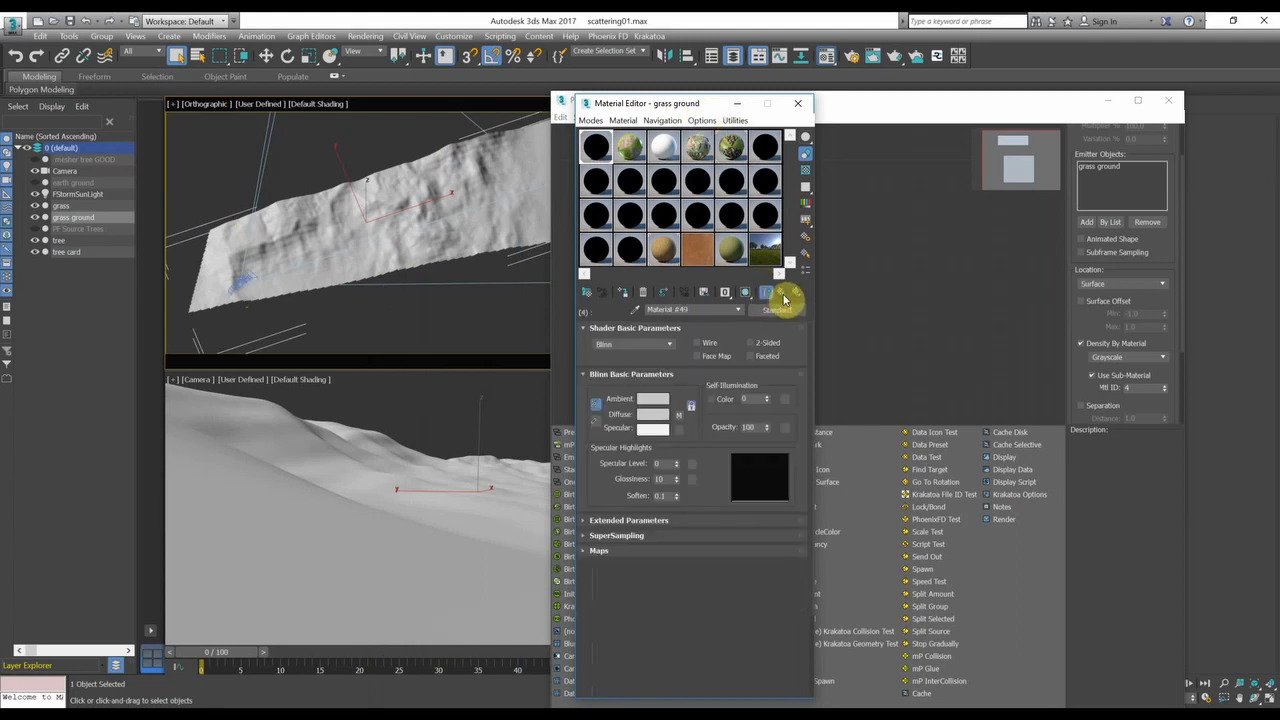
pyautogui.click(780, 292)
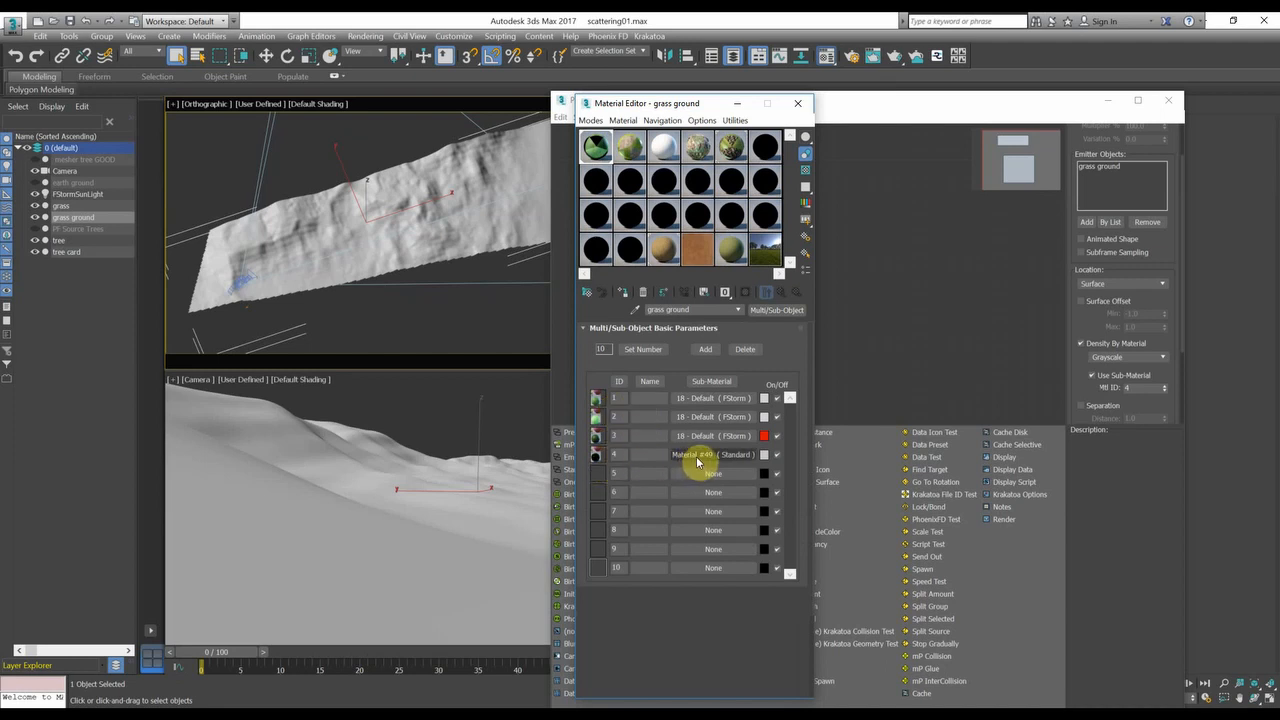
pyautogui.click(713, 454)
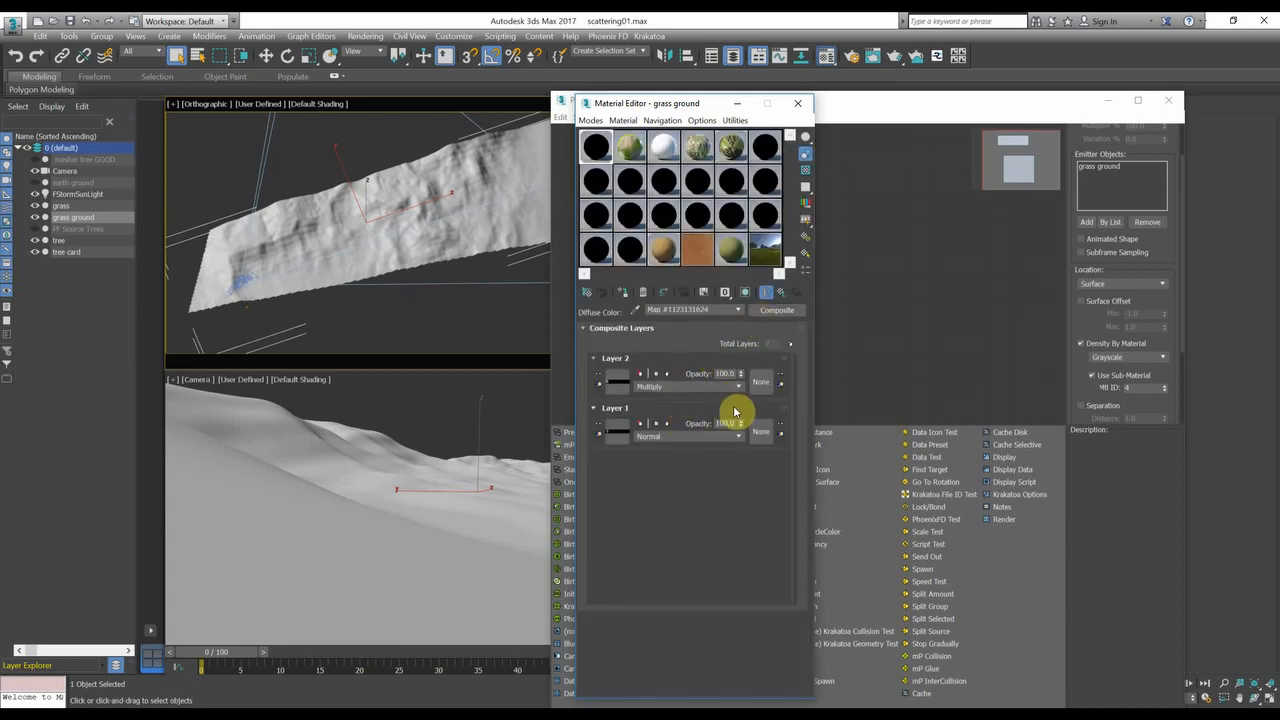
pyautogui.click(780, 292)
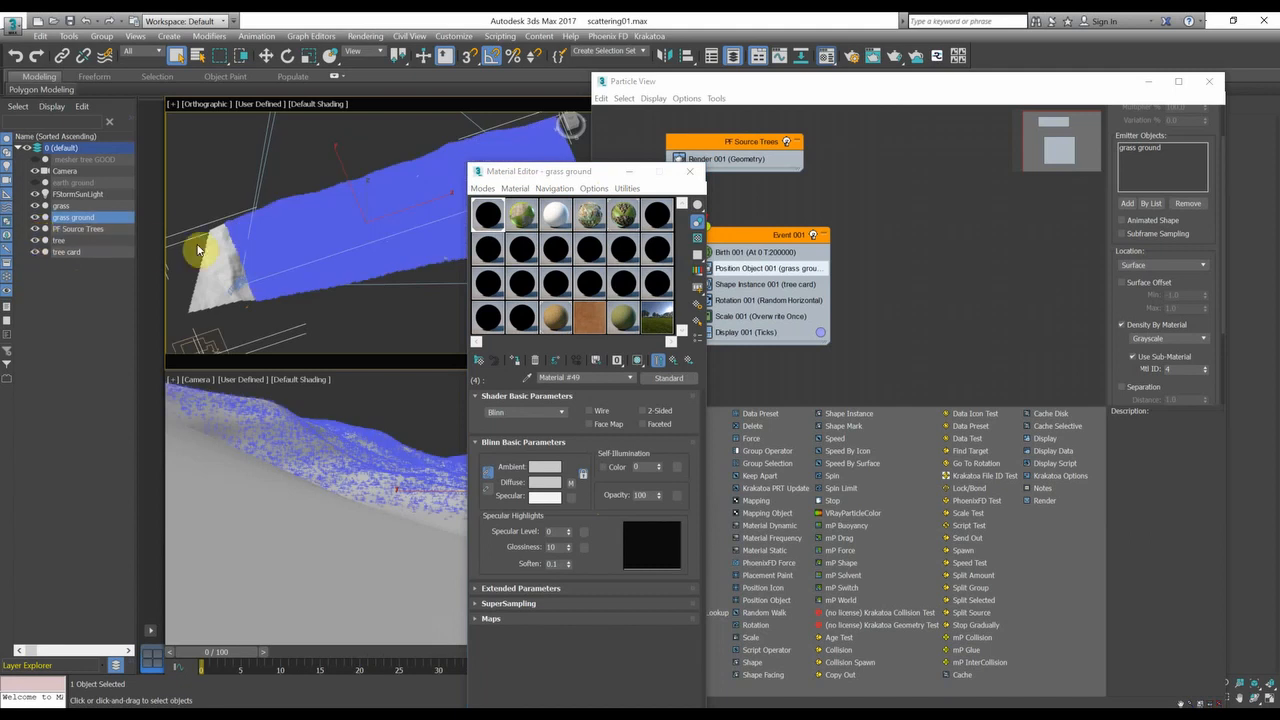
pyautogui.moveTo(350, 318)
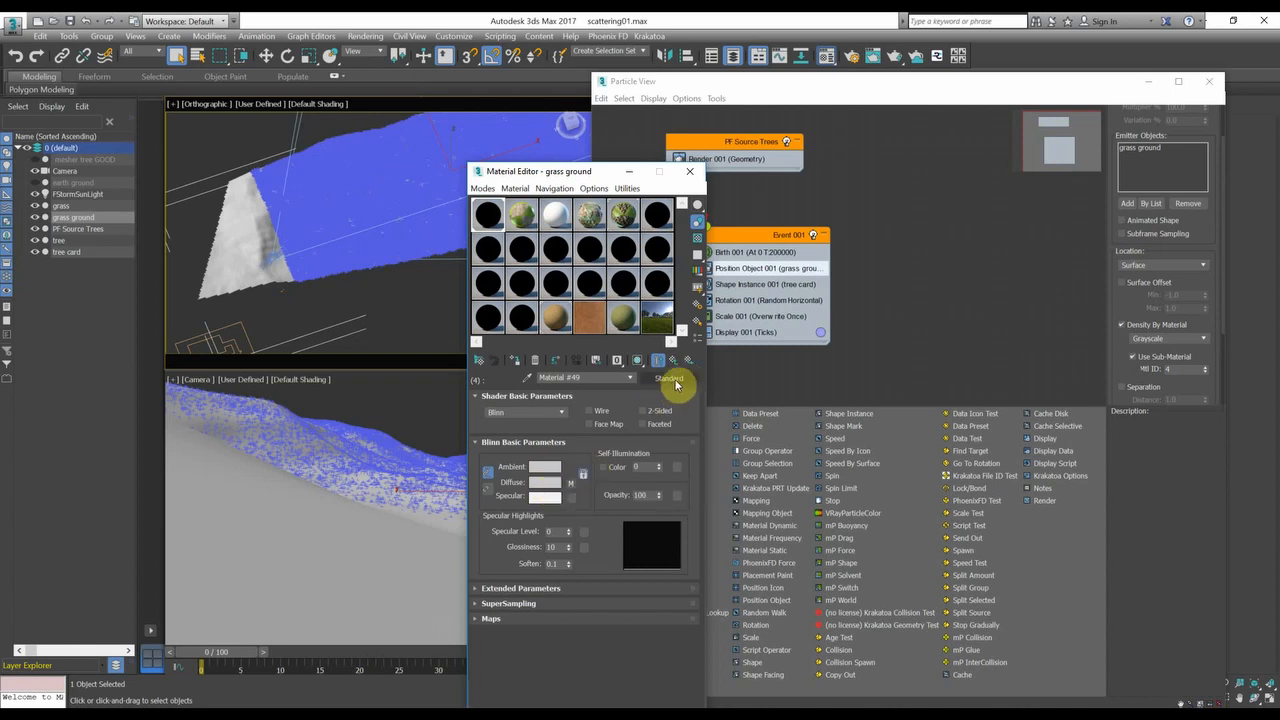
# Open the ground's Gradient Ramp map, restore Particle View, and keep particles on Surface.
pyautogui.click(670, 378)
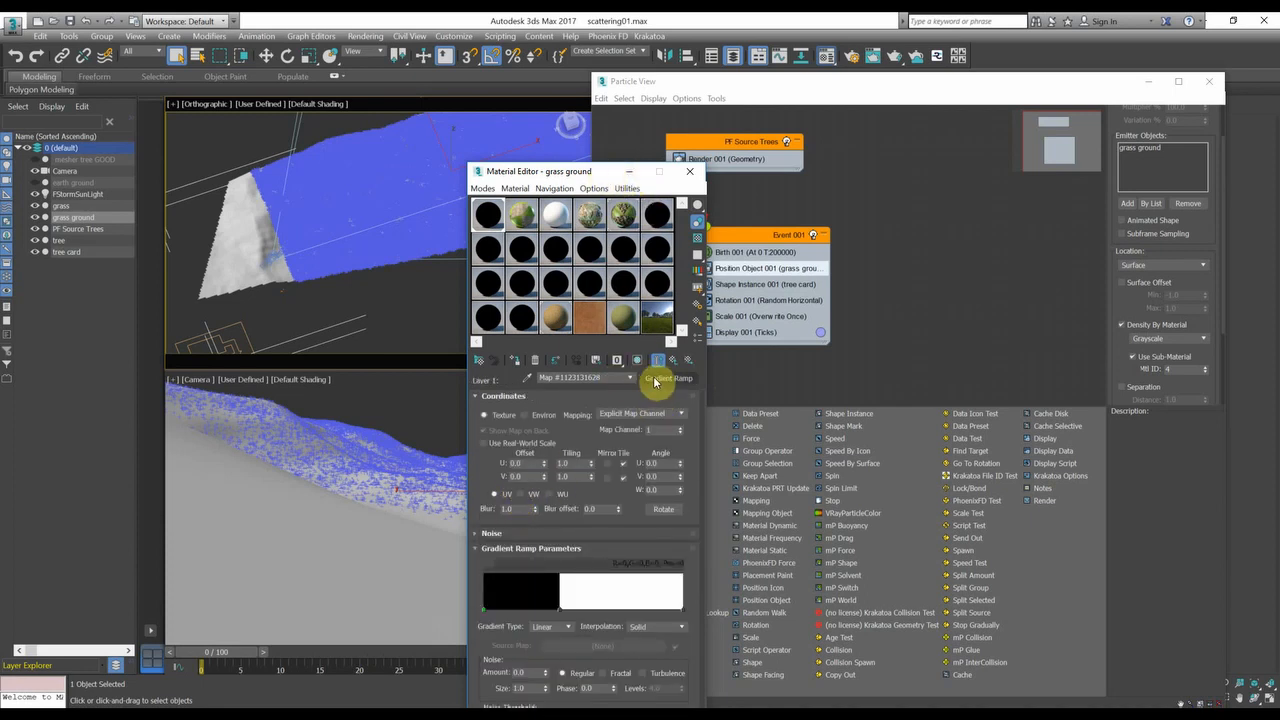
pyautogui.moveTo(540, 171); pyautogui.dragTo(595, 143)
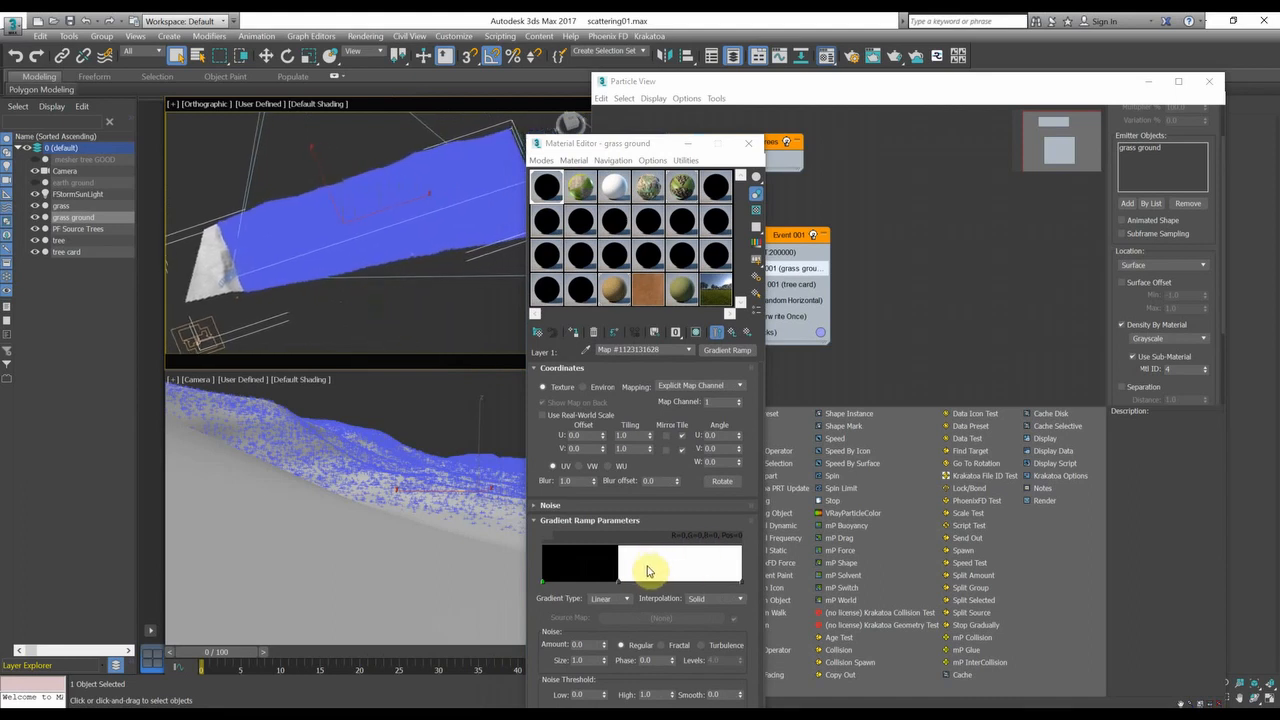
pyautogui.moveTo(738, 572)
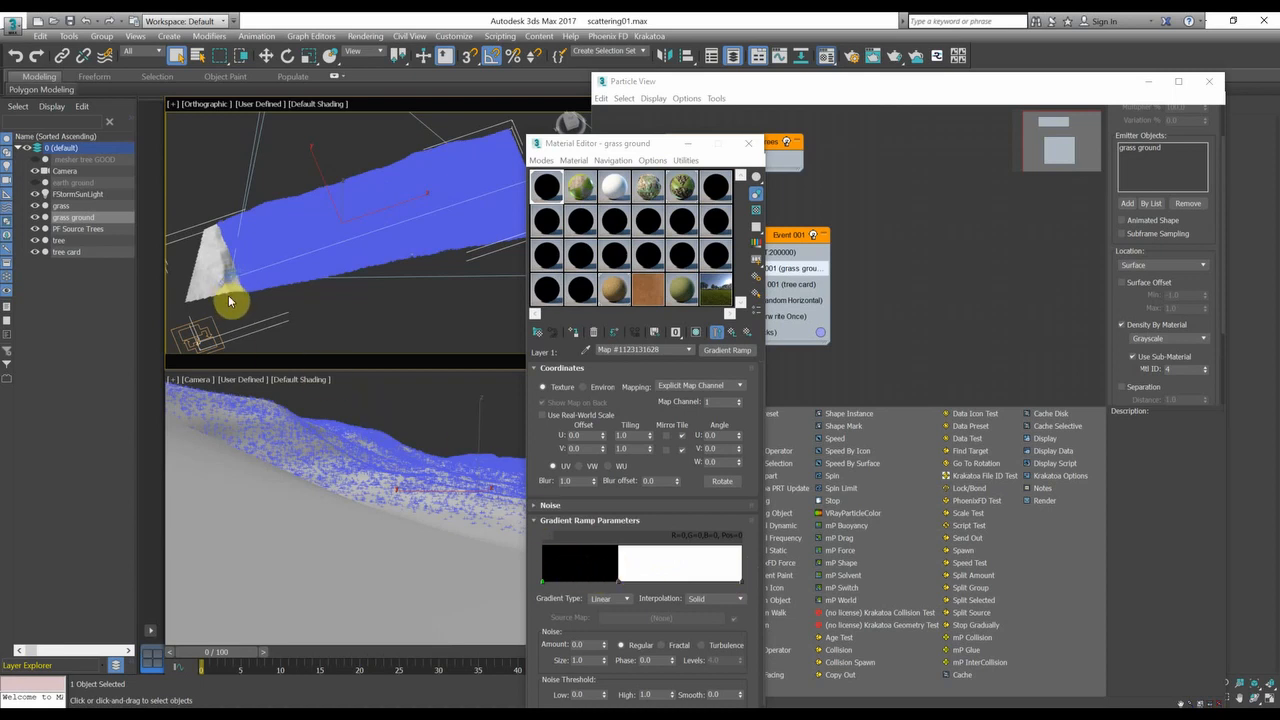
pyautogui.moveTo(620, 588)
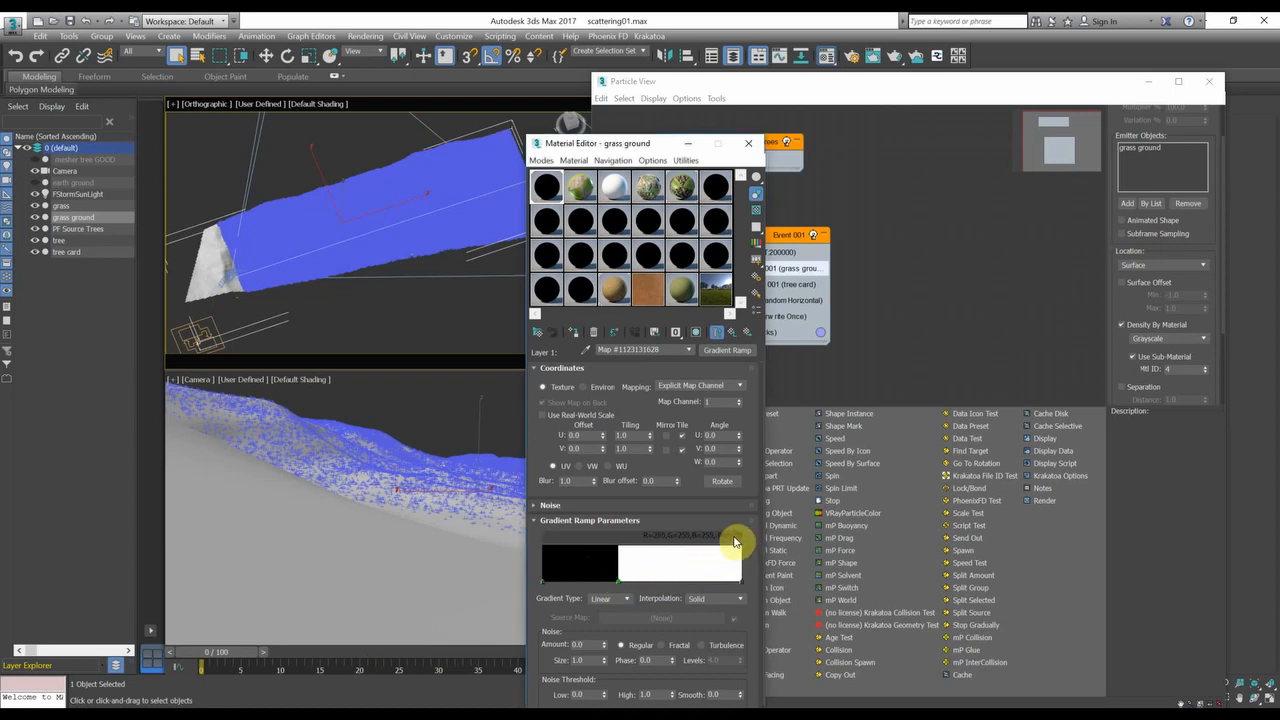
pyautogui.moveTo(620, 587)
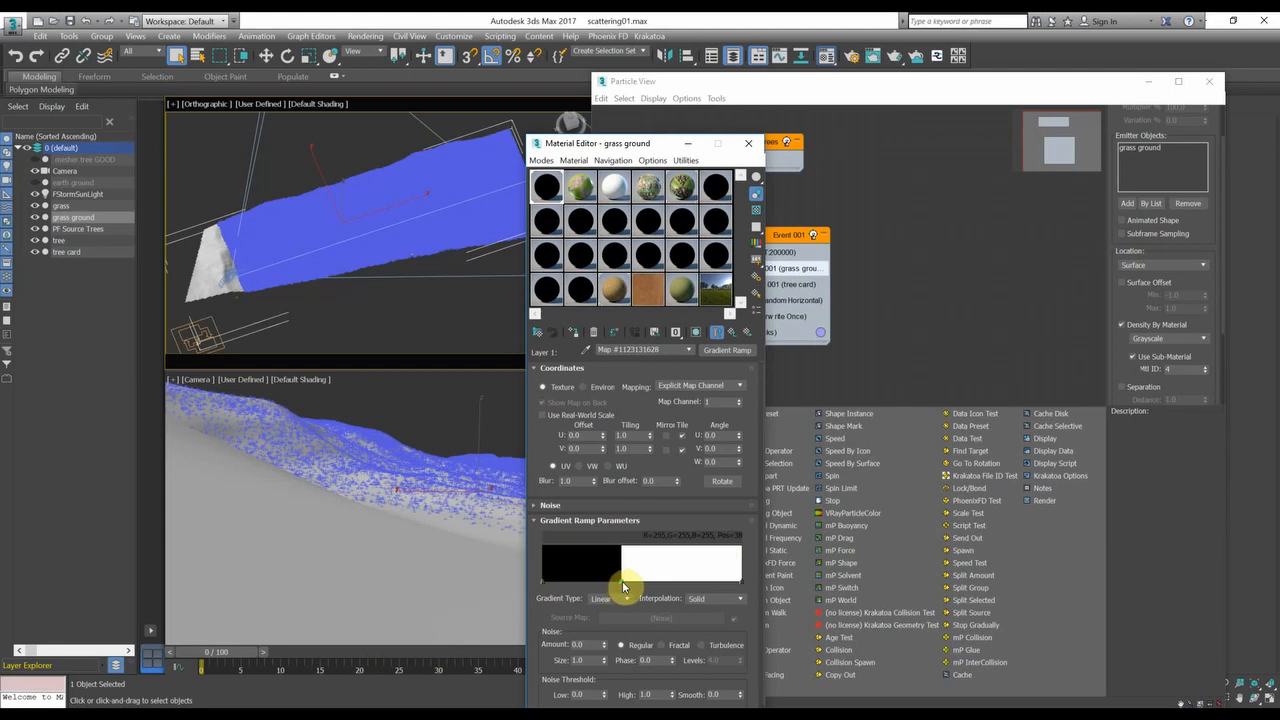
pyautogui.moveTo(1128, 107)
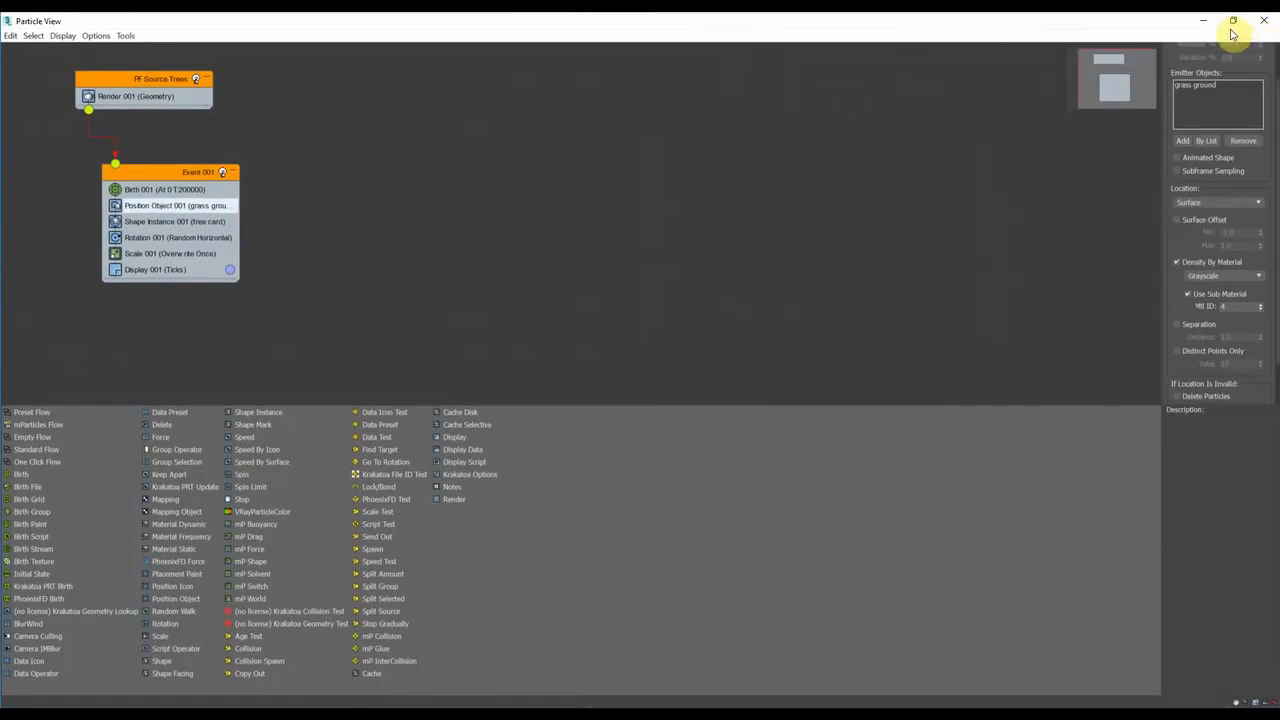
pyautogui.click(1233, 20)
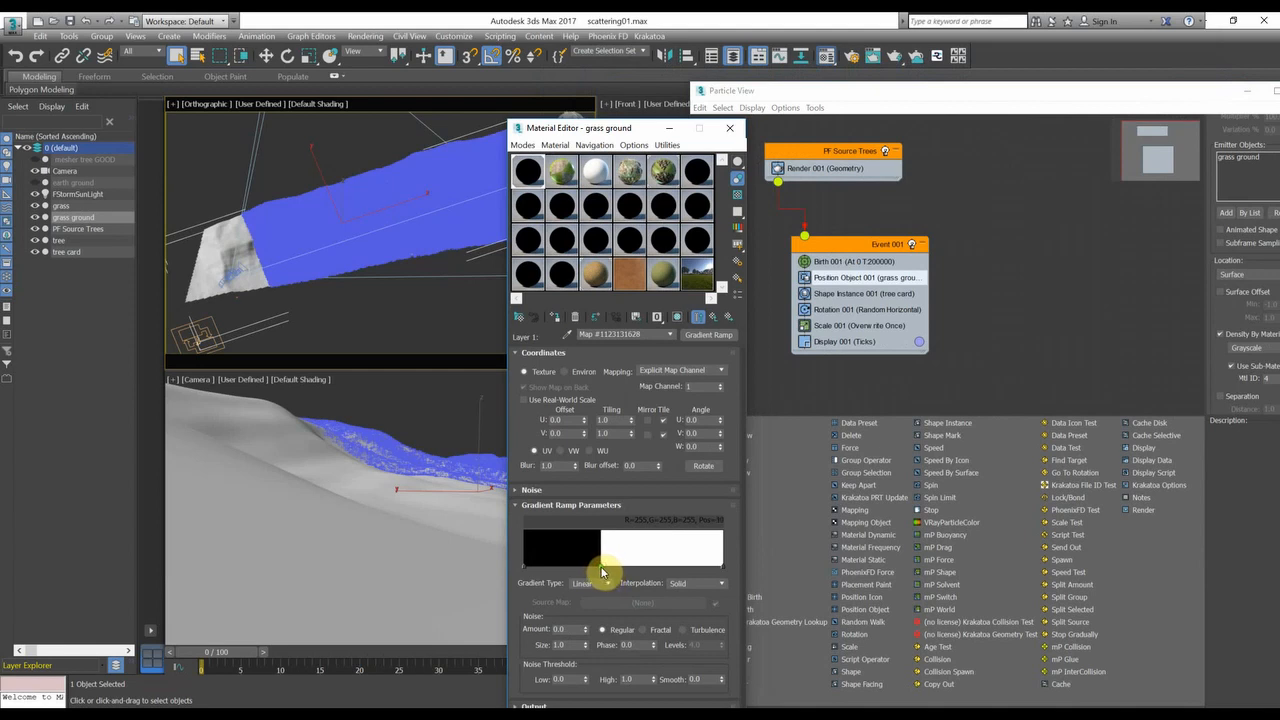
pyautogui.moveTo(1220, 325)
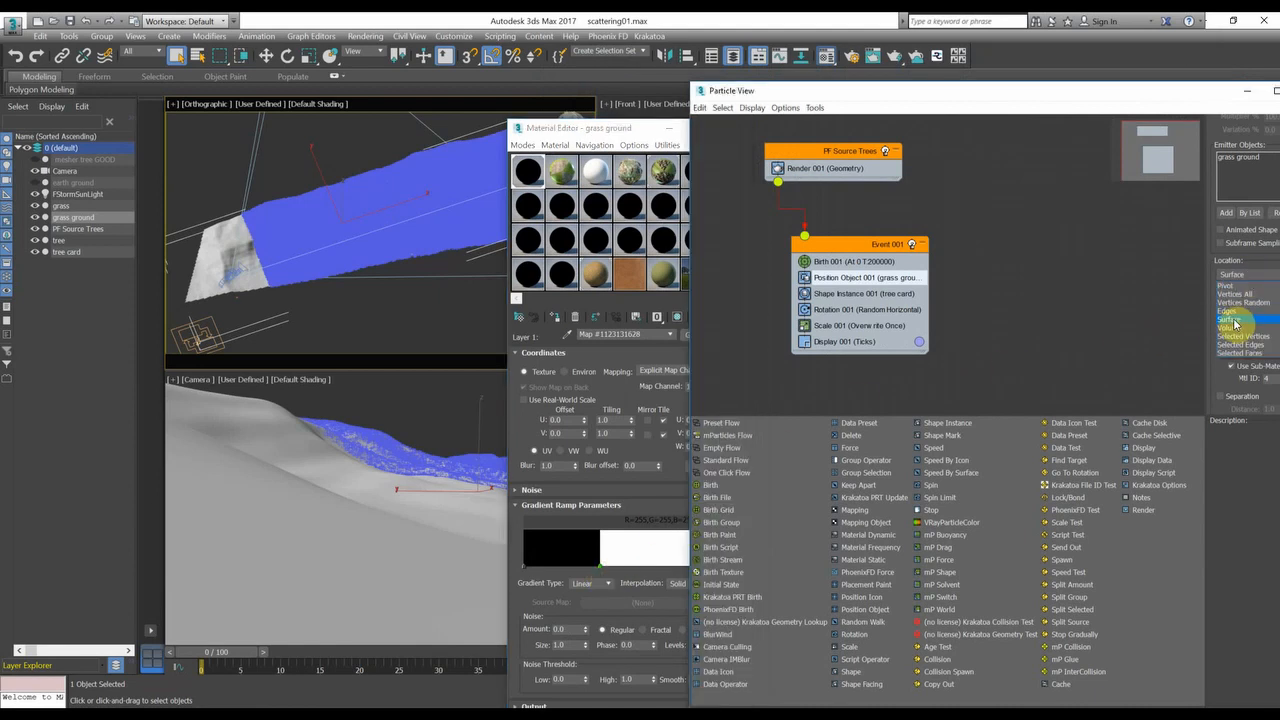
pyautogui.click(1235, 322)
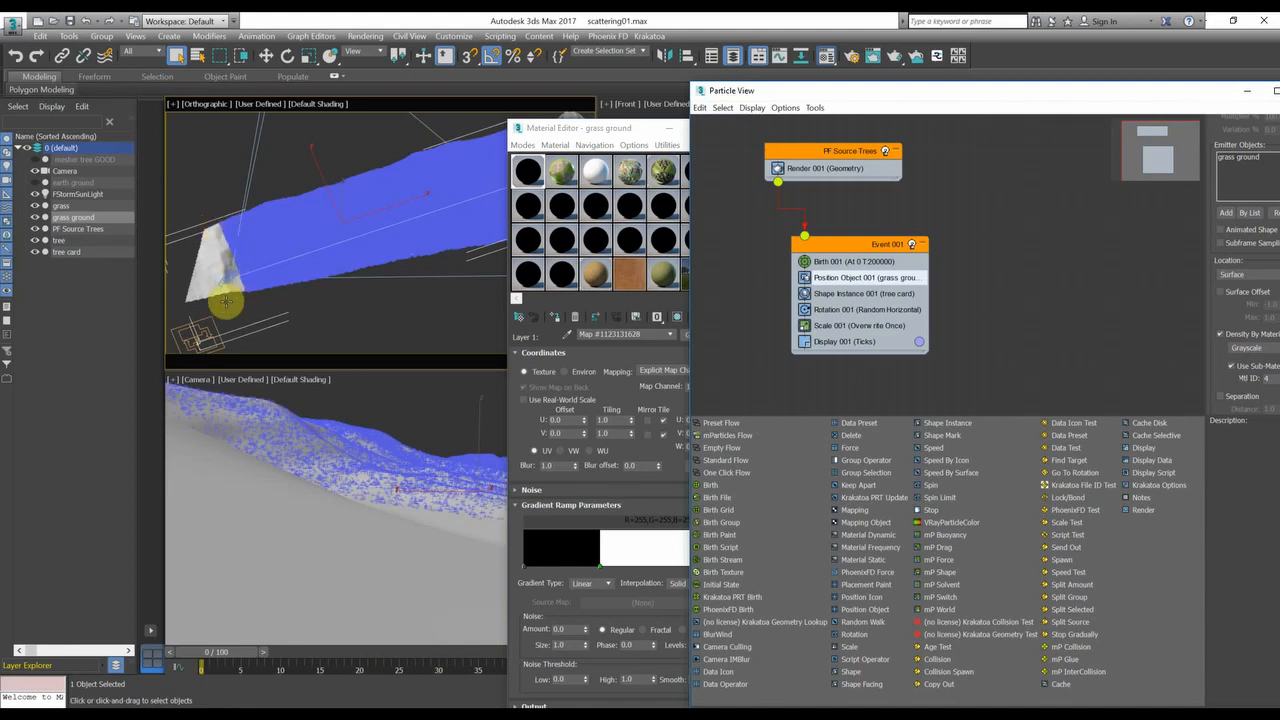
pyautogui.moveTo(735, 280)
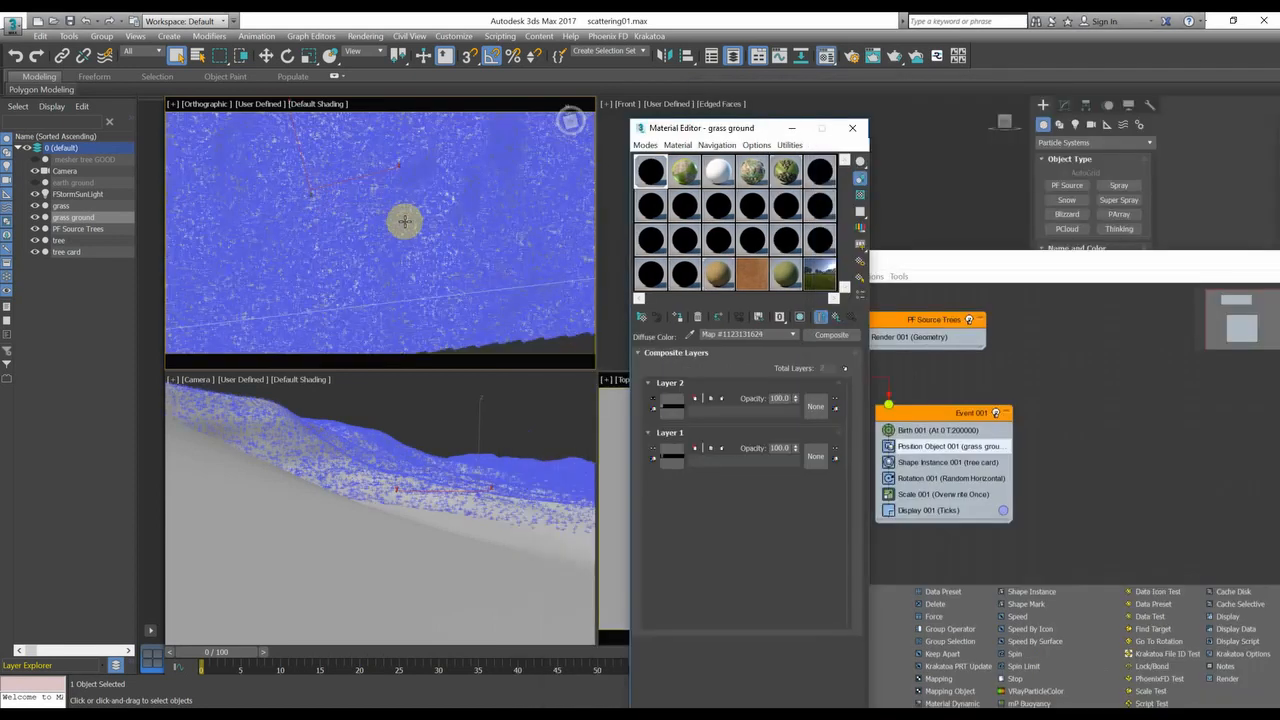
pyautogui.moveTo(405, 220); pyautogui.dragTo(398, 250)
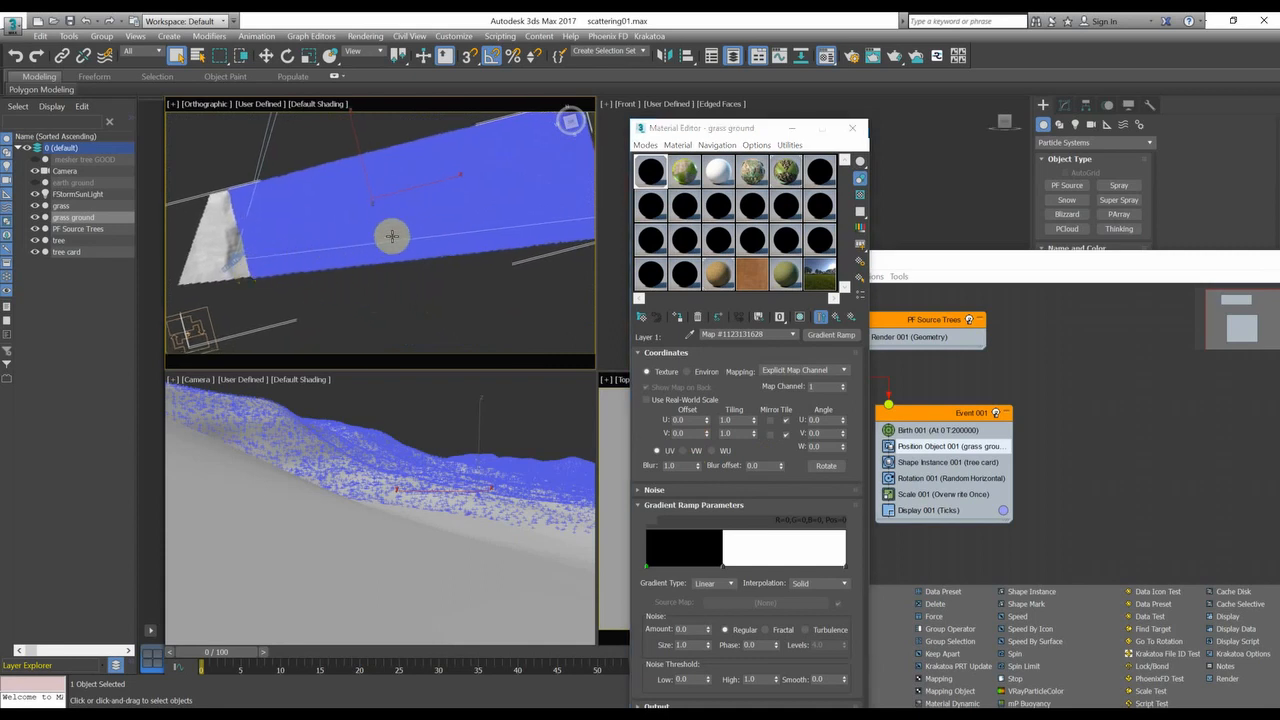
pyautogui.moveTo(392, 237); pyautogui.dragTo(365, 327)
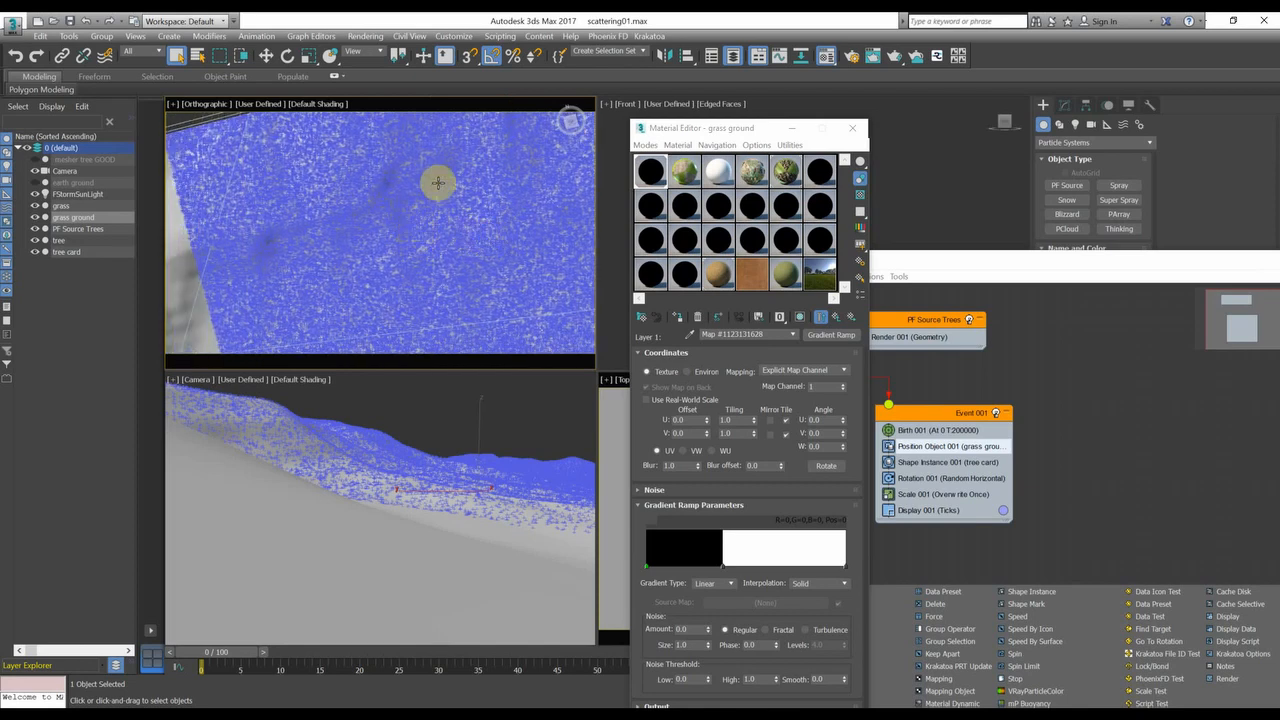
pyautogui.moveTo(460, 235)
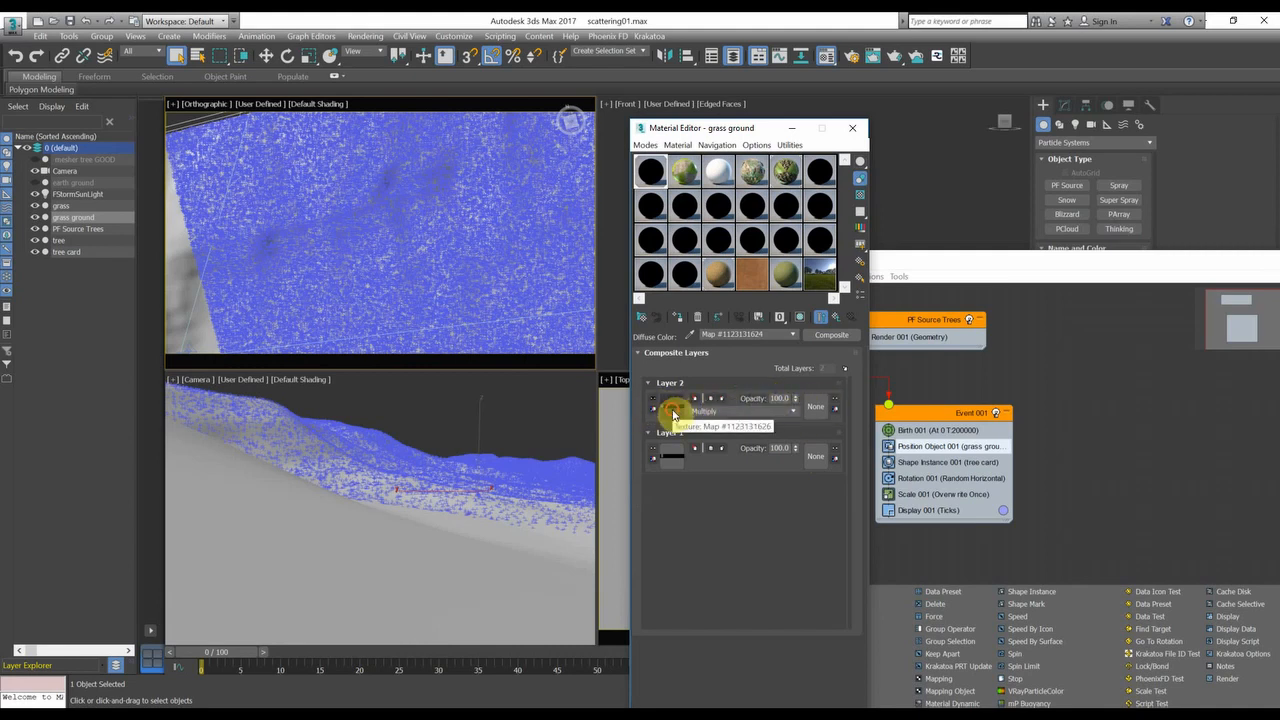
# Open Layer 2's Noise map and raise its High threshold to 0.755.
pyautogui.click(673, 411)
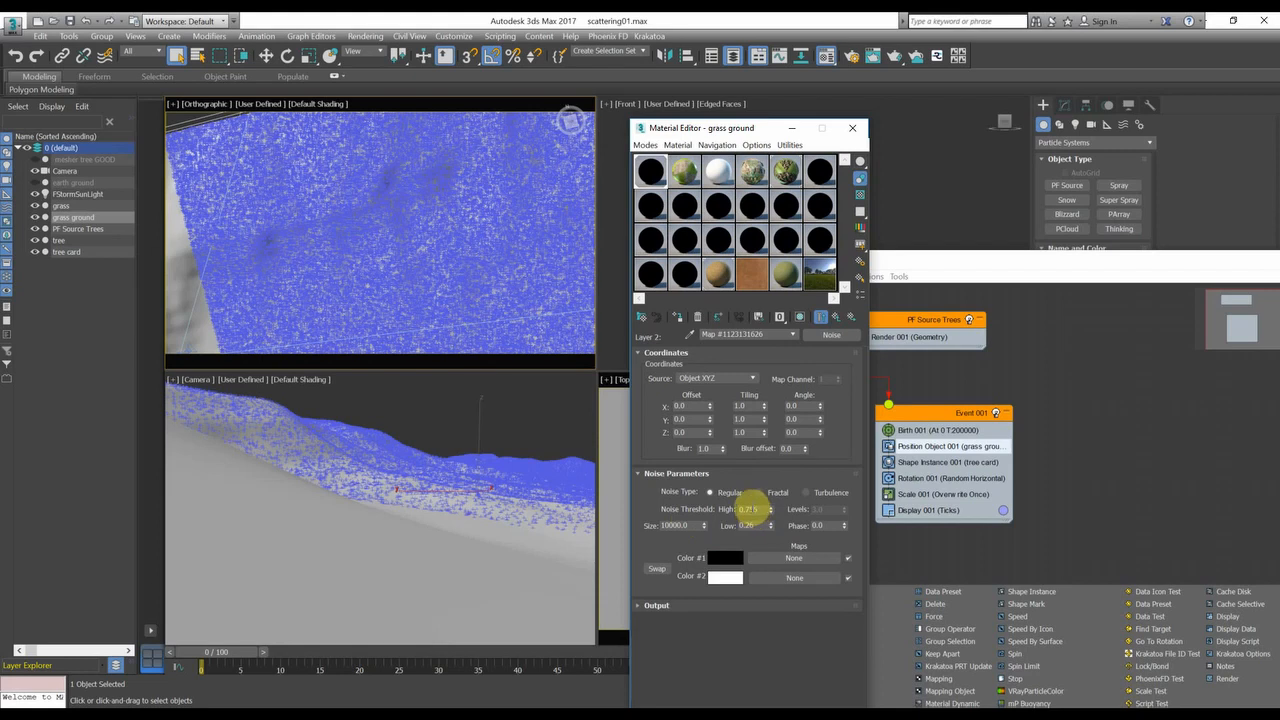
pyautogui.moveTo(760, 509); pyautogui.dragTo(765, 512)
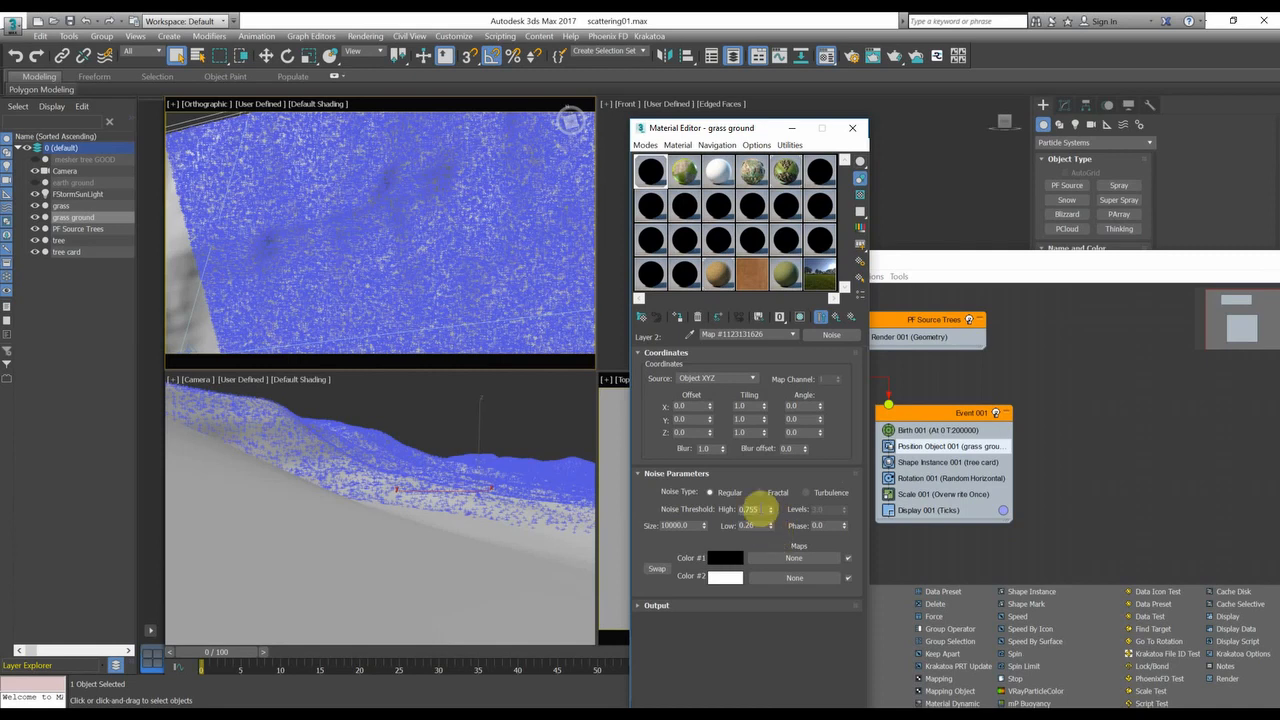
pyautogui.moveTo(410, 213)
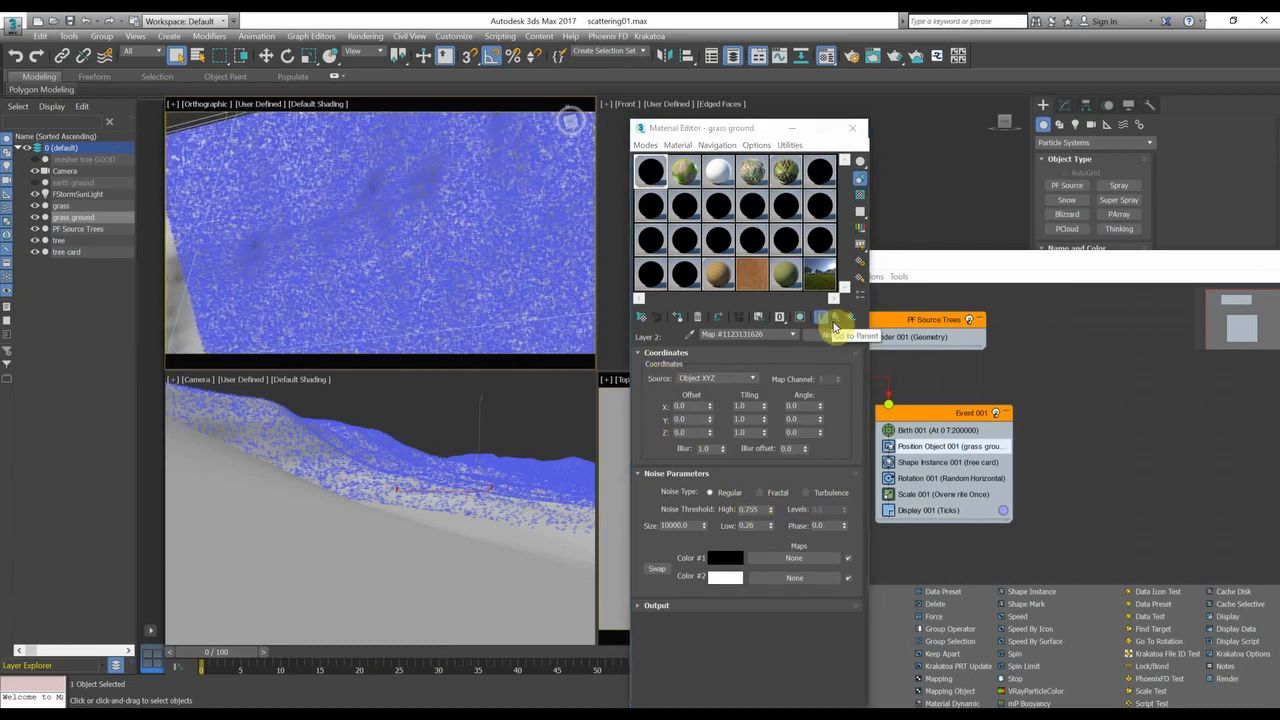
# Return from the Noise map to the parent Composite material.
pyautogui.click(835, 317)
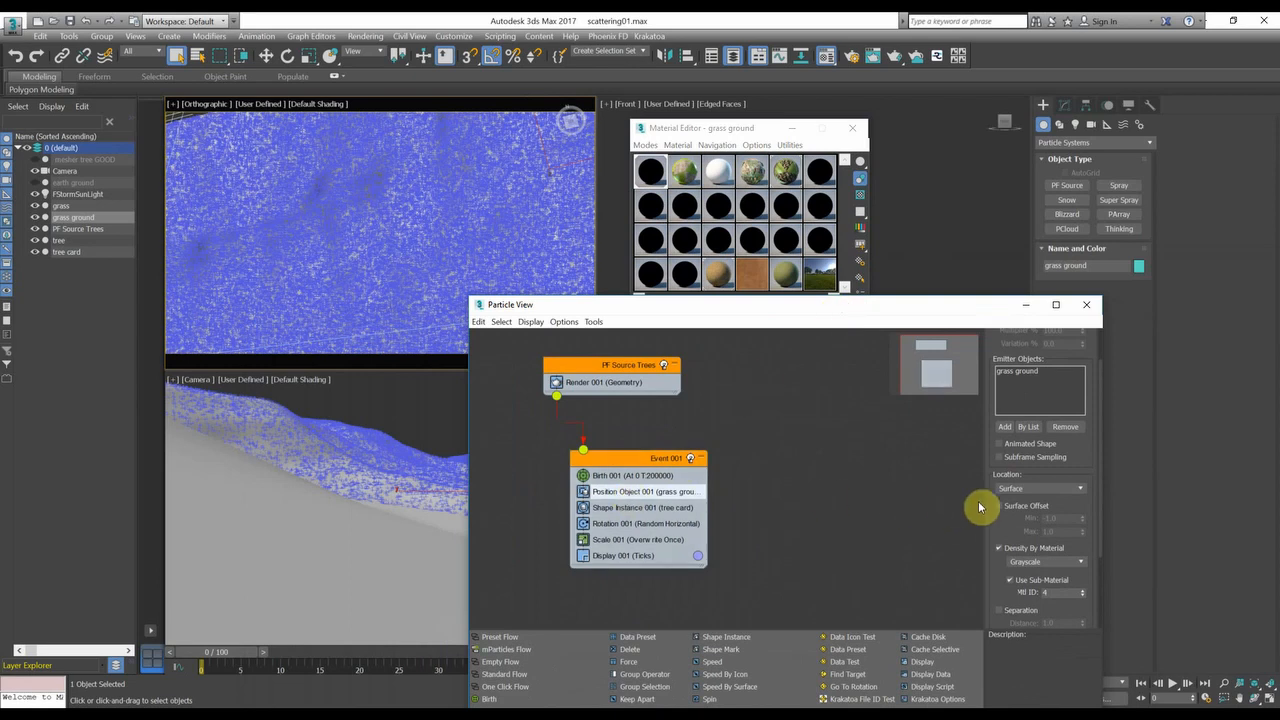
pyautogui.moveTo(1018, 541)
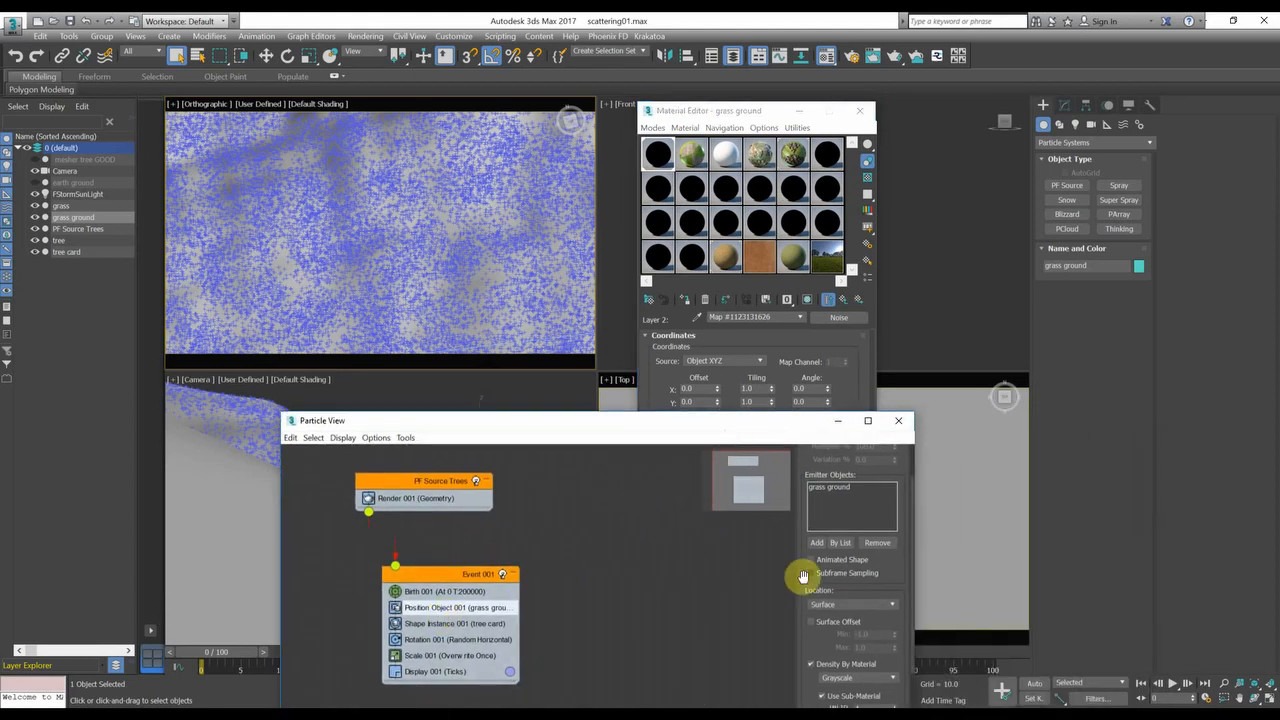
pyautogui.moveTo(753, 627)
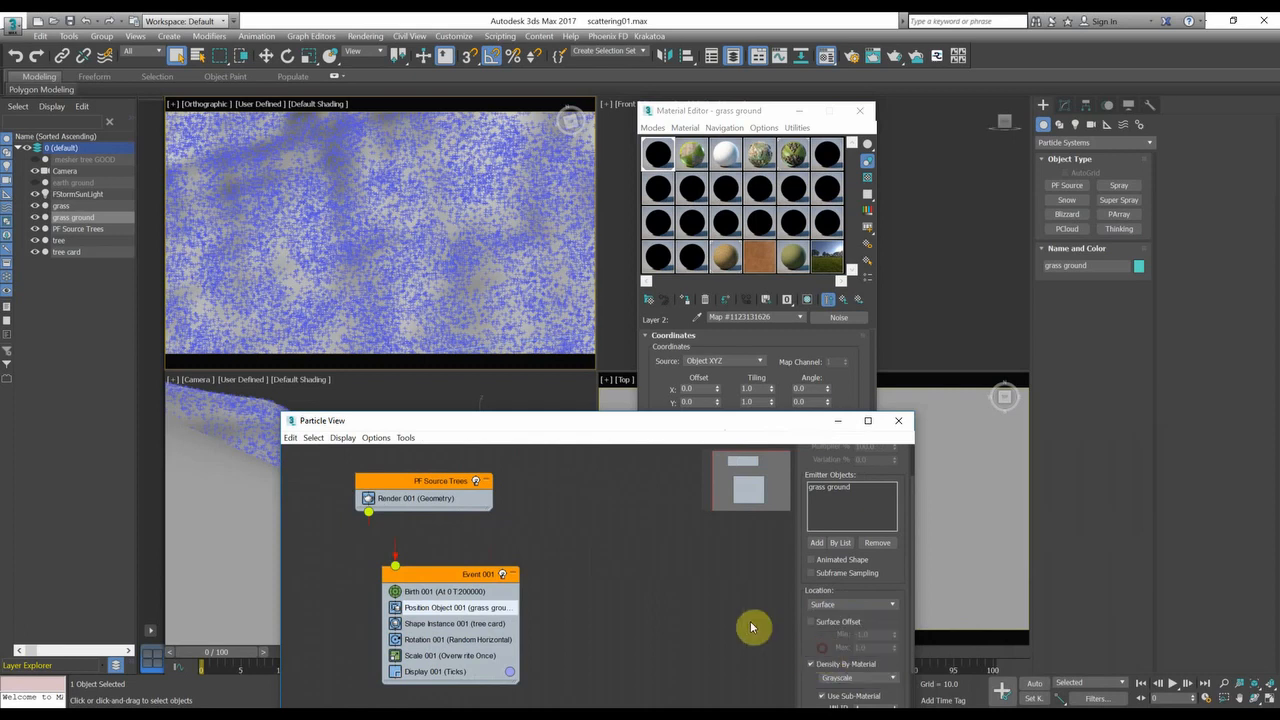
pyautogui.moveTo(285, 278)
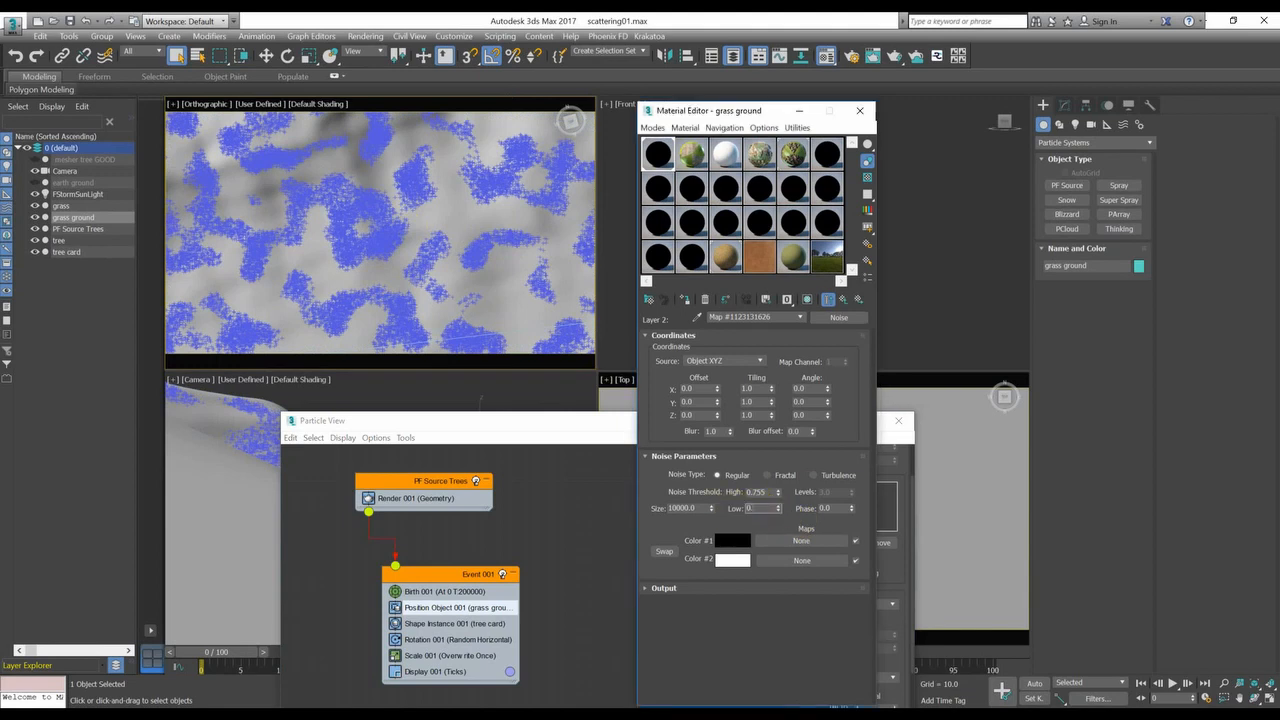
# Select a Noise threshold value field in the Material Editor for editing.
pyautogui.tripleClick(755, 508)
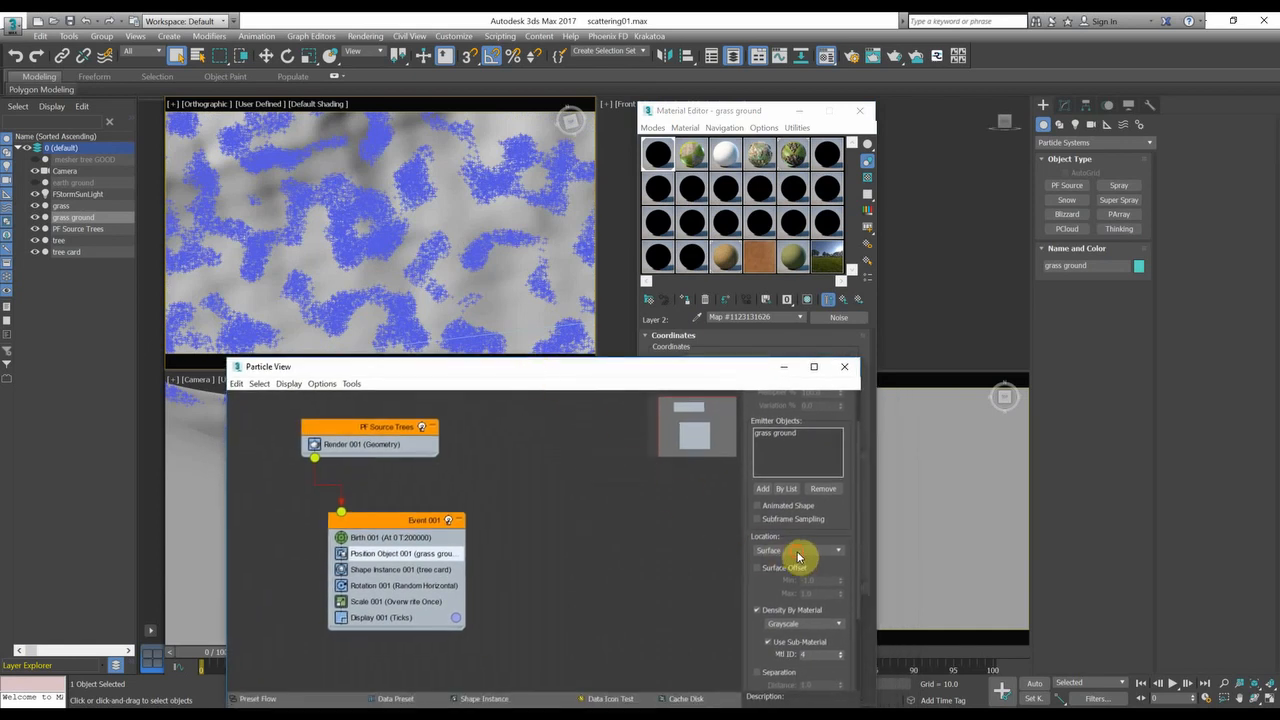
pyautogui.moveTo(465, 247)
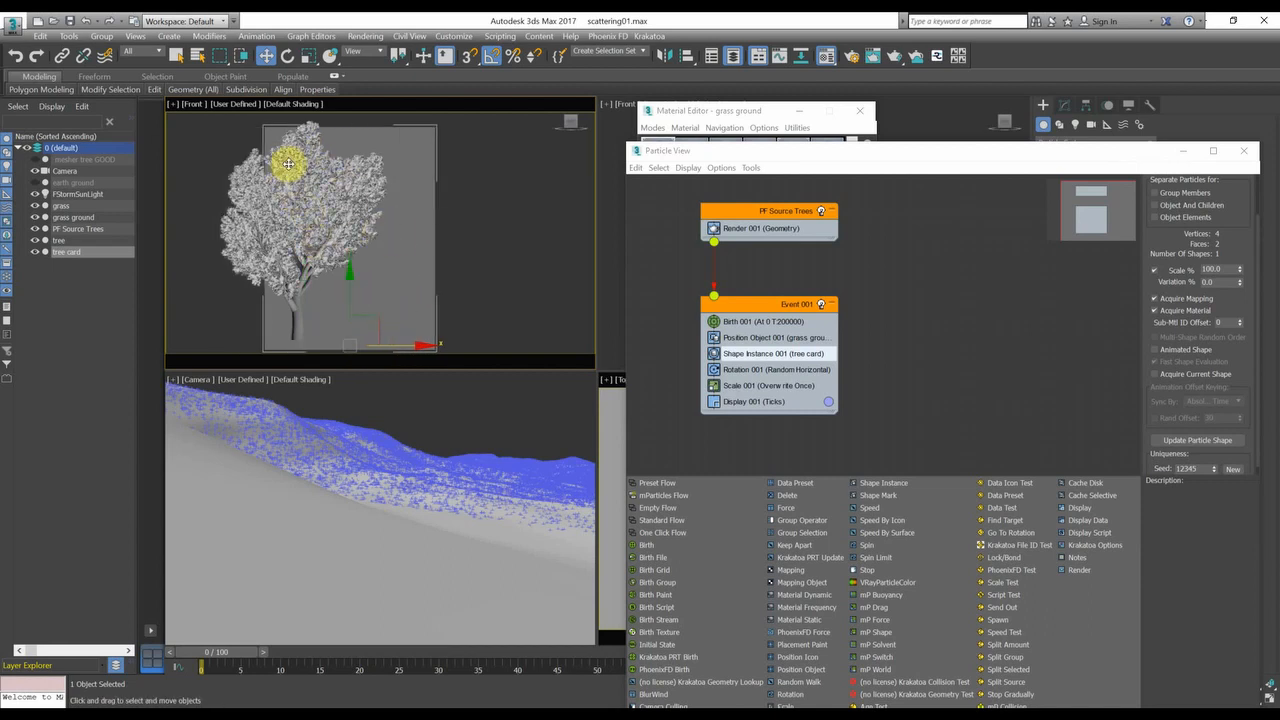
pyautogui.moveTo(311, 331)
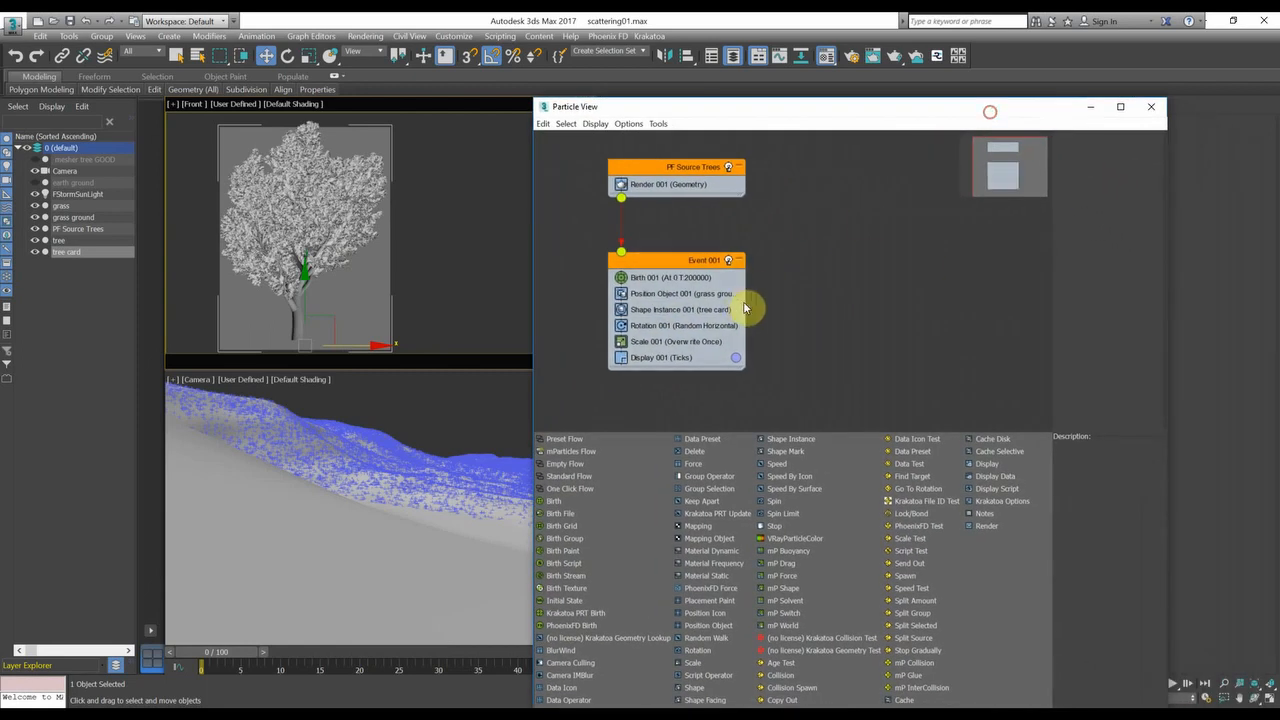
# Select Shape Instance 001 and set tree card as its Particle Geometry Object.
pyautogui.click(680, 309)
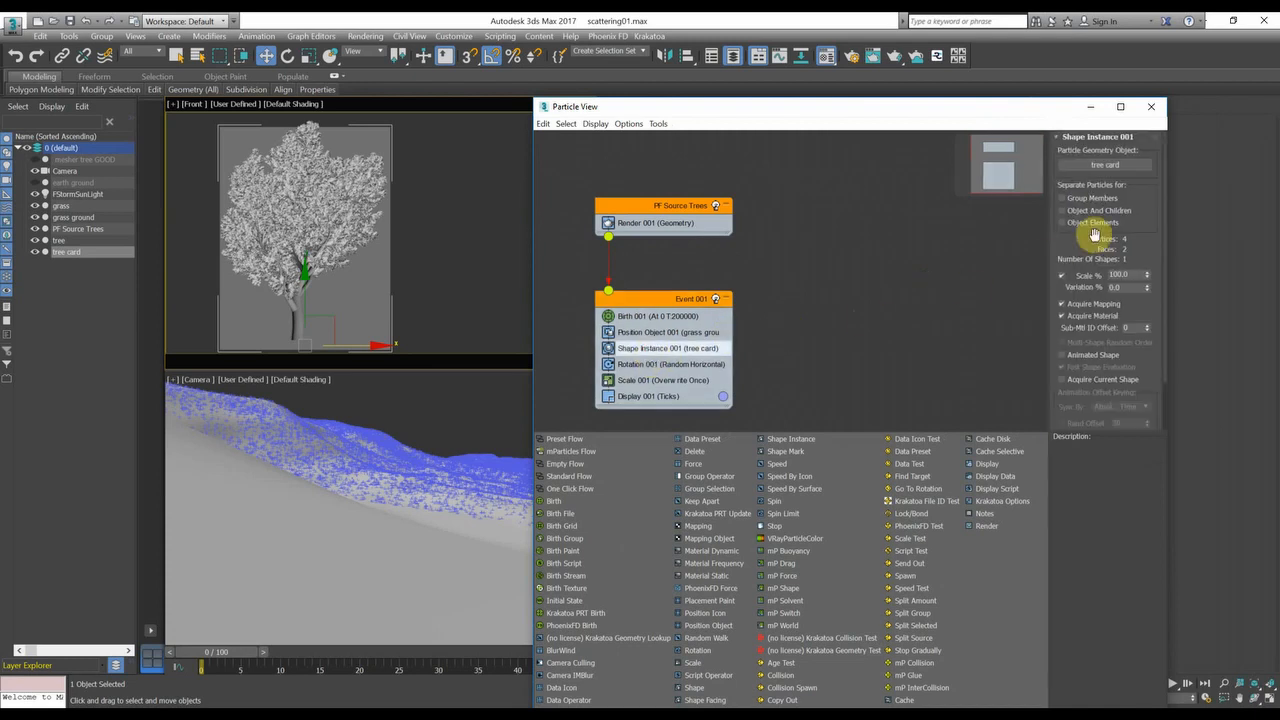
pyautogui.moveTo(485, 245)
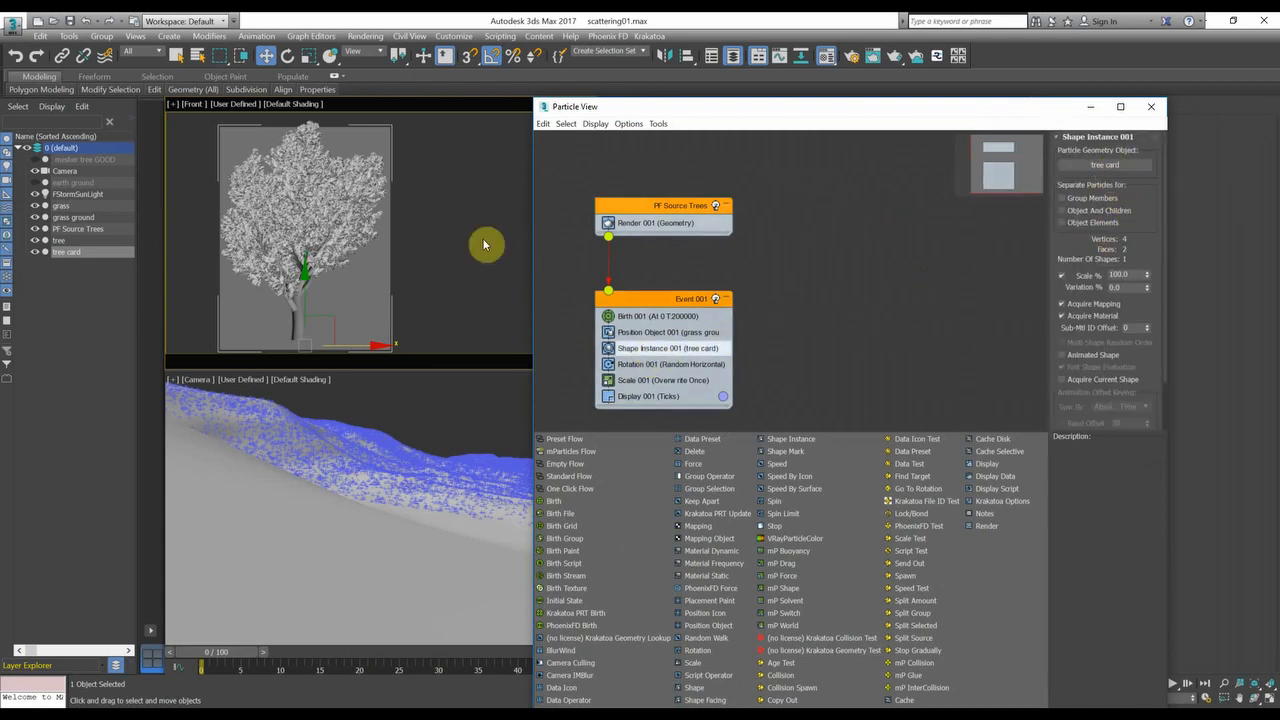
pyautogui.moveTo(383, 132)
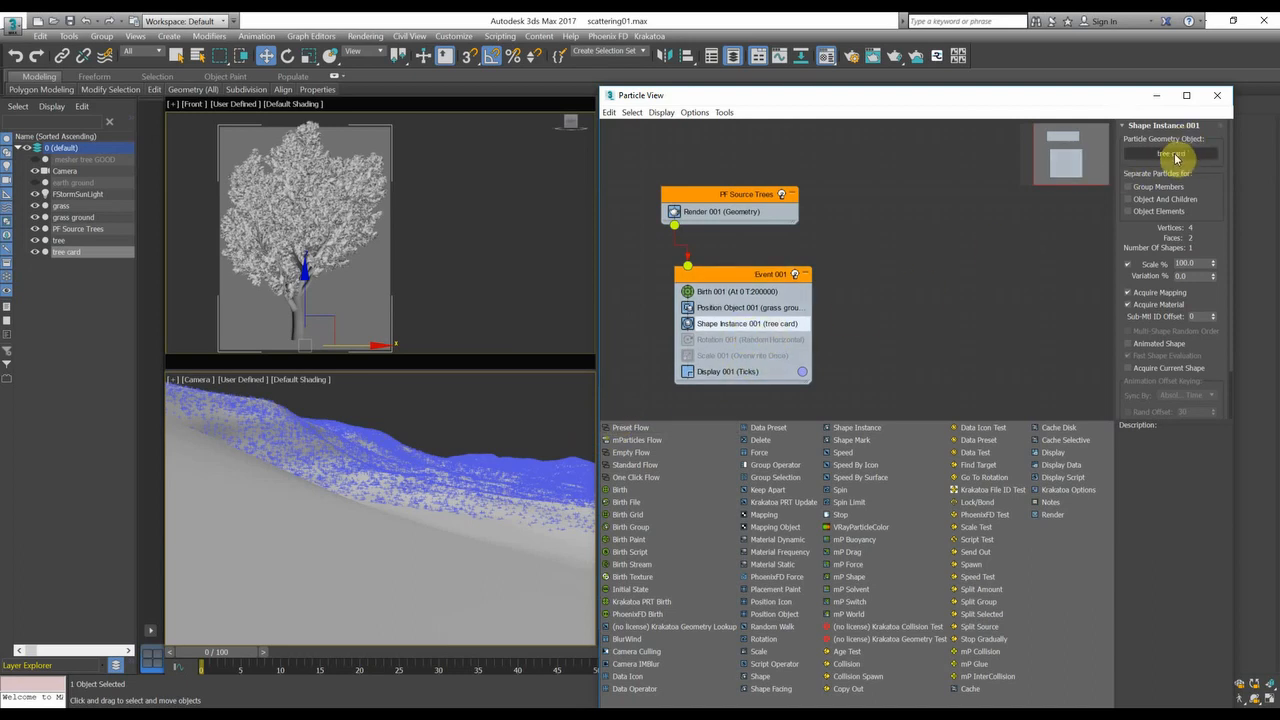
pyautogui.click(1170, 153)
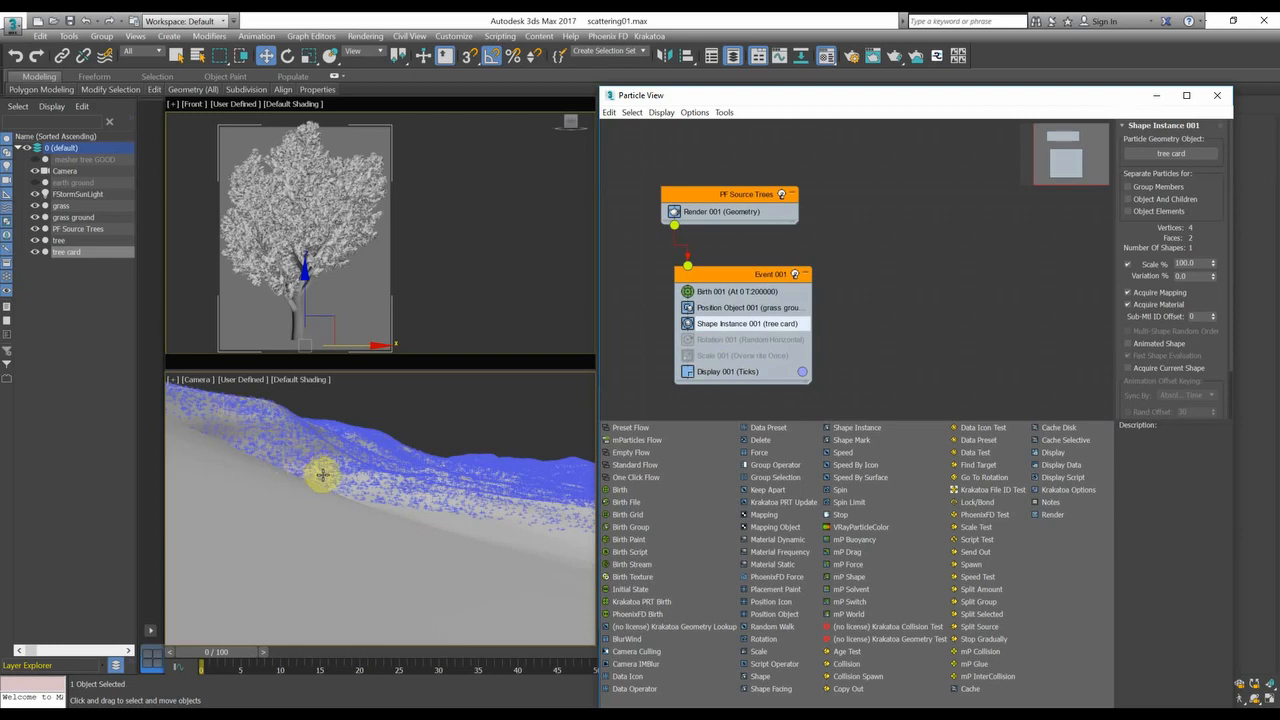
# Set Display 001 type to Geometry and re-enable the Rotation 001 operator.
pyautogui.click(727, 371)
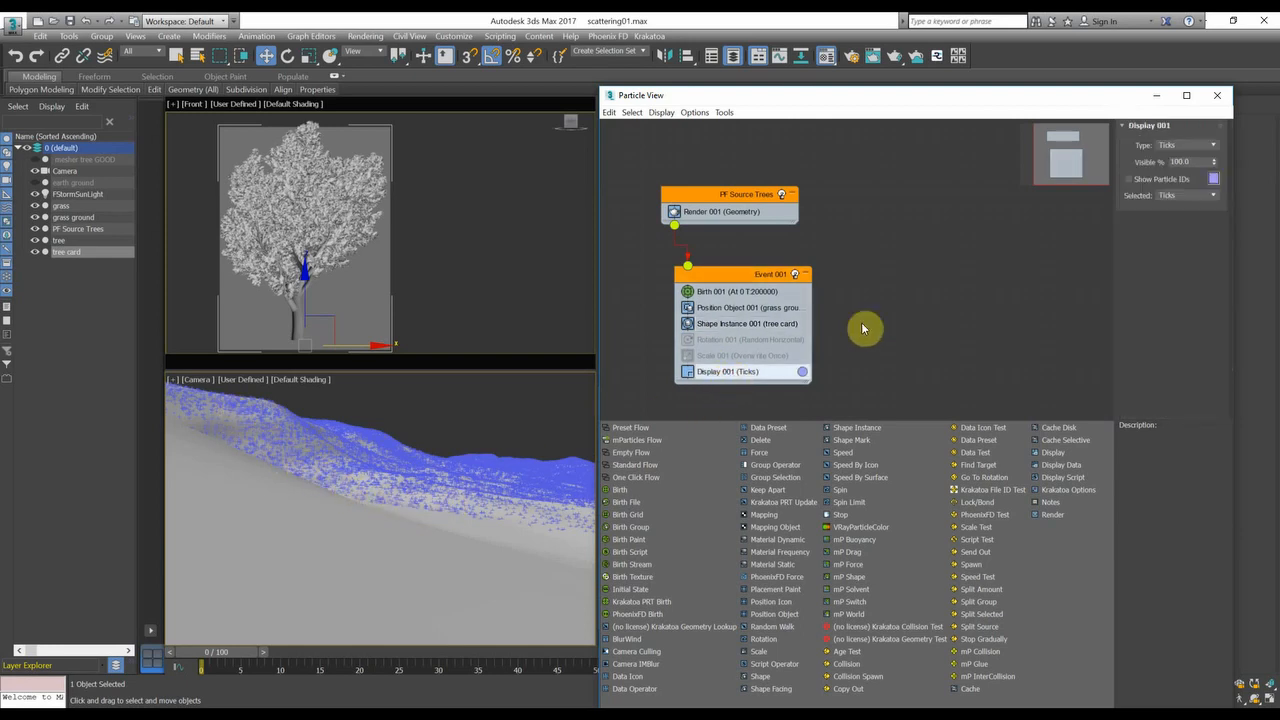
pyautogui.click(1213, 145)
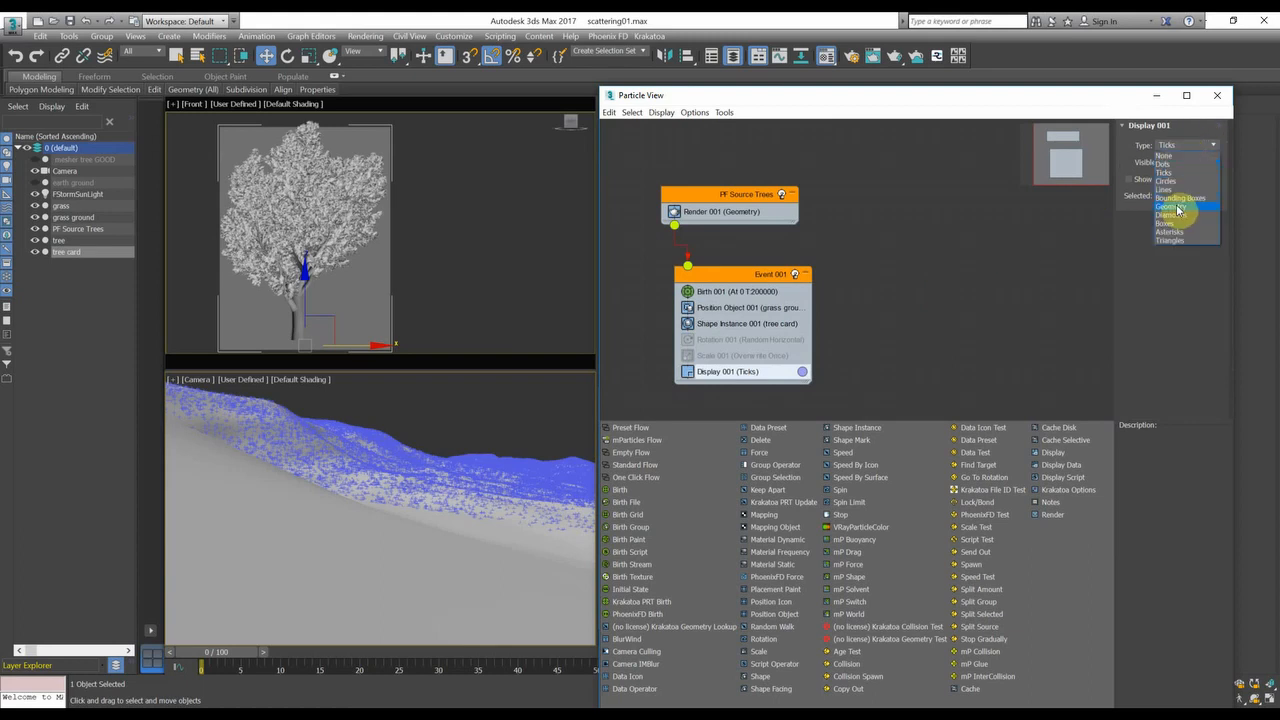
pyautogui.click(1168, 206)
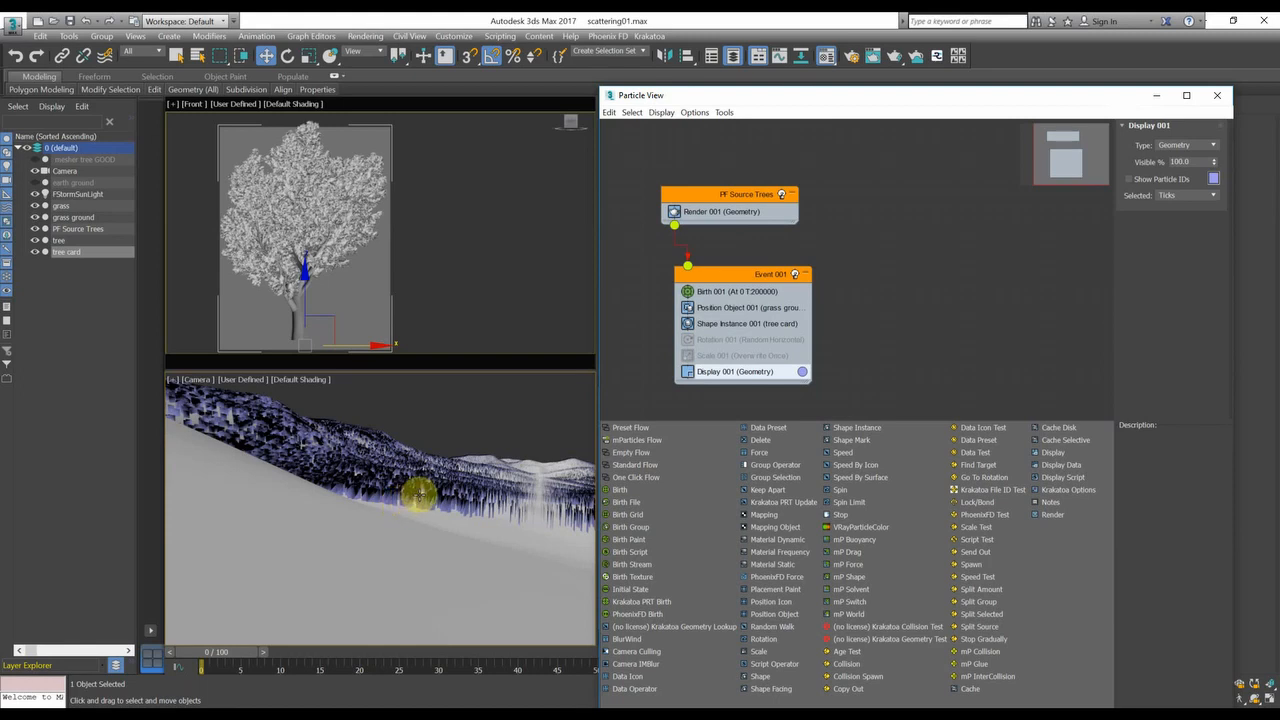
pyautogui.click(745, 339)
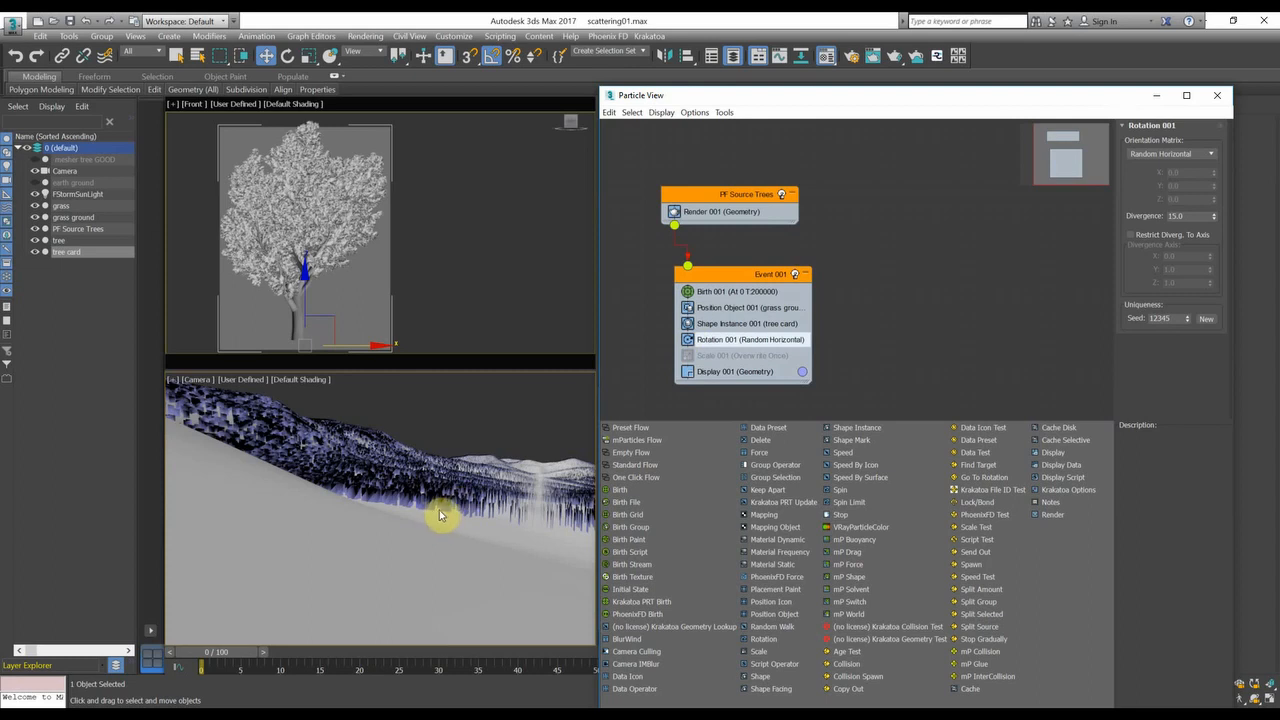
pyautogui.moveTo(755, 340)
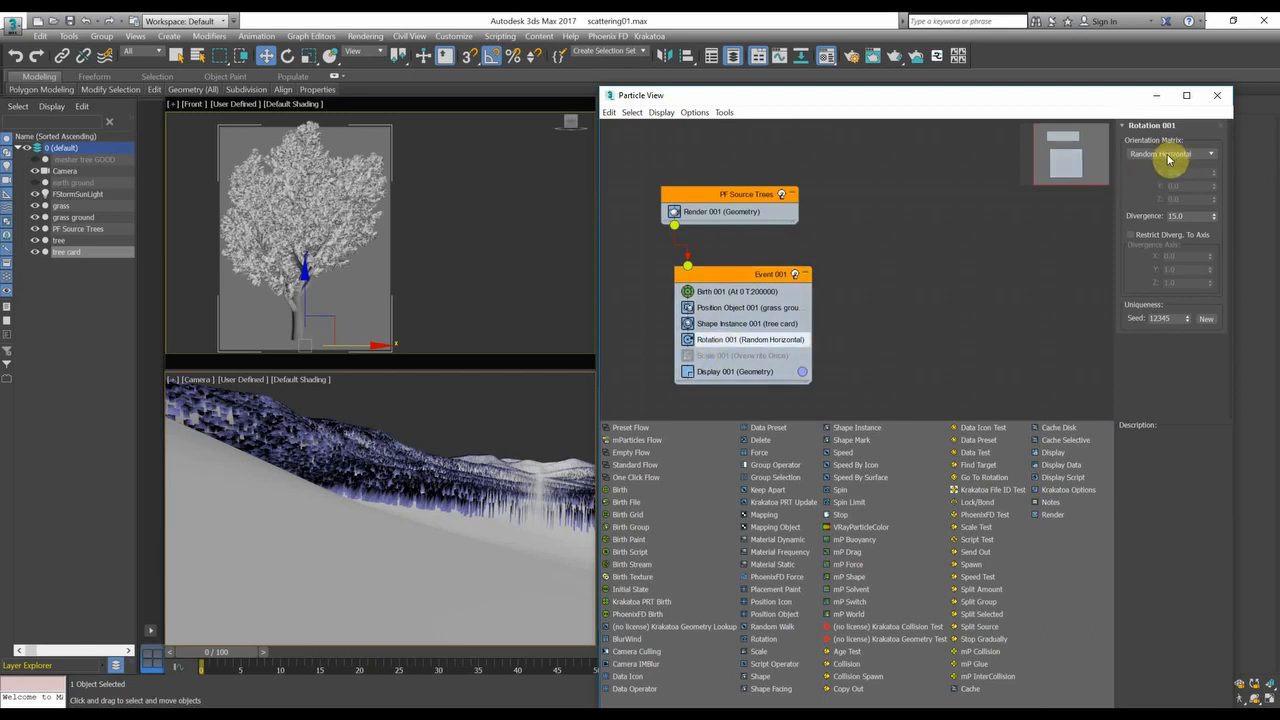
pyautogui.moveTo(1160, 160)
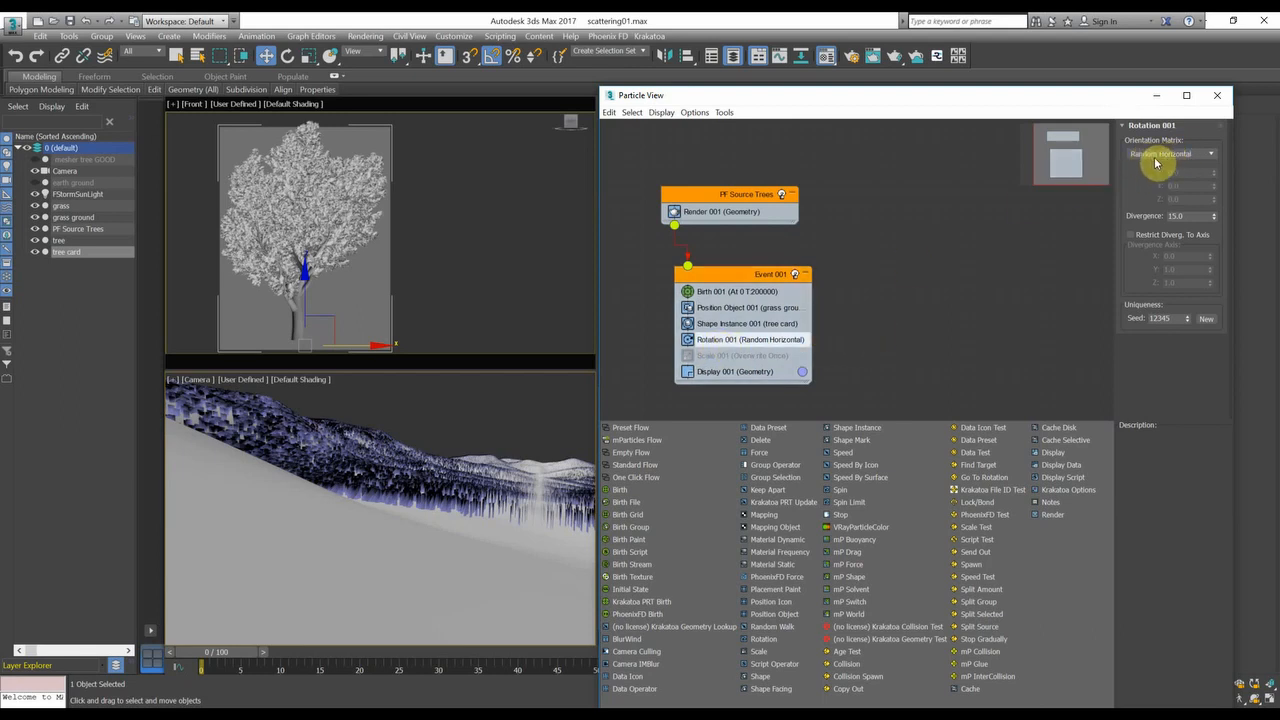
pyautogui.moveTo(1099, 213)
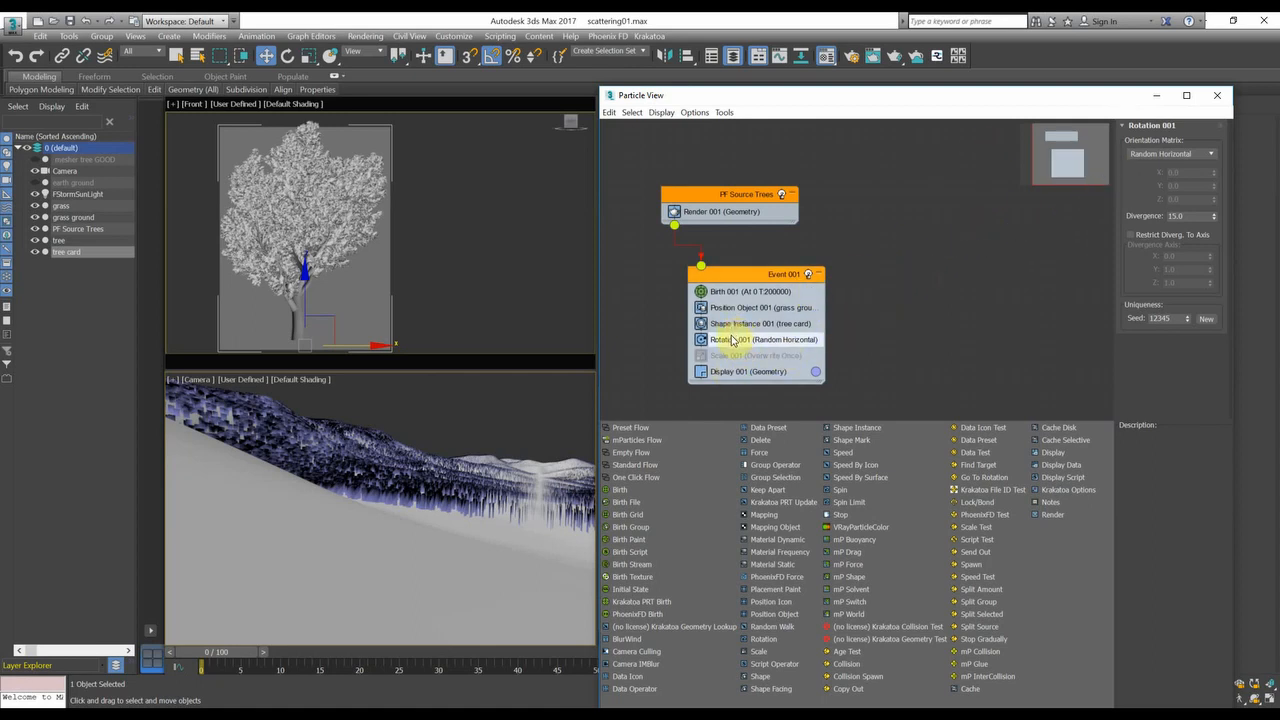
# Inspect the Shape Instance settings, then select the Random Horizontal Rotation 001 operator.
pyautogui.click(760, 323)
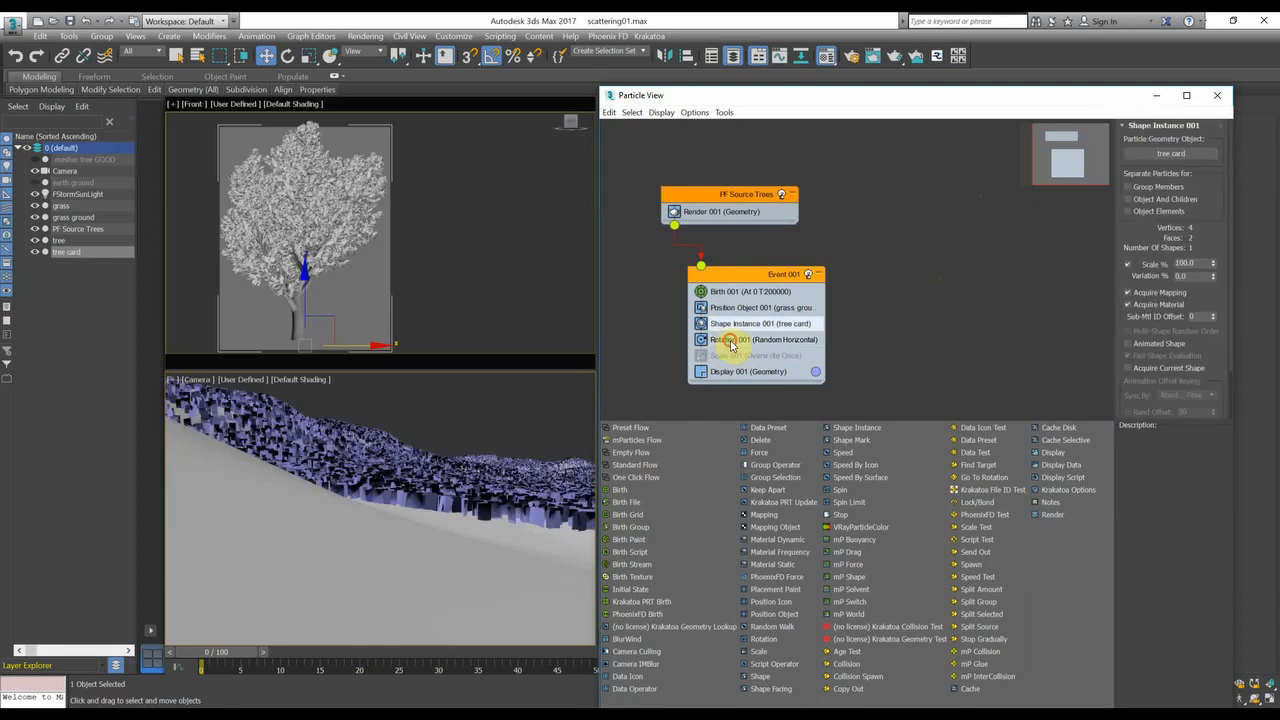
pyautogui.click(763, 339)
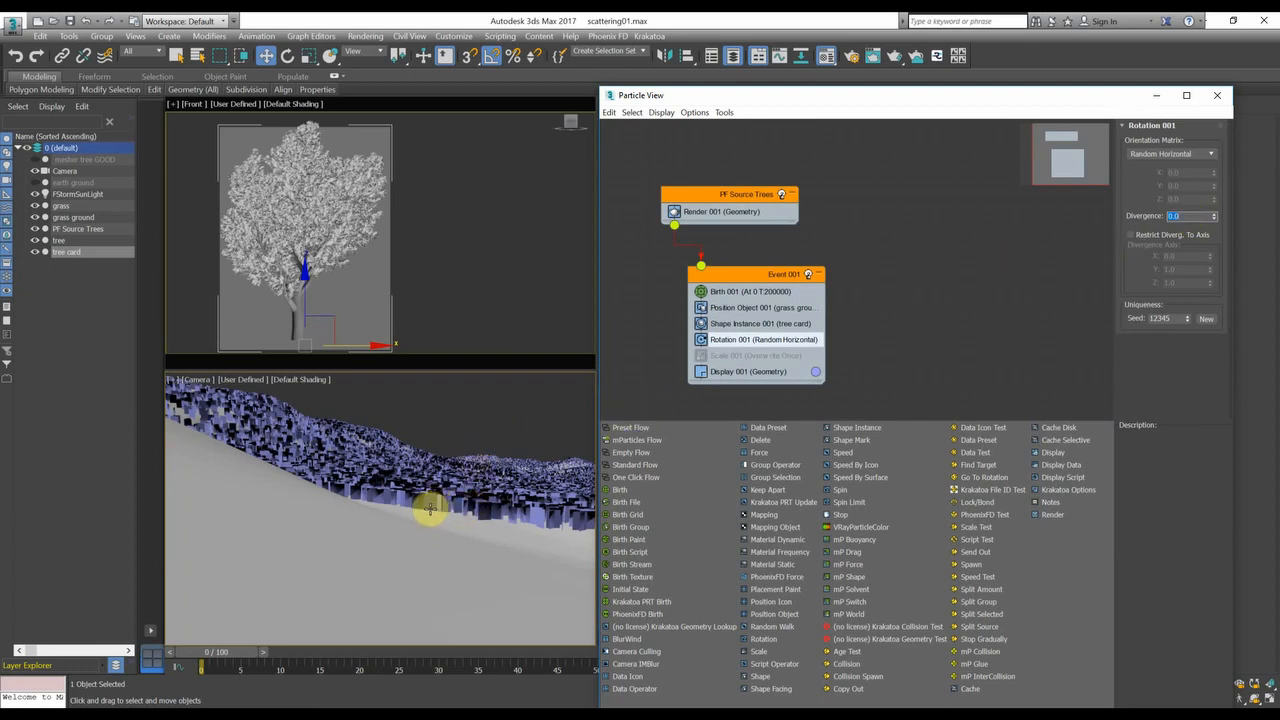
pyautogui.moveTo(1195, 205)
pyautogui.write('15')
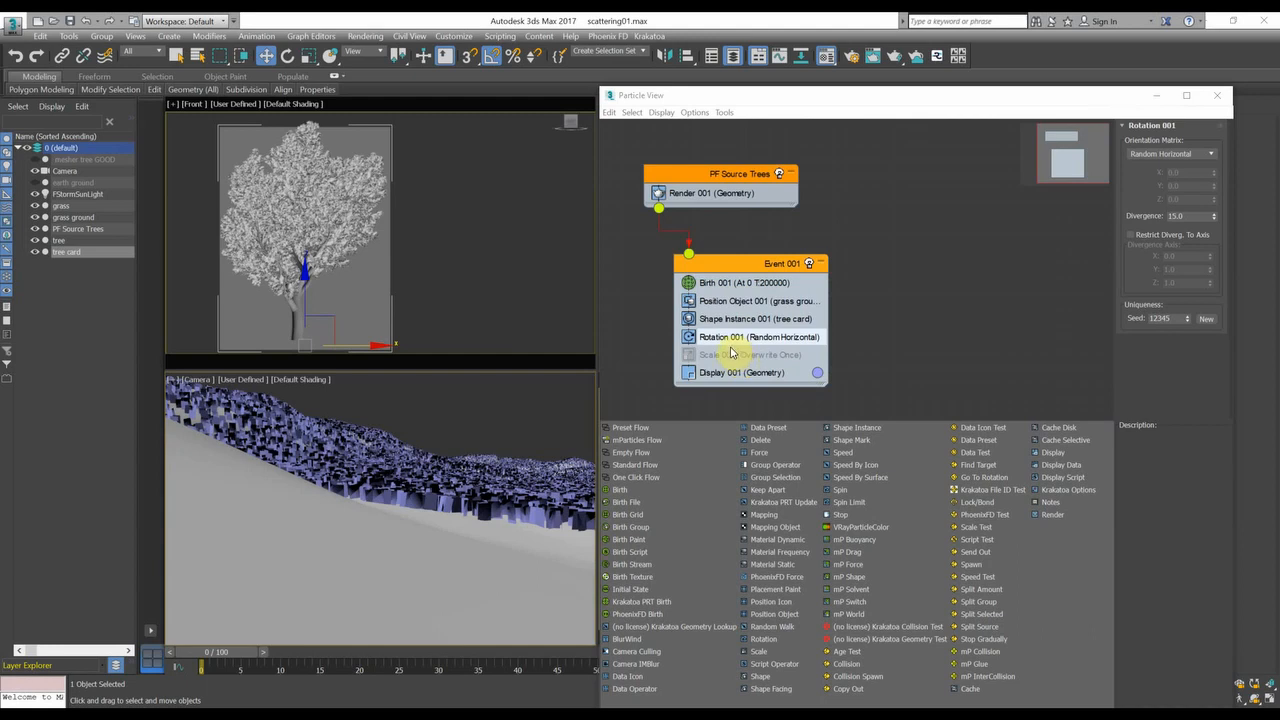
pyautogui.moveTo(660, 404)
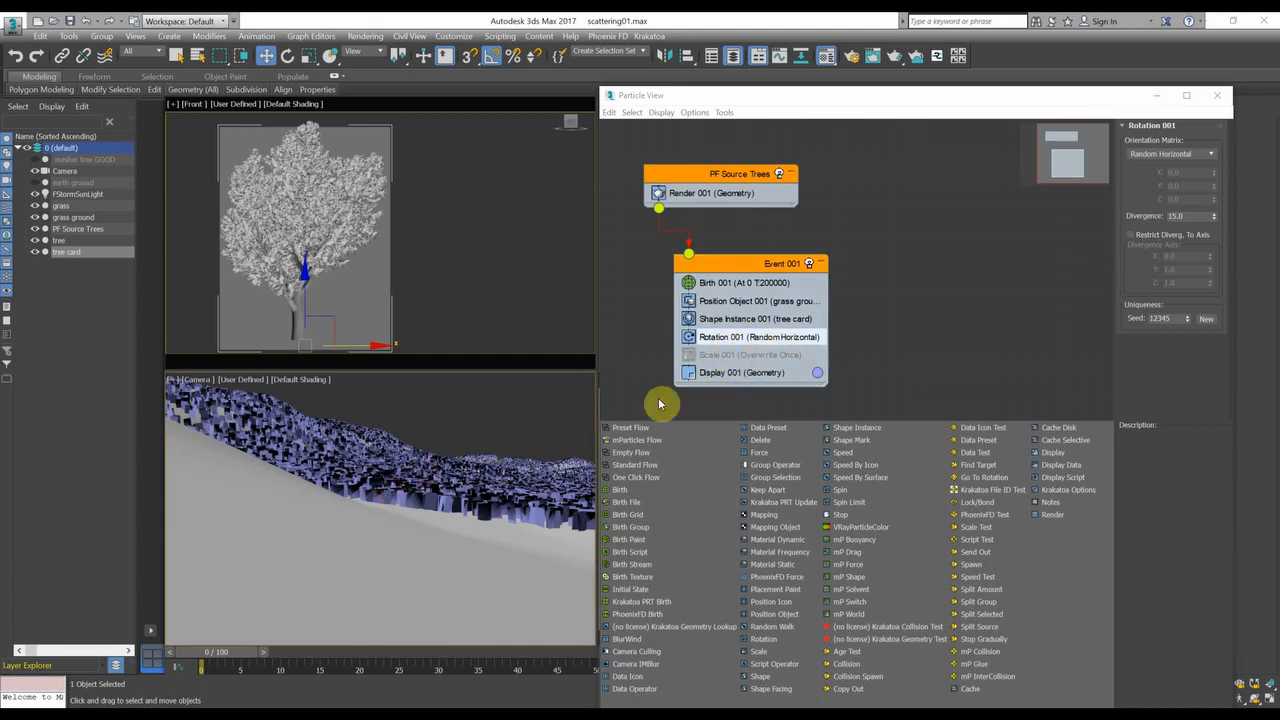
# Enable the Scale 001 operator for 20% tree-card size variation.
pyautogui.click(750, 355)
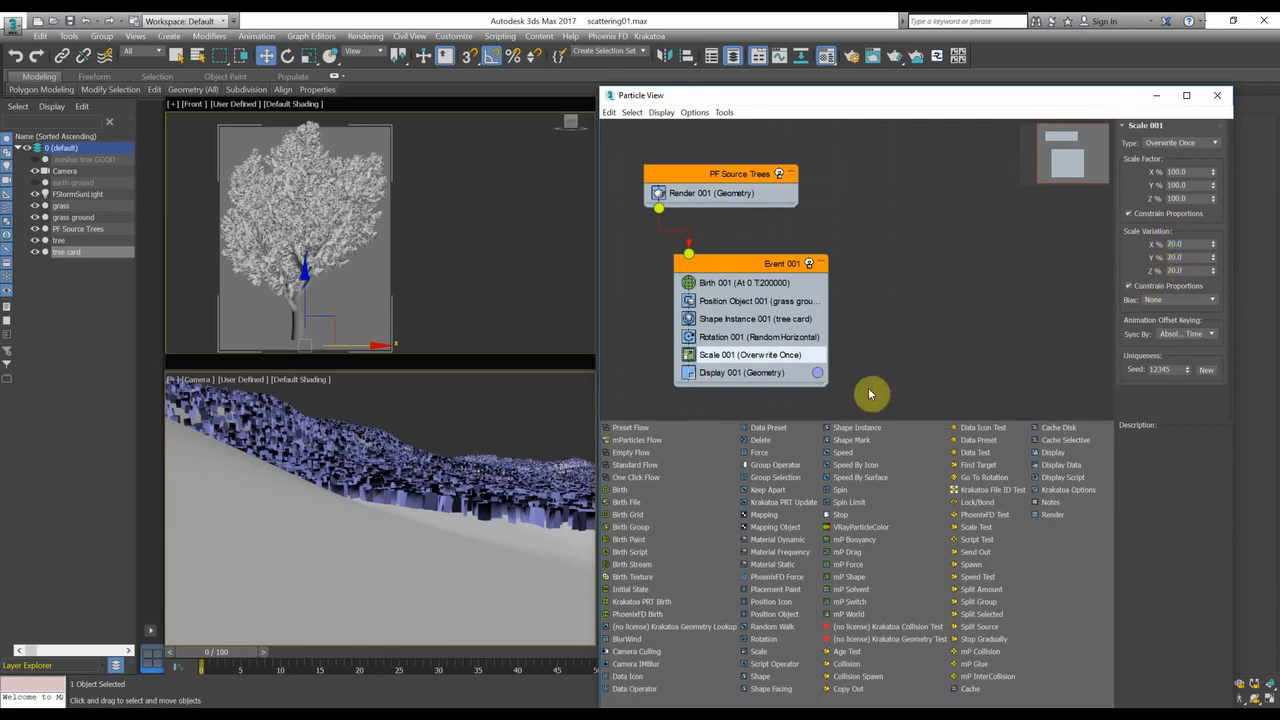
pyautogui.moveTo(1078, 281)
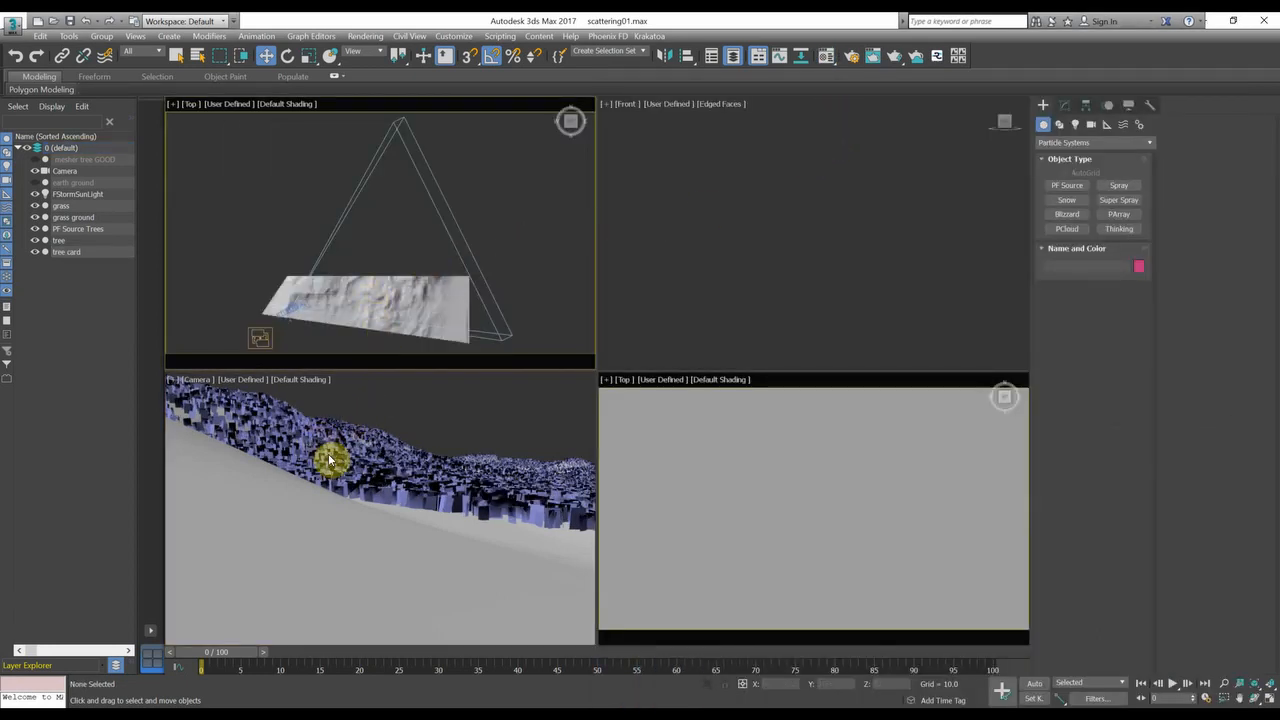
pyautogui.moveTo(425, 515)
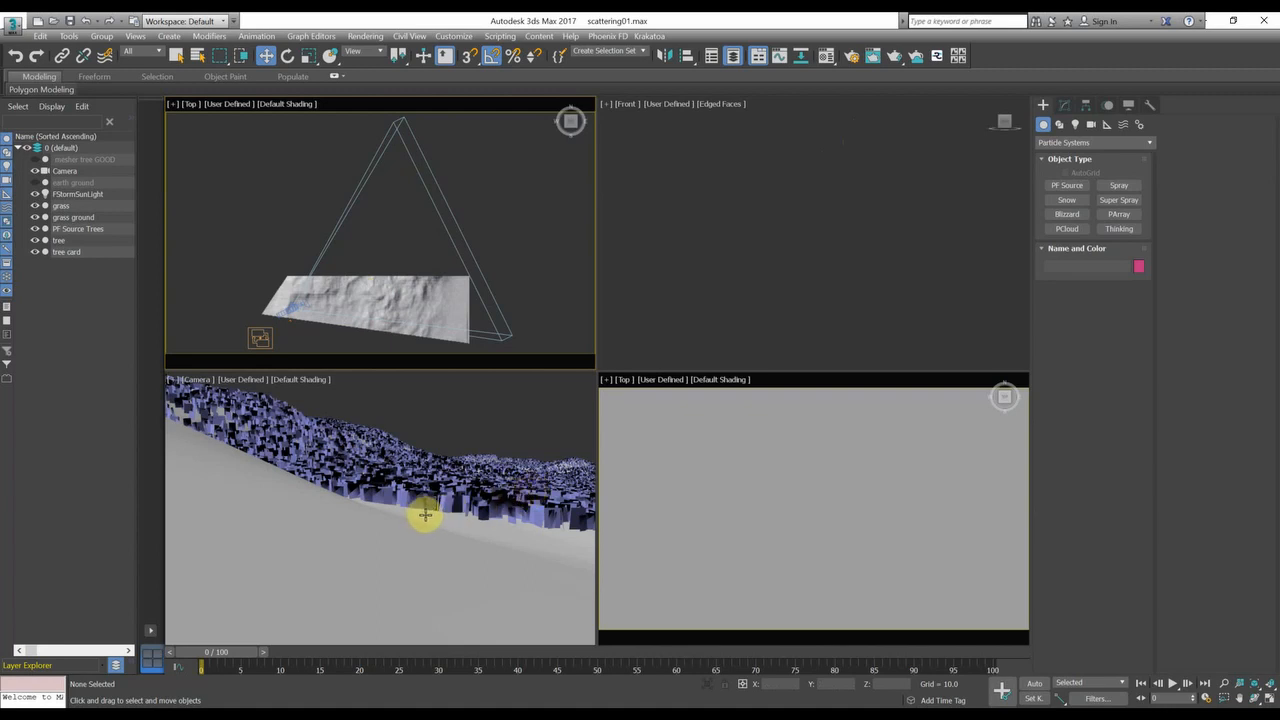
pyautogui.moveTo(930, 238)
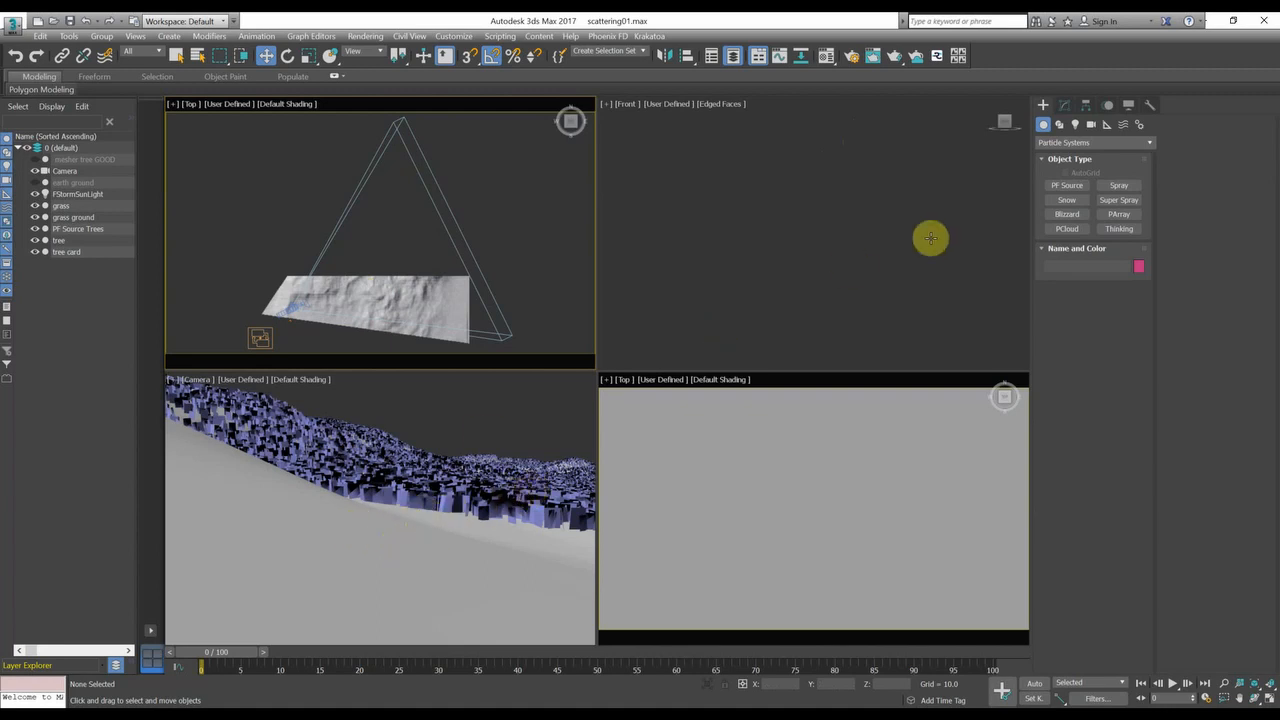
pyautogui.moveTo(470, 480)
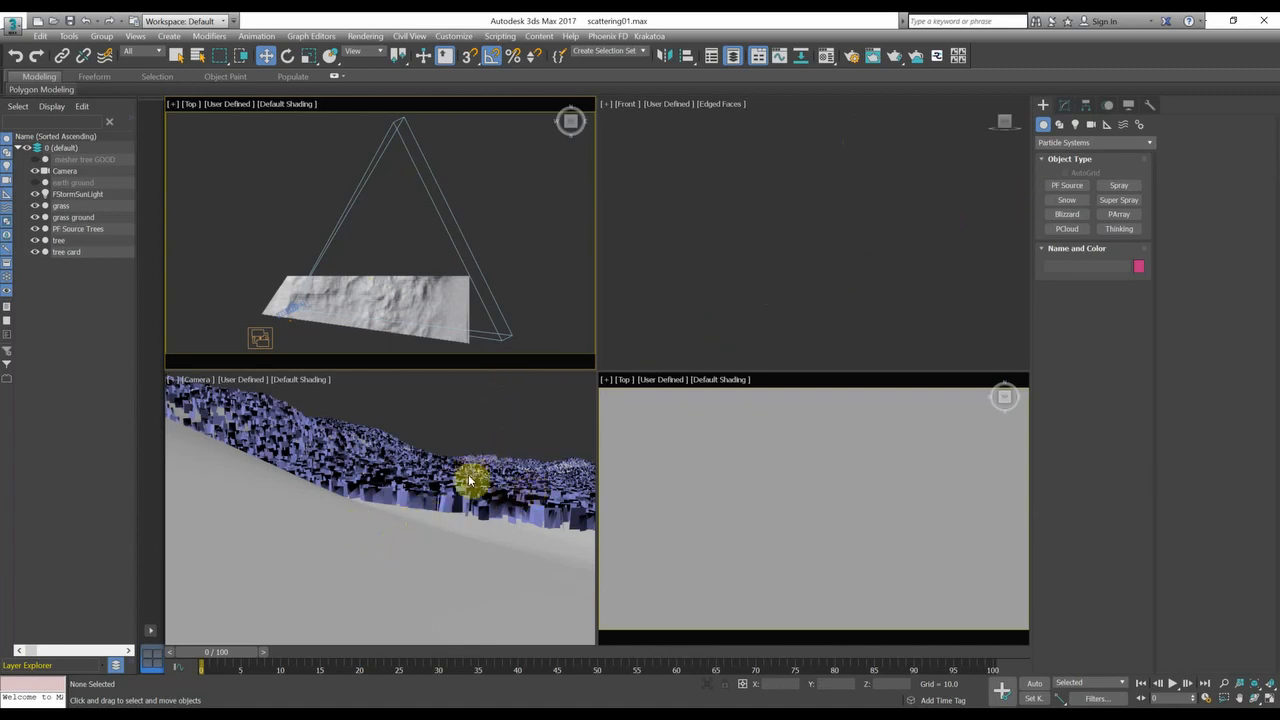
pyautogui.moveTo(315, 435)
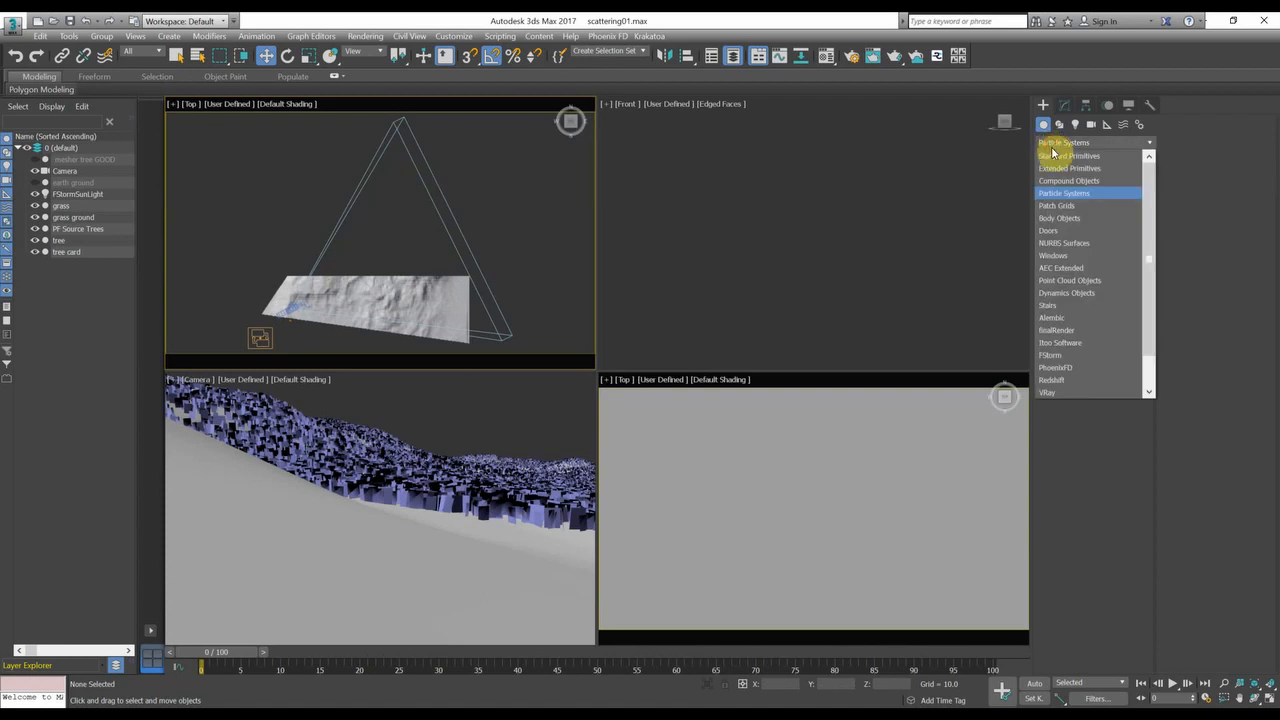
# Switch the Create panel to Compound Objects and choose the Mesher tool.
pyautogui.click(1069, 181)
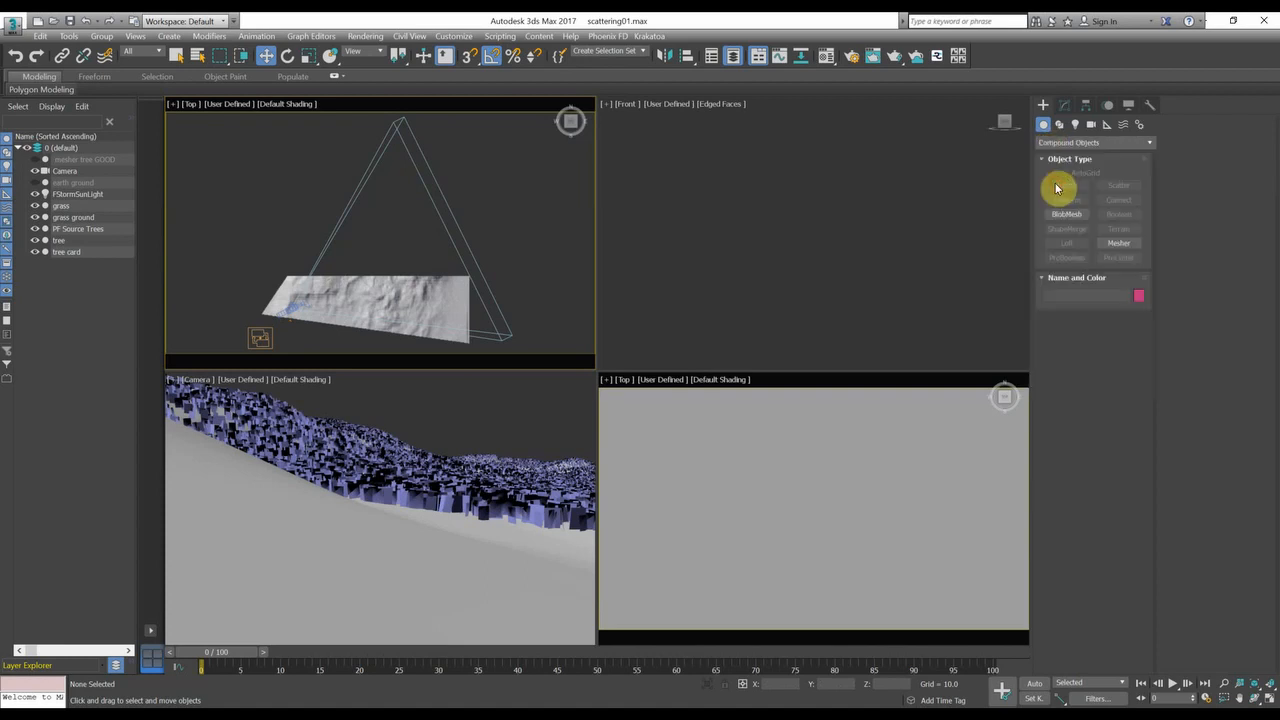
pyautogui.click(1118, 243)
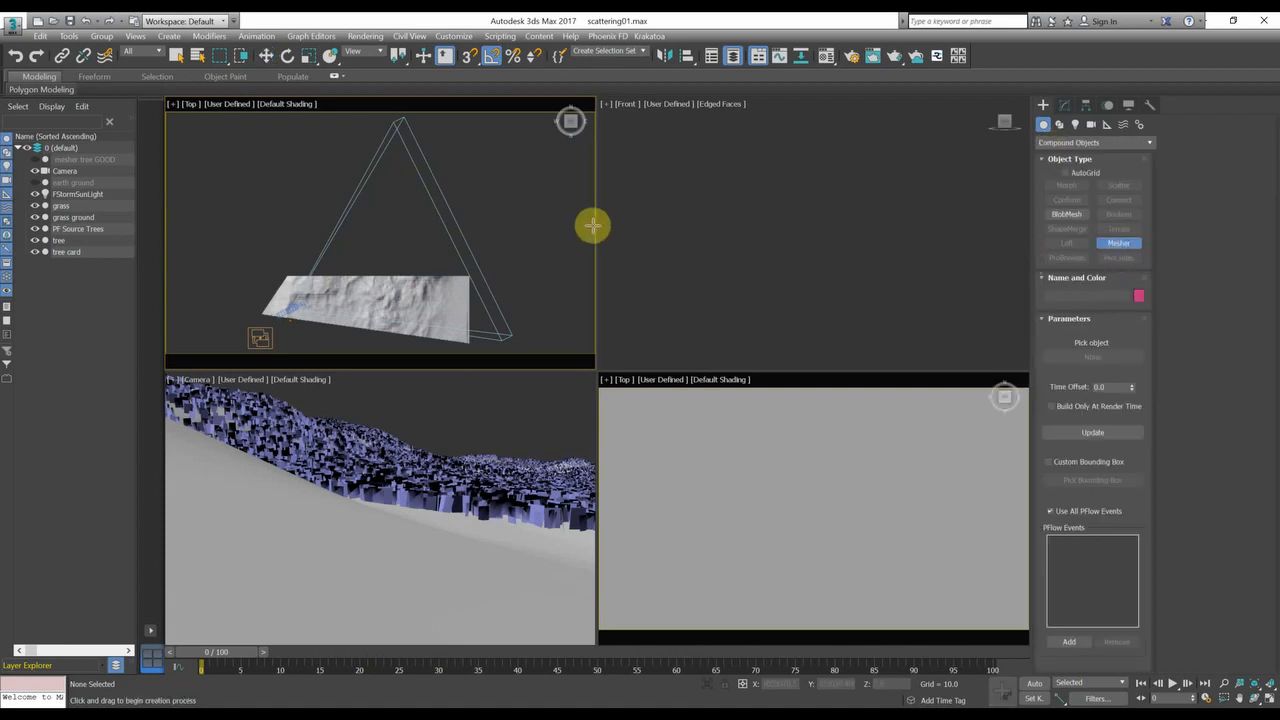
pyautogui.moveTo(515, 210)
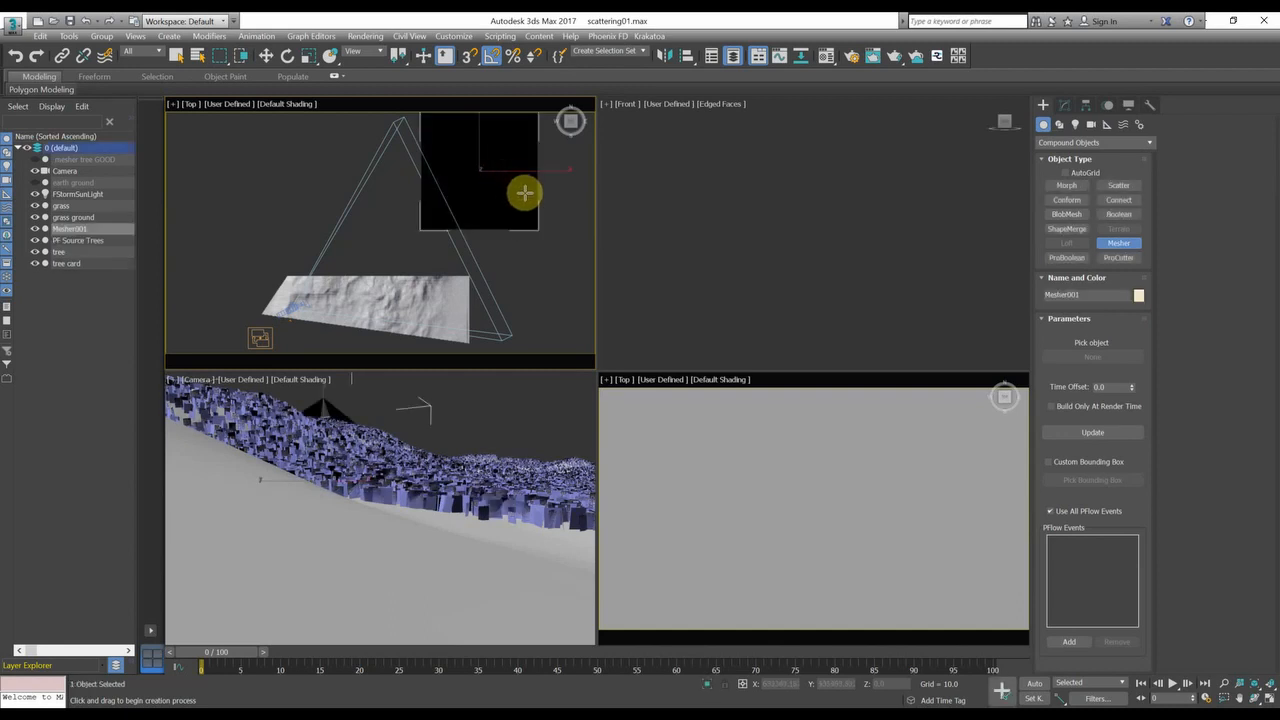
pyautogui.moveTo(597, 249)
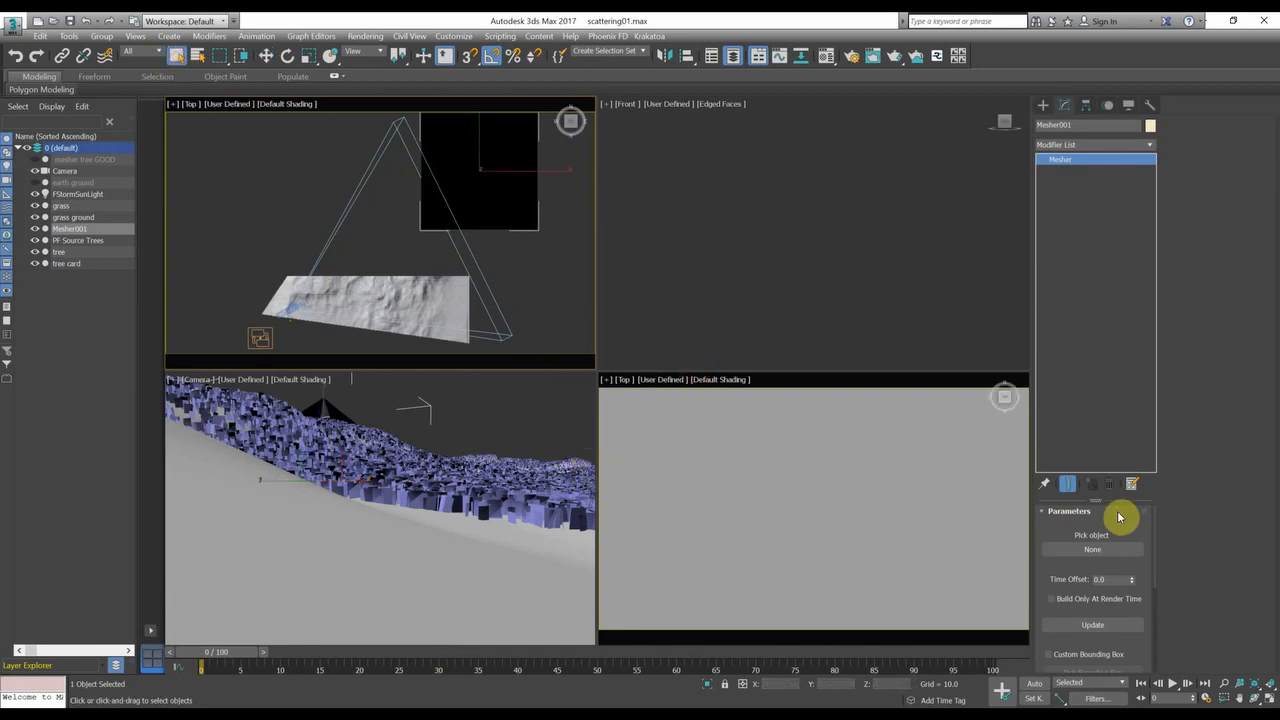
# Pick PF Source Trees for the Mesher and reposition Mesher001 in the Top view.
pyautogui.click(1092, 549)
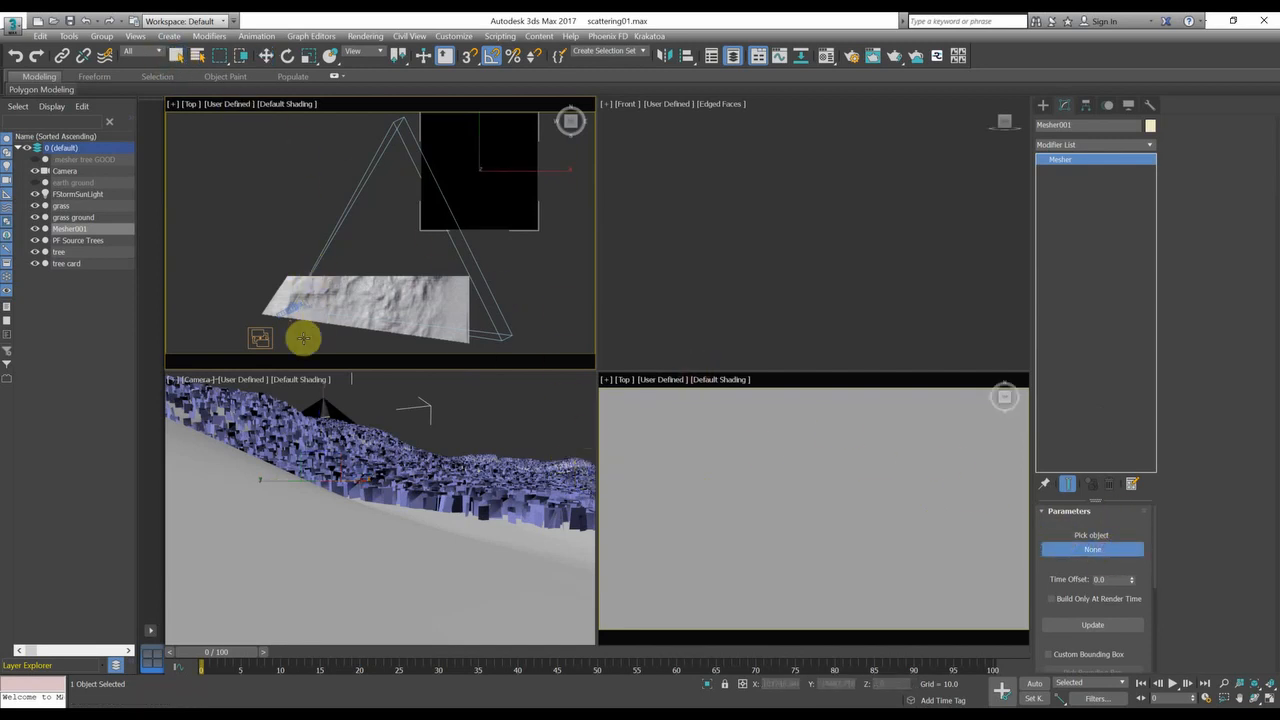
pyautogui.moveTo(258, 338)
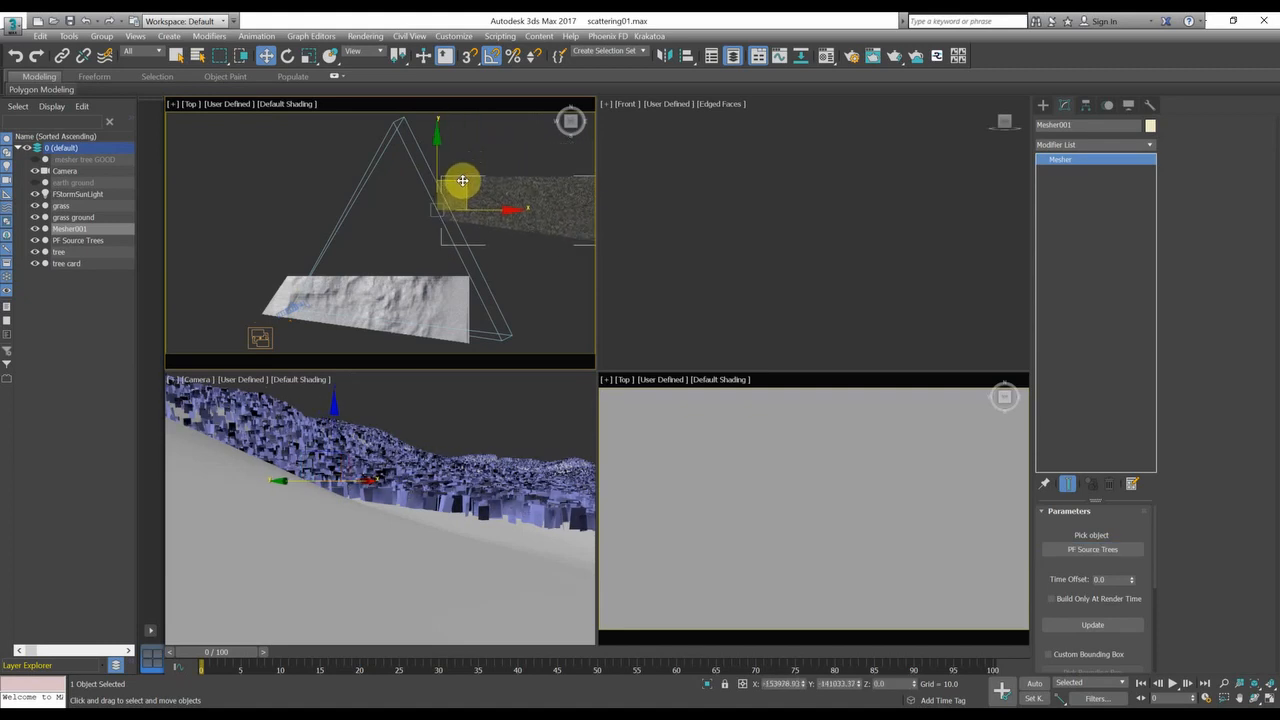
pyautogui.moveTo(463, 180); pyautogui.dragTo(395, 225)
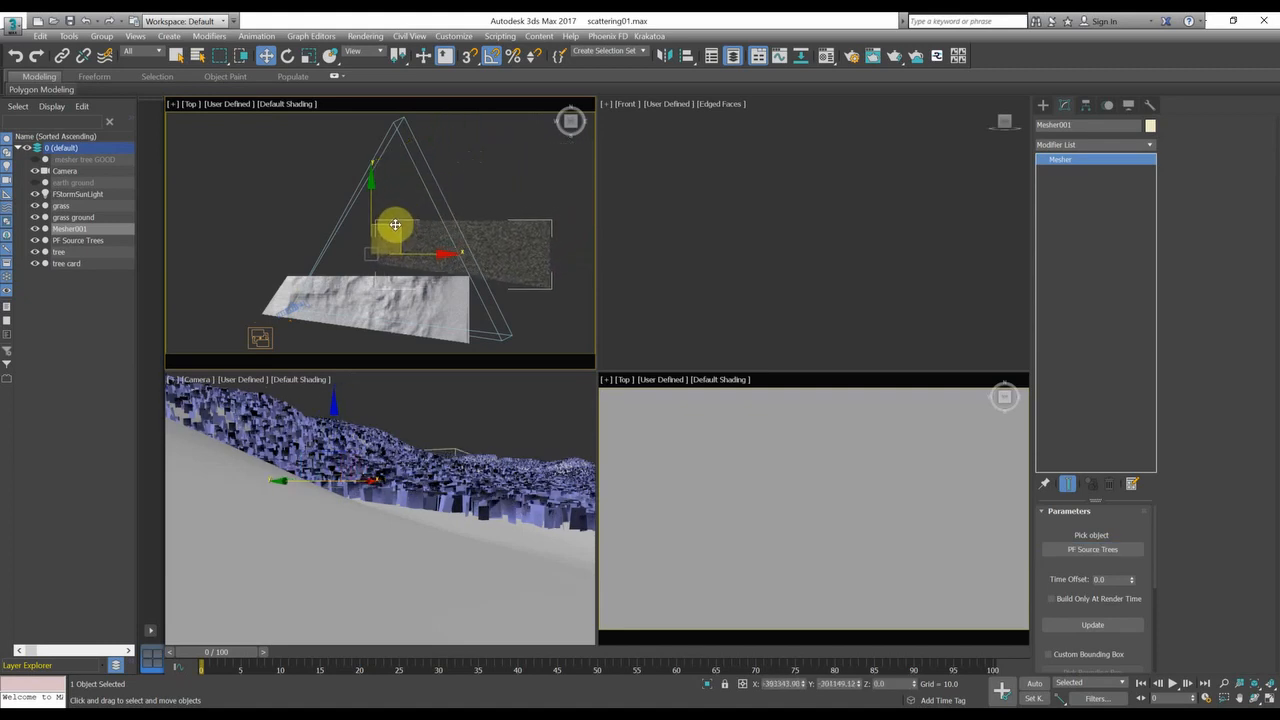
pyautogui.moveTo(395, 225); pyautogui.dragTo(425, 223)
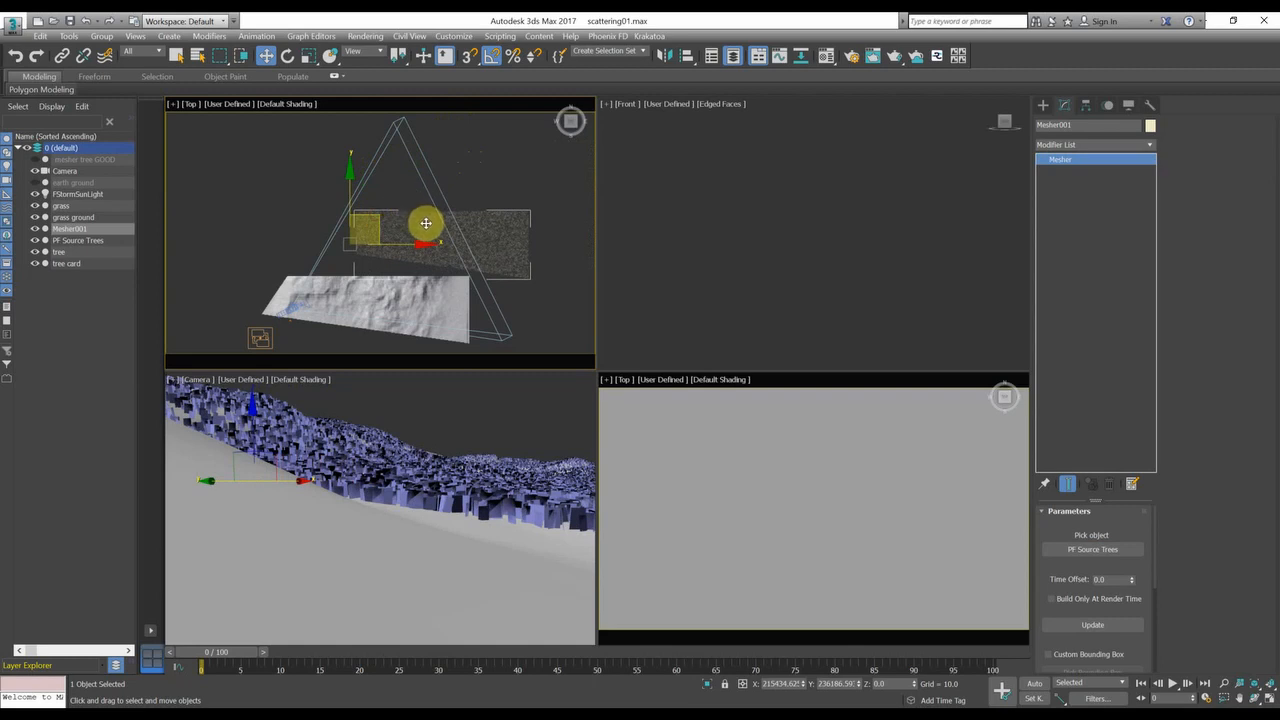
pyautogui.moveTo(425, 223); pyautogui.dragTo(502, 274)
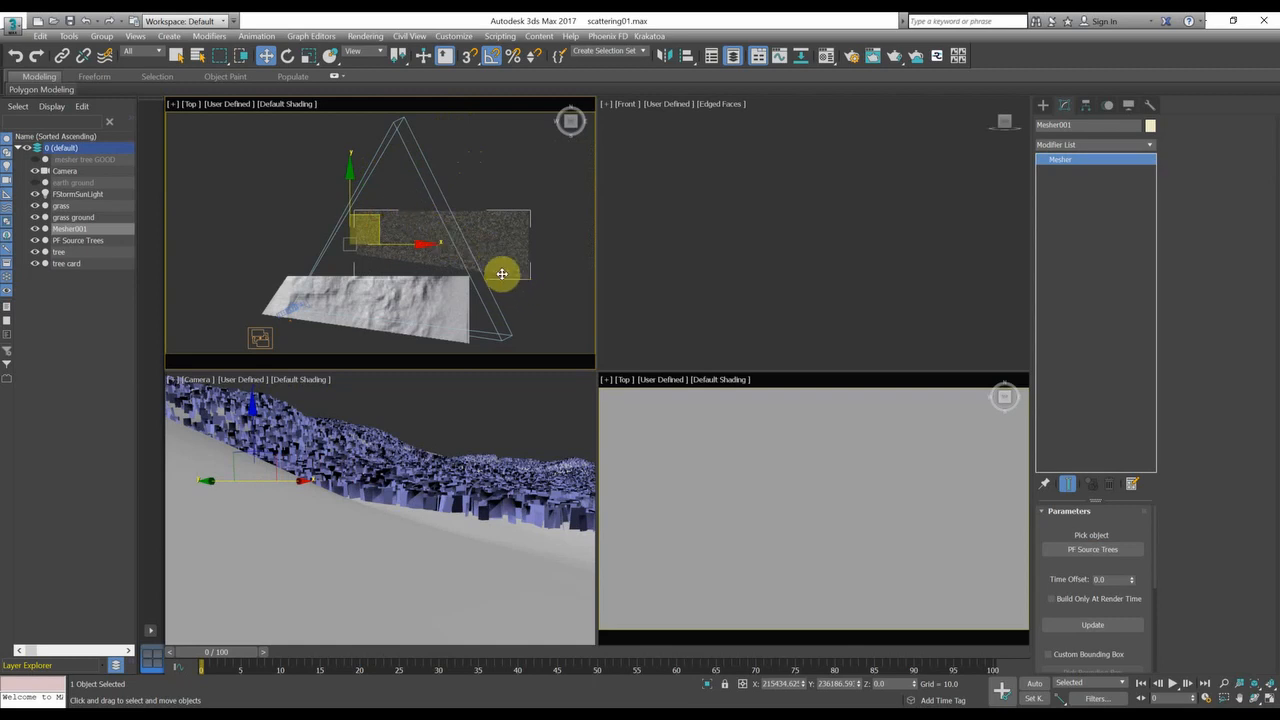
pyautogui.moveTo(915, 487)
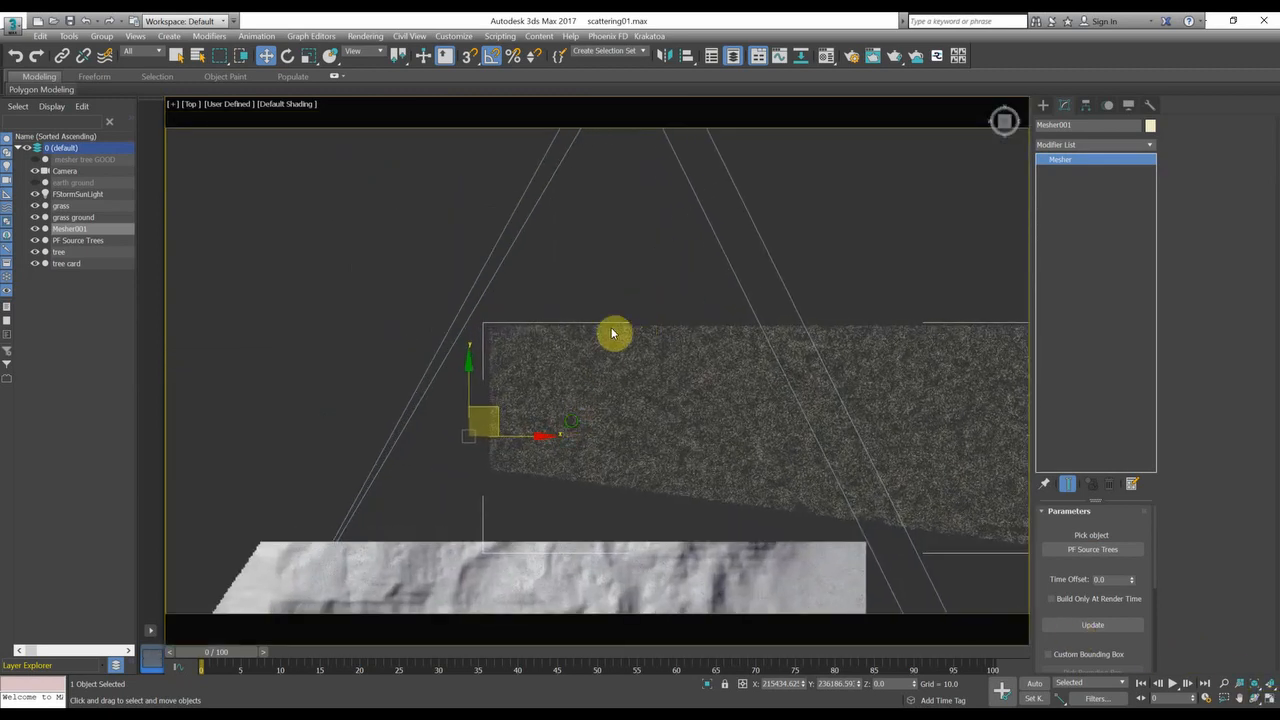
# Pan and orbit to inspect the meshed tree cards, then return to the Camera view.
pyautogui.moveTo(613, 333); pyautogui.dragTo(598, 194)
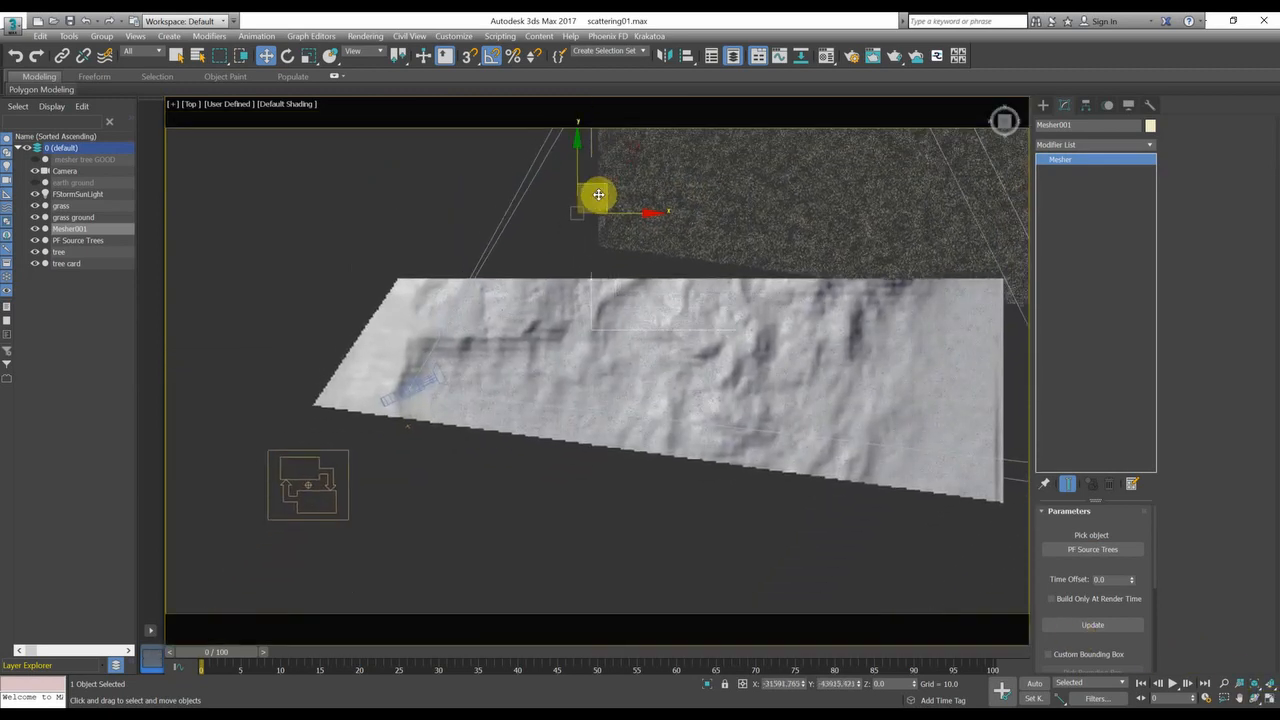
pyautogui.moveTo(598, 194); pyautogui.dragTo(445, 420)
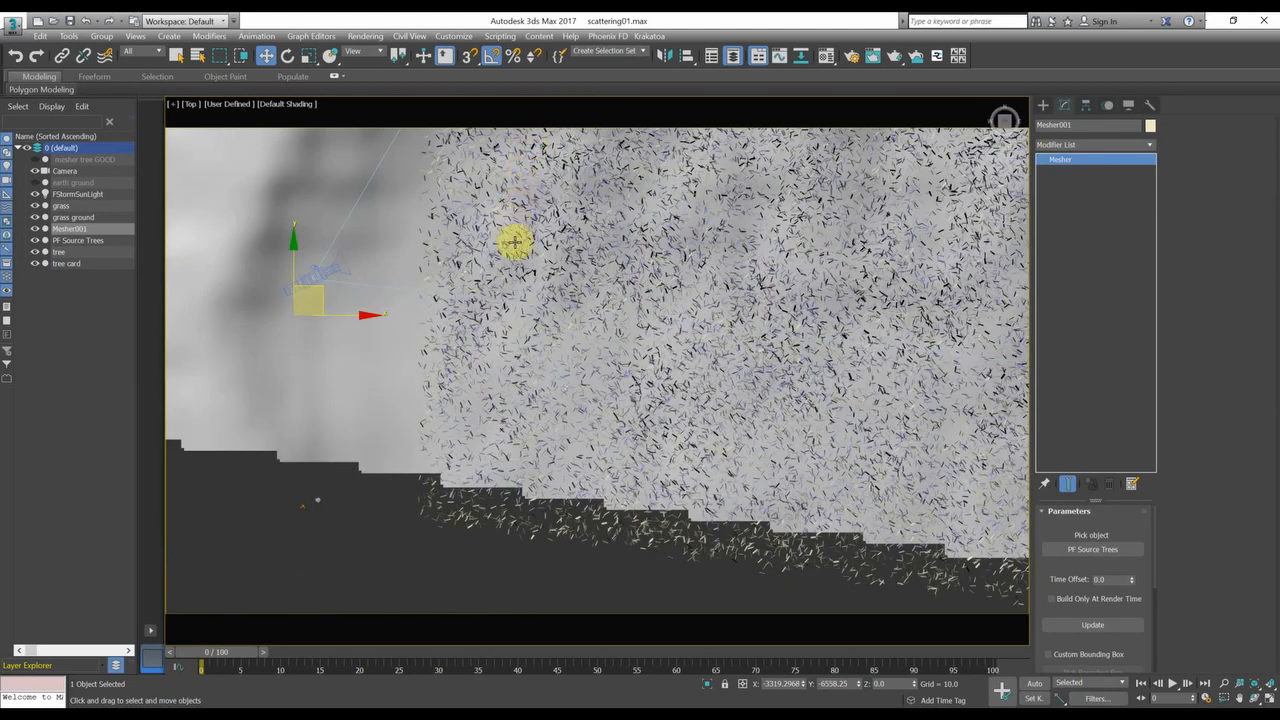
pyautogui.moveTo(425, 518)
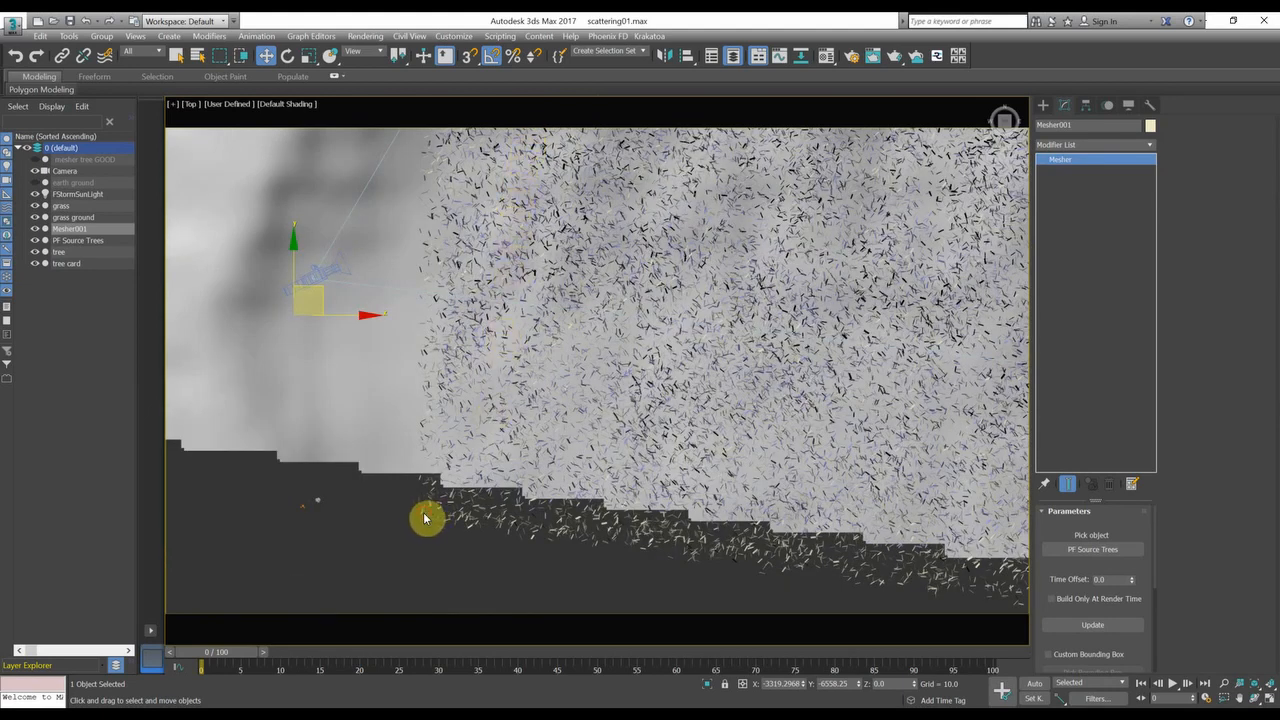
pyautogui.moveTo(425, 518); pyautogui.dragTo(443, 475)
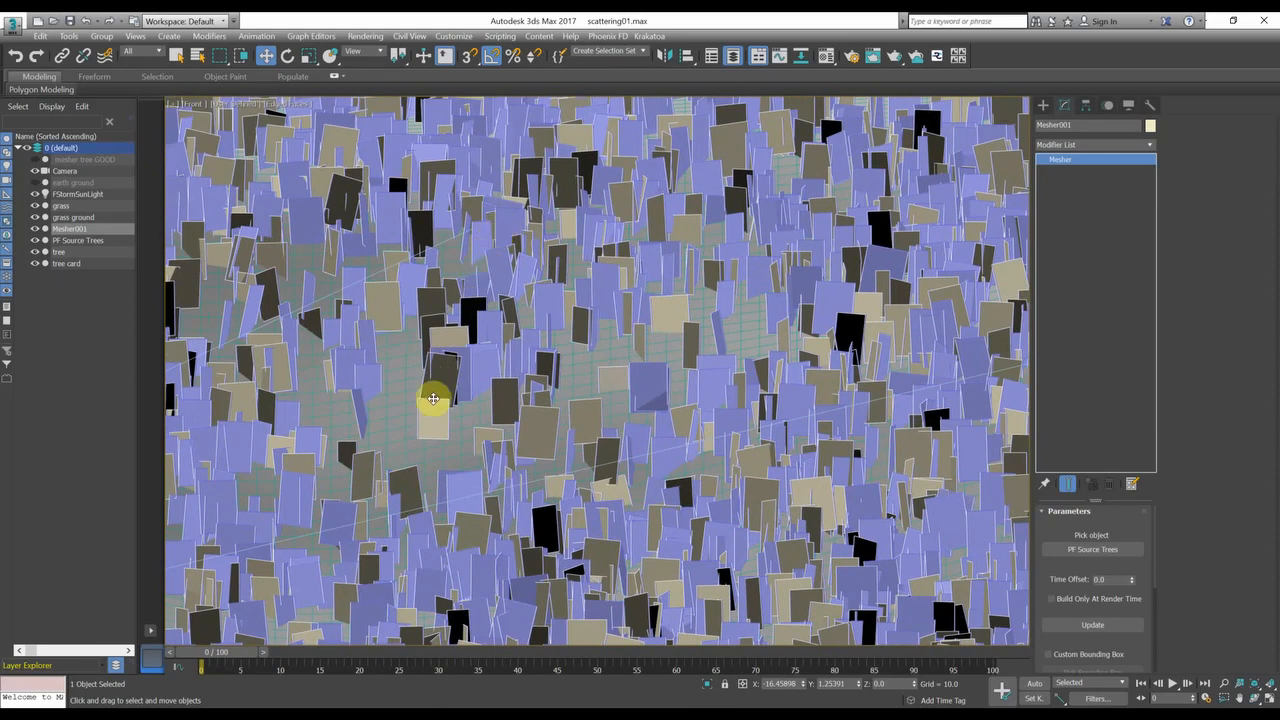
pyautogui.moveTo(435, 400); pyautogui.dragTo(815, 85)
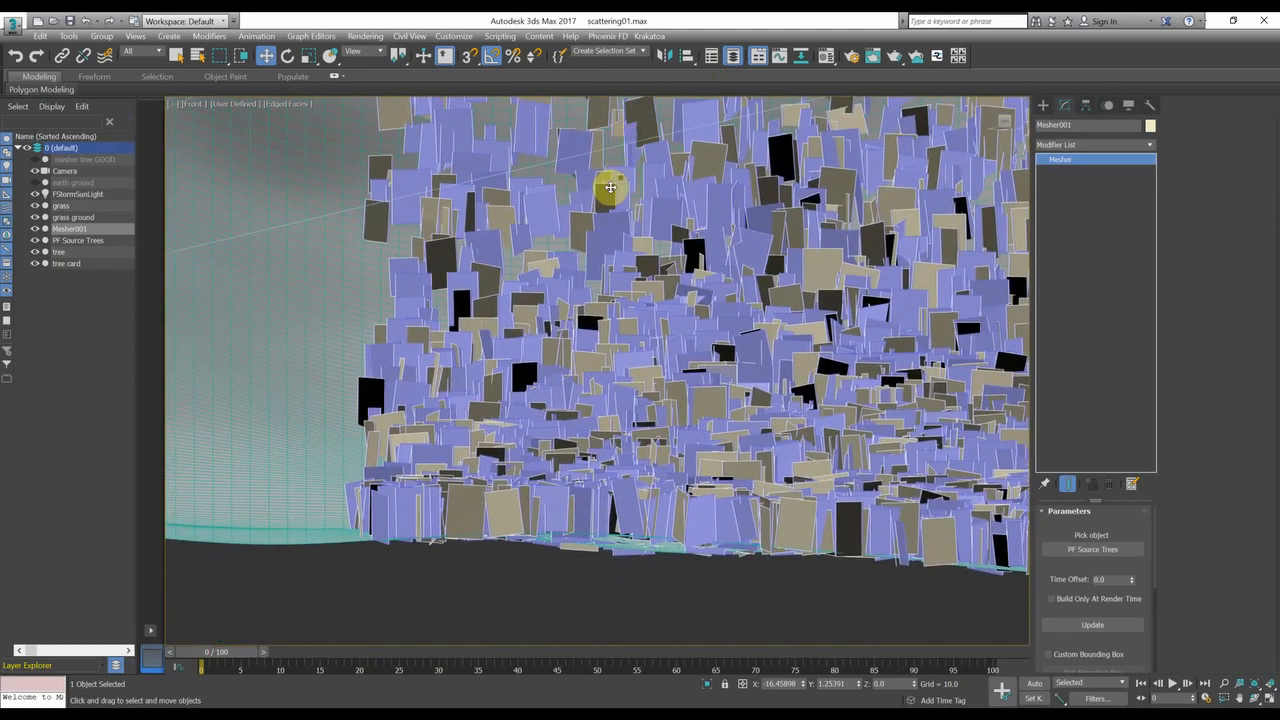
pyautogui.click(192, 104)
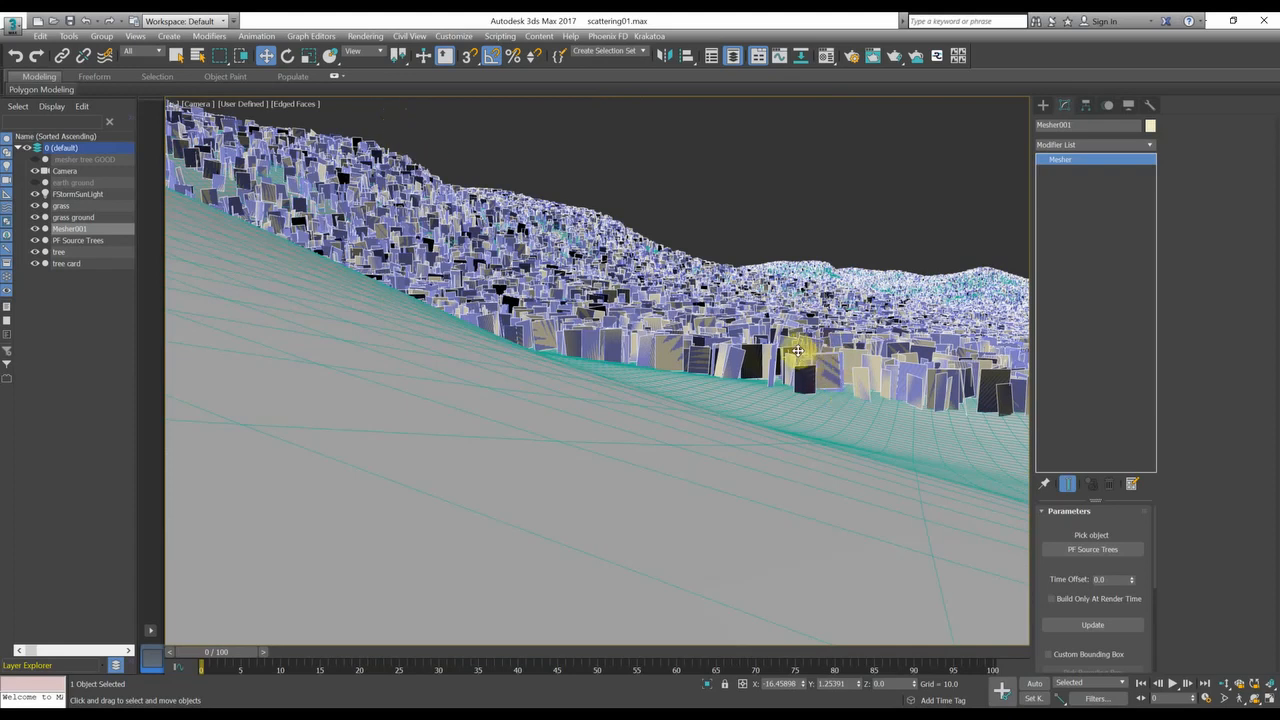
pyautogui.moveTo(690, 273)
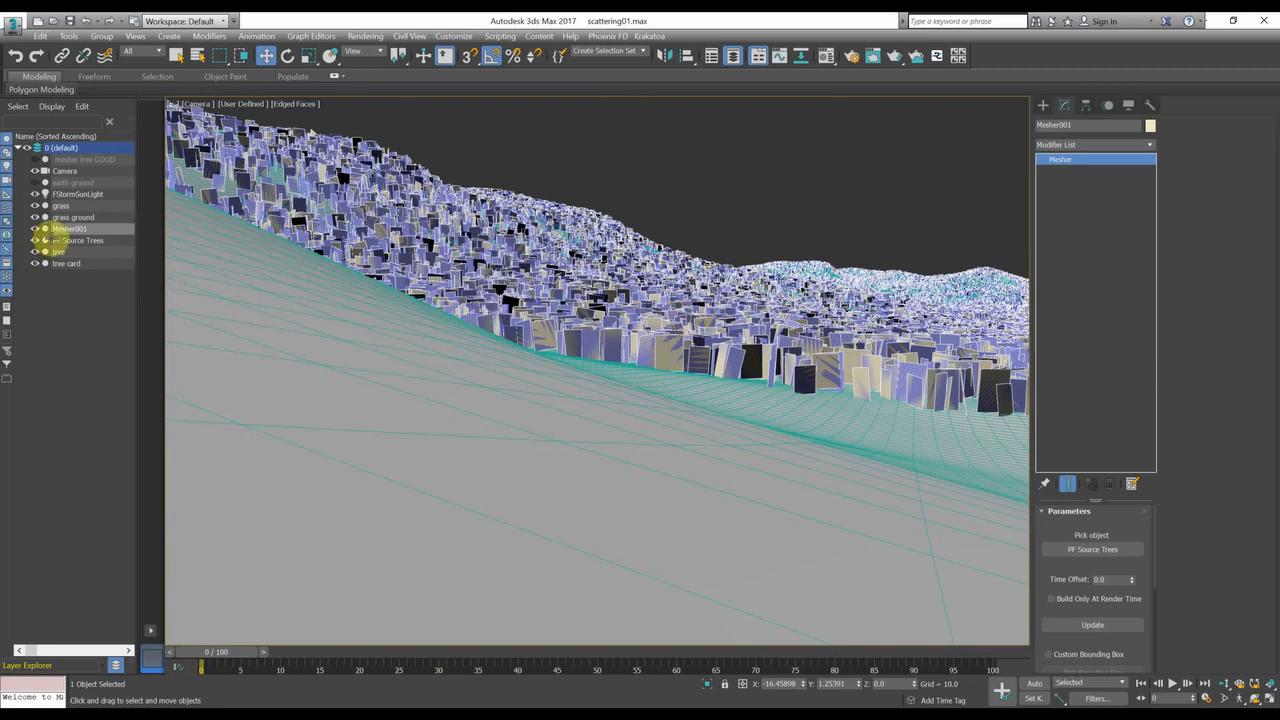
# Hide PF Source Trees via its eye icon and right-click Mesher001.
pyautogui.click(78, 240)
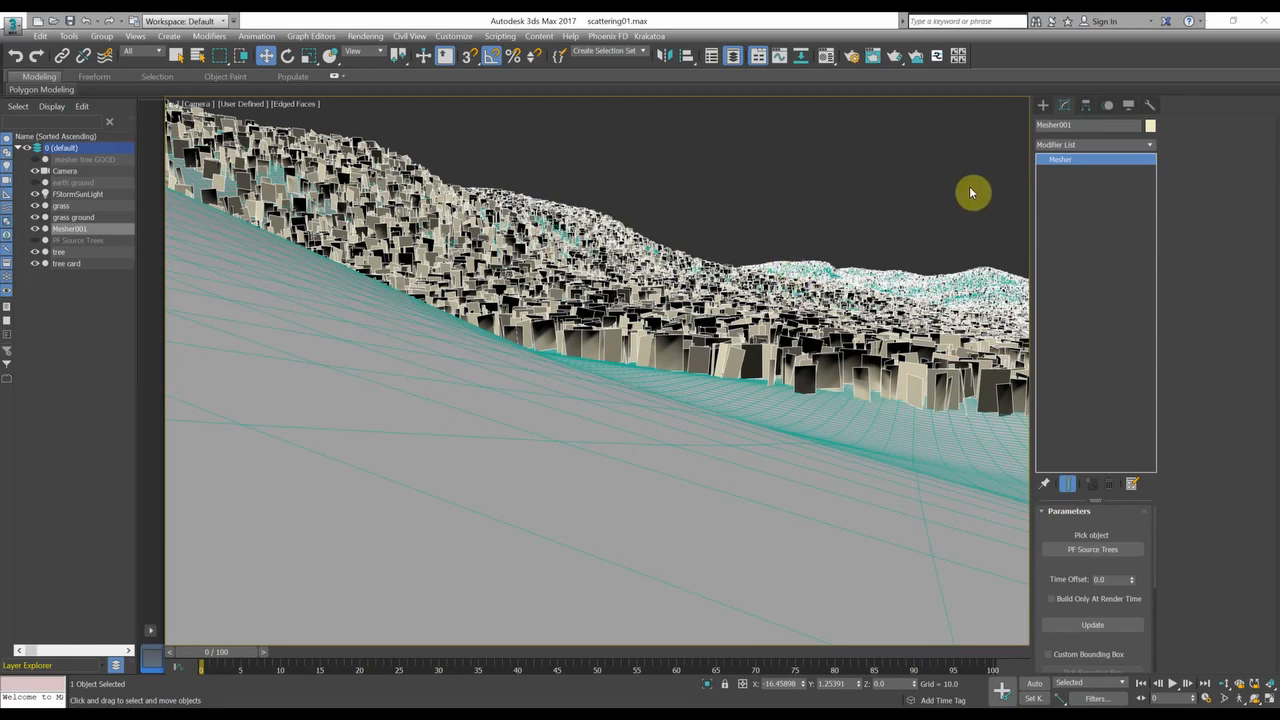
pyautogui.moveTo(575, 295)
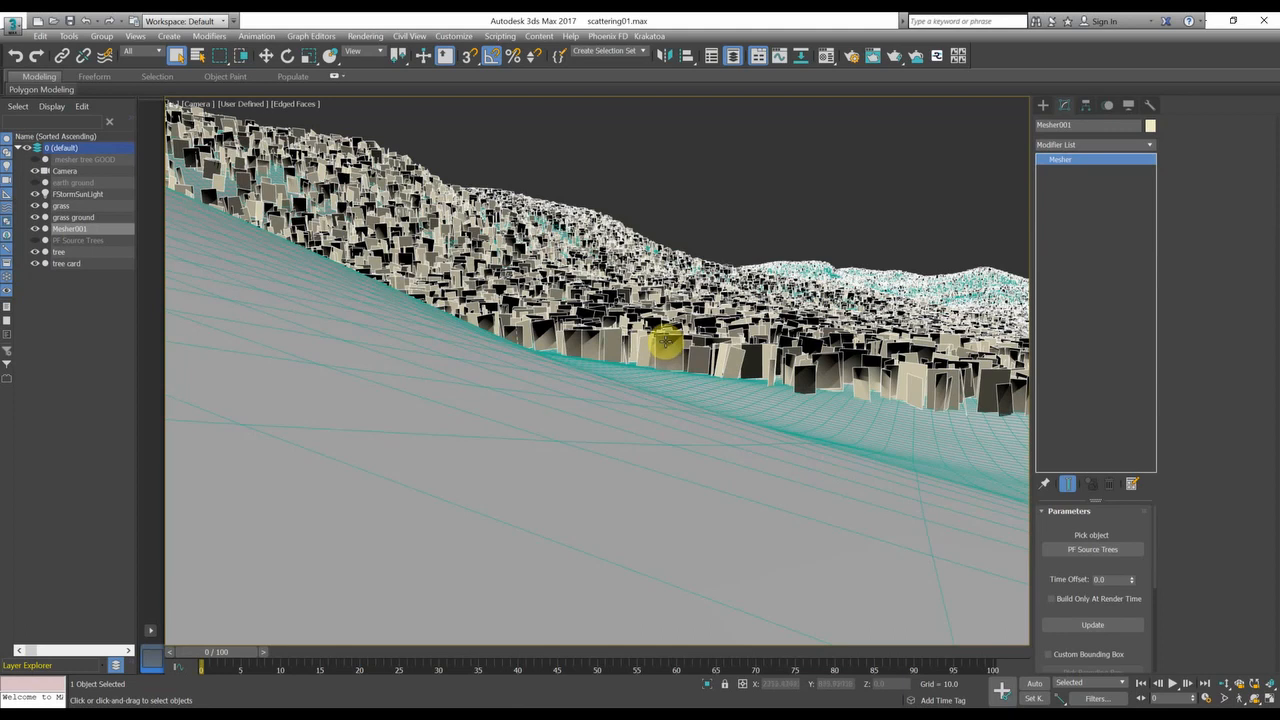
pyautogui.rightClick(665, 345)
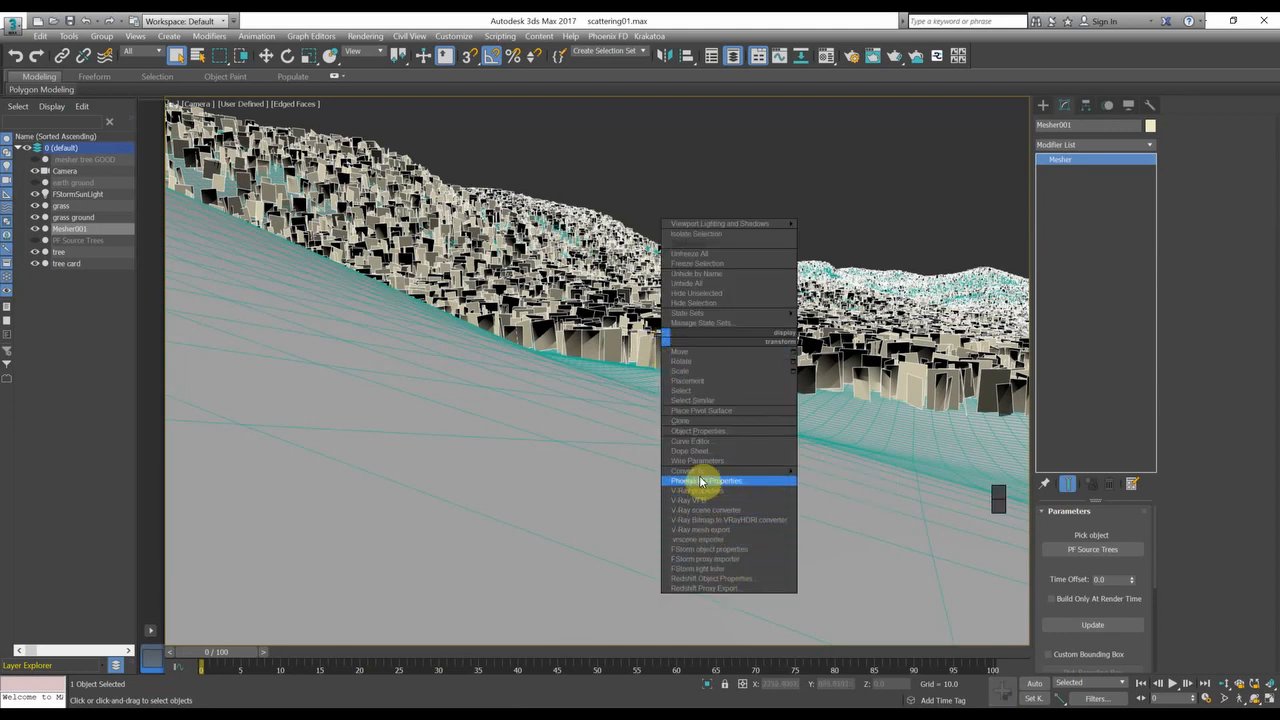
# Convert Mesher001 to an Editable Mesh.
pyautogui.click(700, 480)
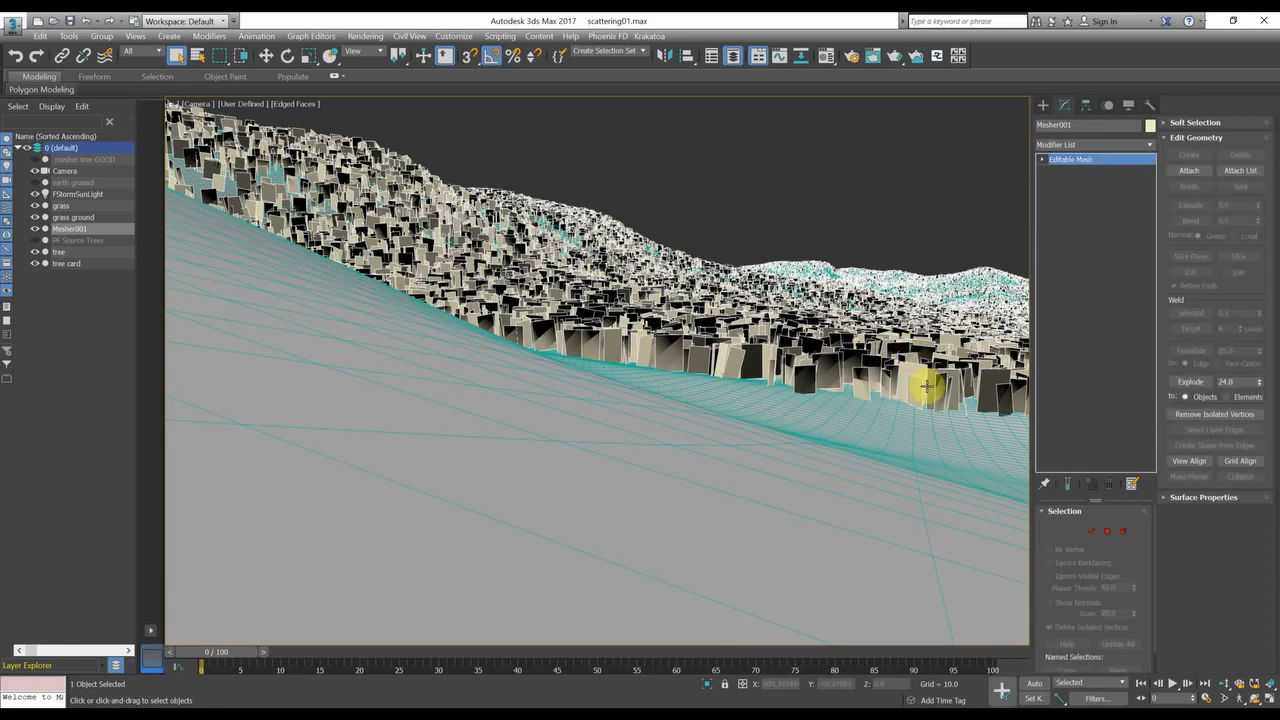
pyautogui.moveTo(900, 225)
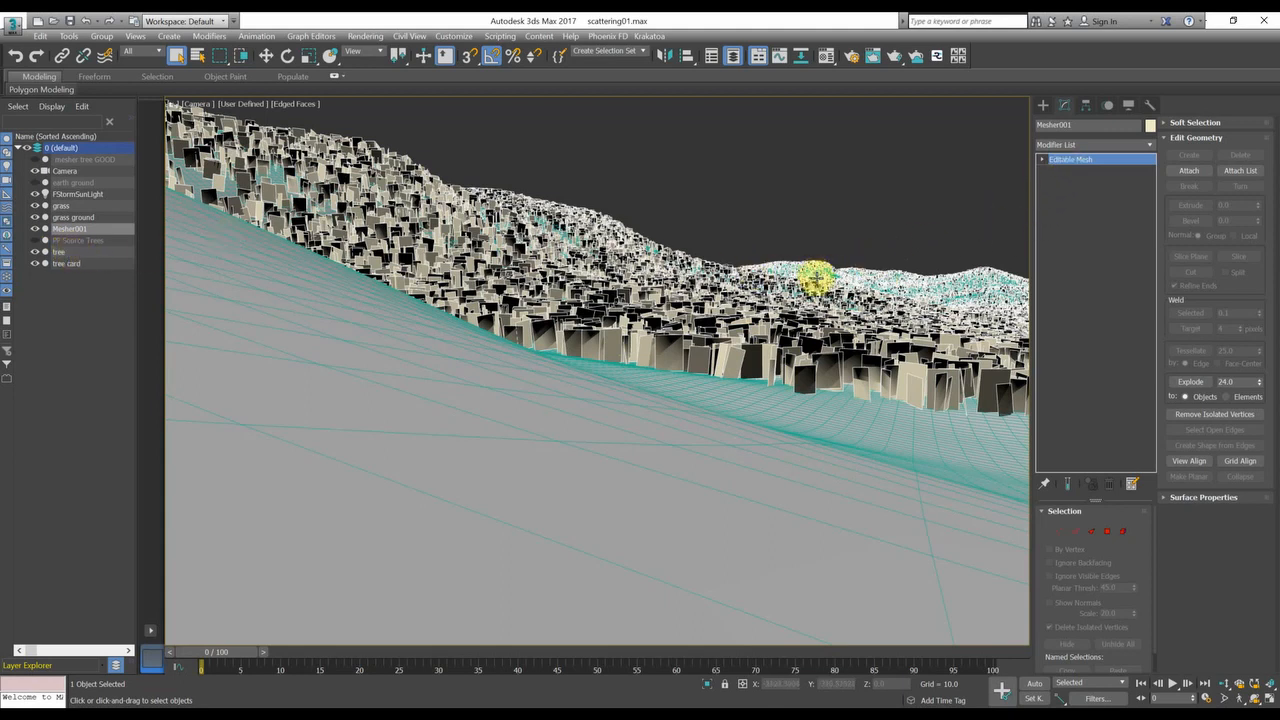
pyautogui.moveTo(930, 253)
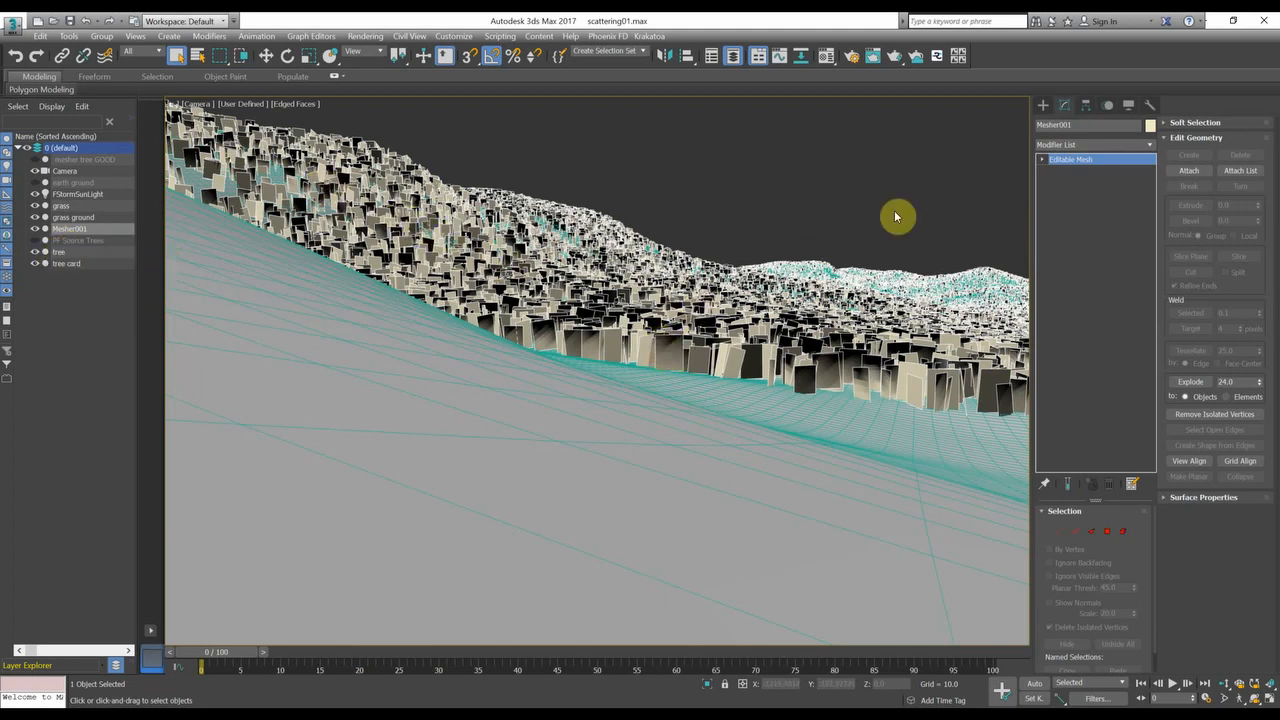
pyautogui.moveTo(1043, 210)
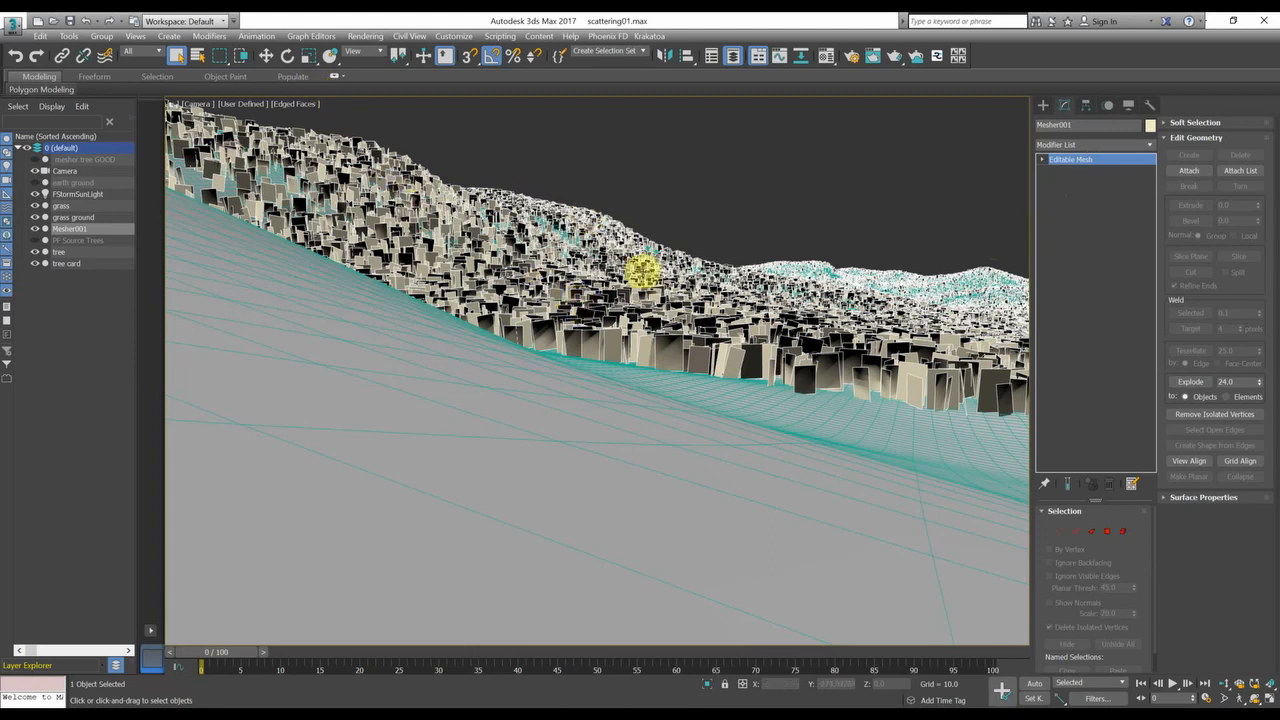
pyautogui.moveTo(690, 165)
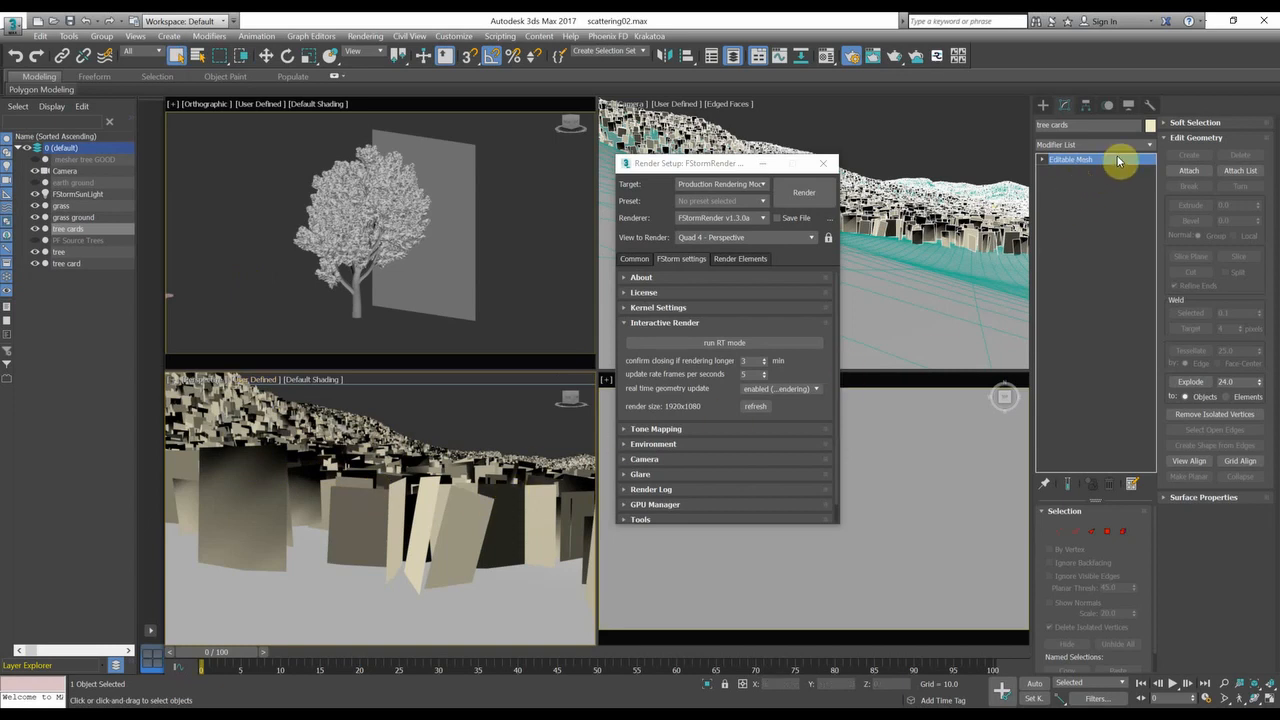
# Add an FStormGeoPattern modifier using the tree geometry and fit it in object space.
pyautogui.click(1120, 159)
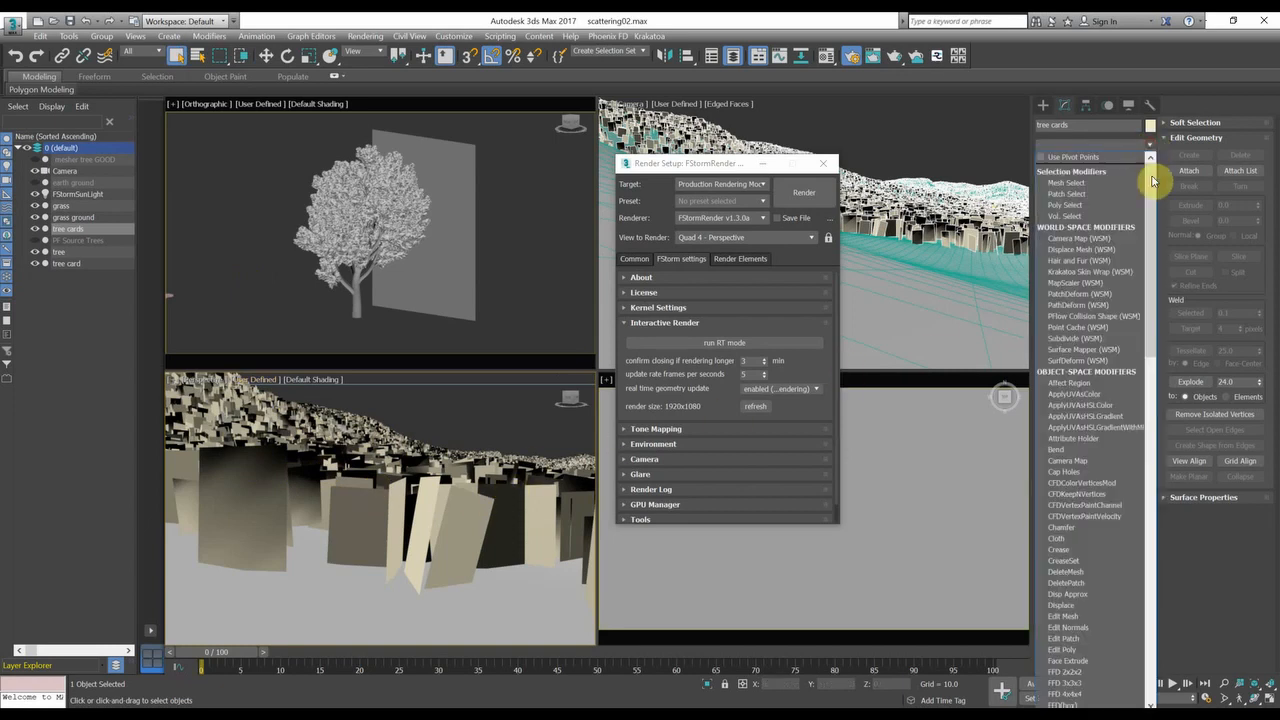
pyautogui.scroll(-3)
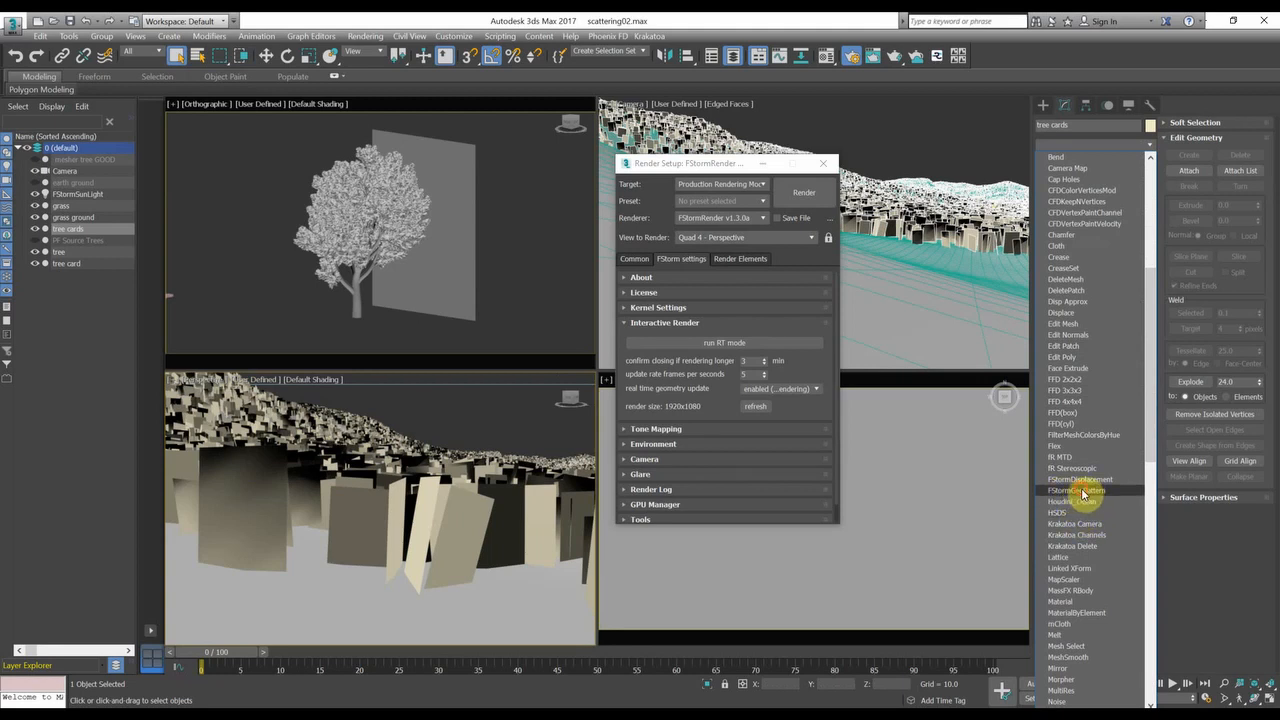
pyautogui.click(1080, 490)
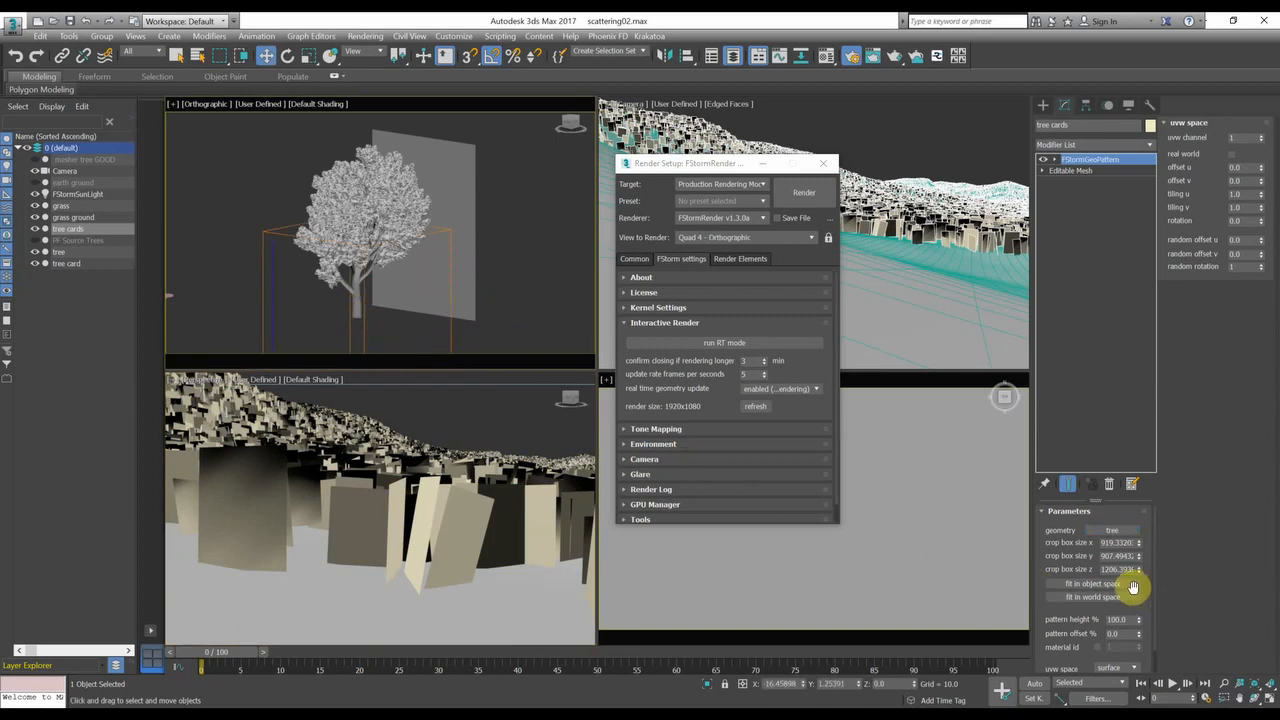
pyautogui.moveTo(933, 520)
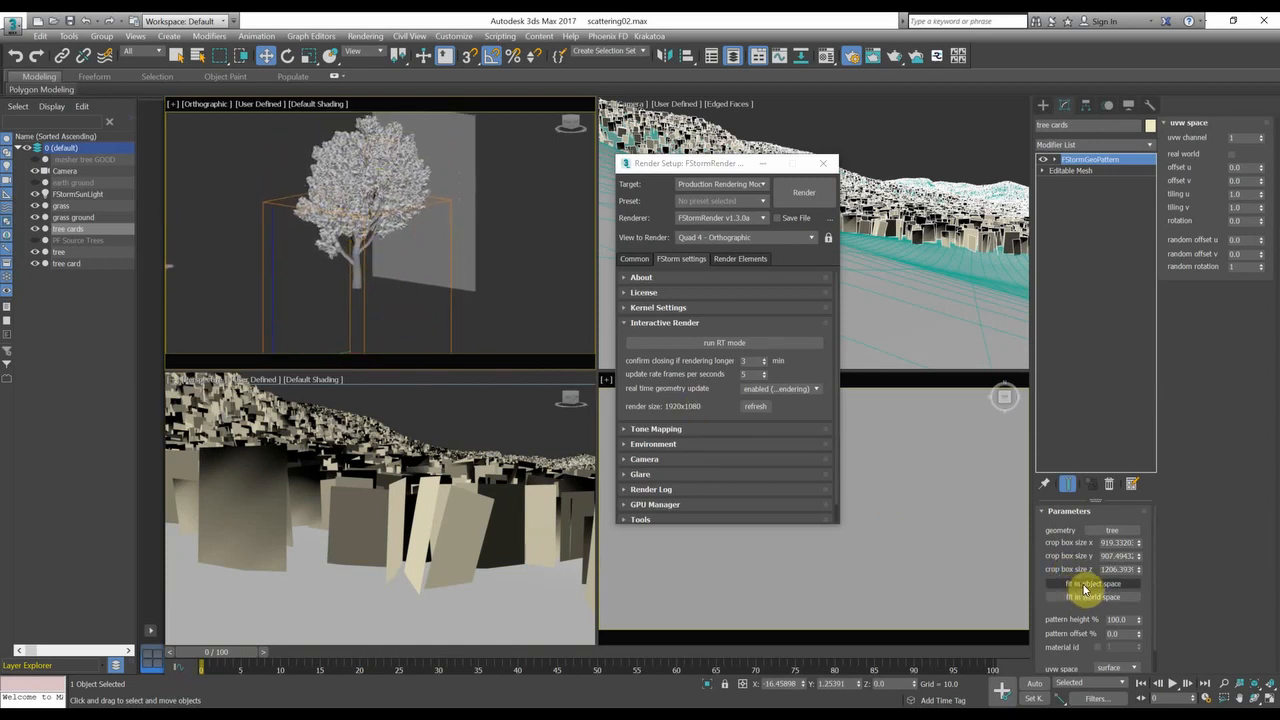
pyautogui.click(360, 200)
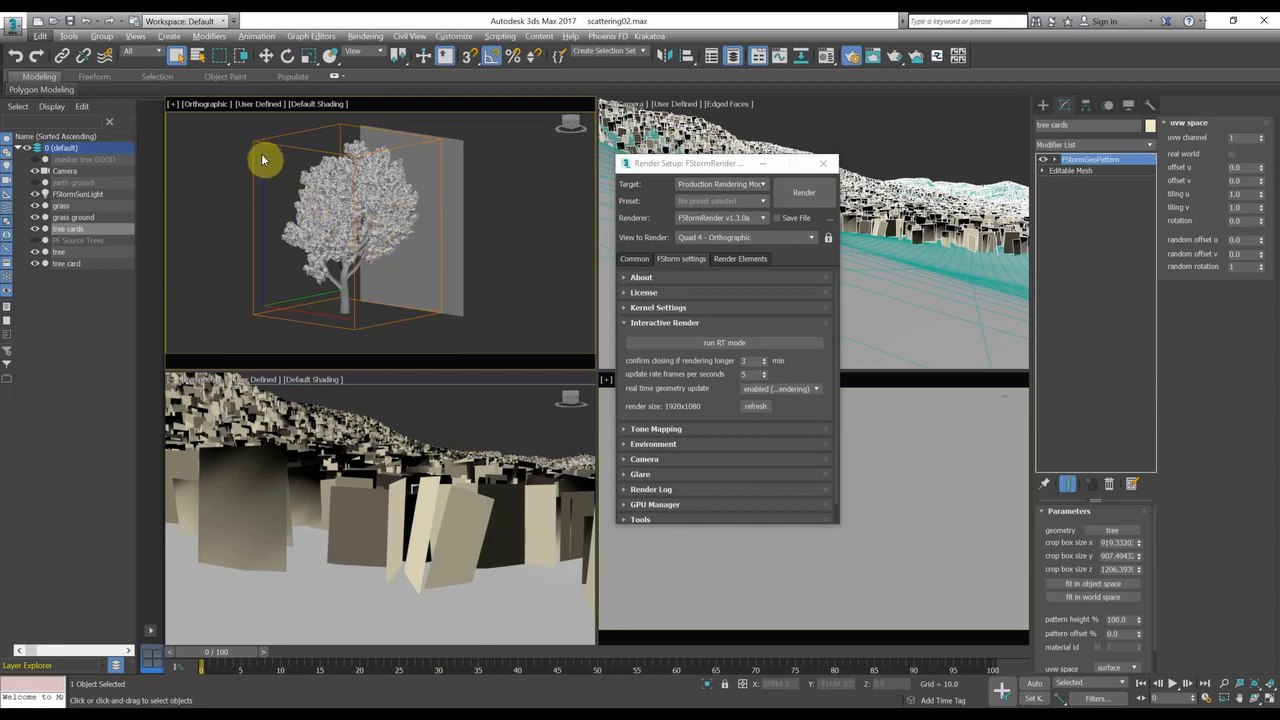
pyautogui.moveTo(276, 316)
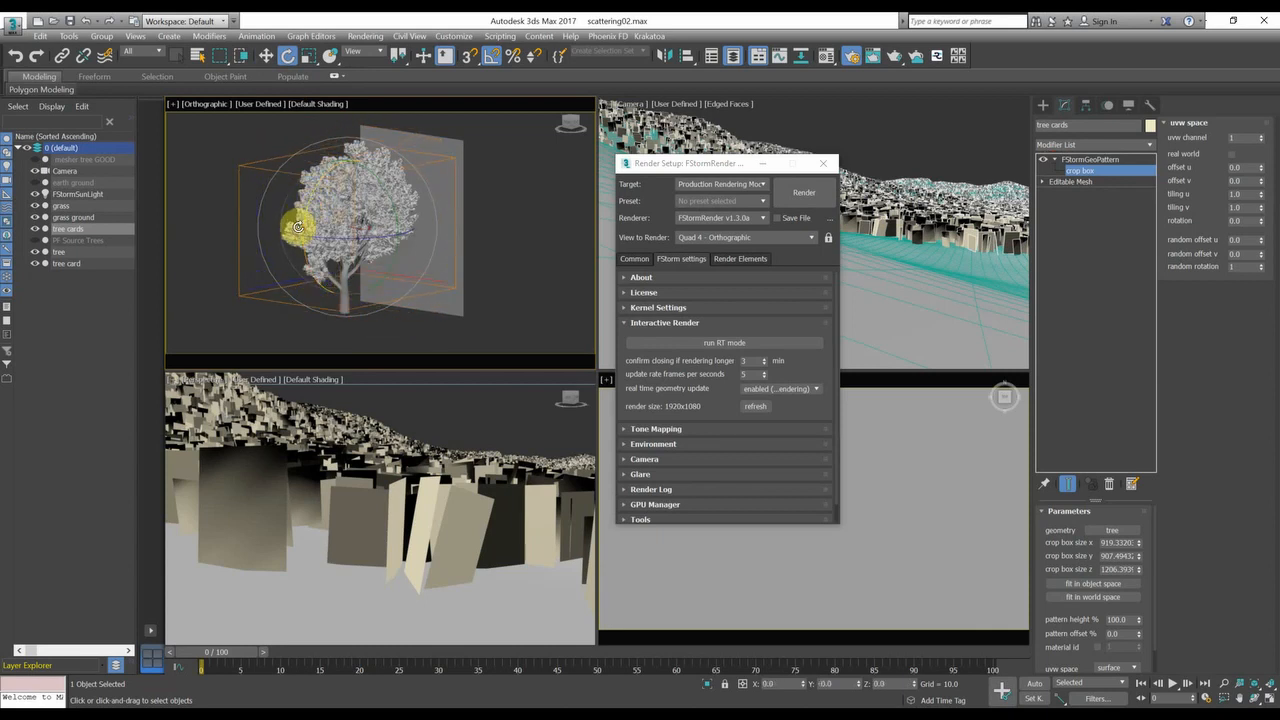
# Drag the crop box edges around the tree to roughly 1039 × 1271 × 989.
pyautogui.moveTo(297, 227); pyautogui.dragTo(432, 231)
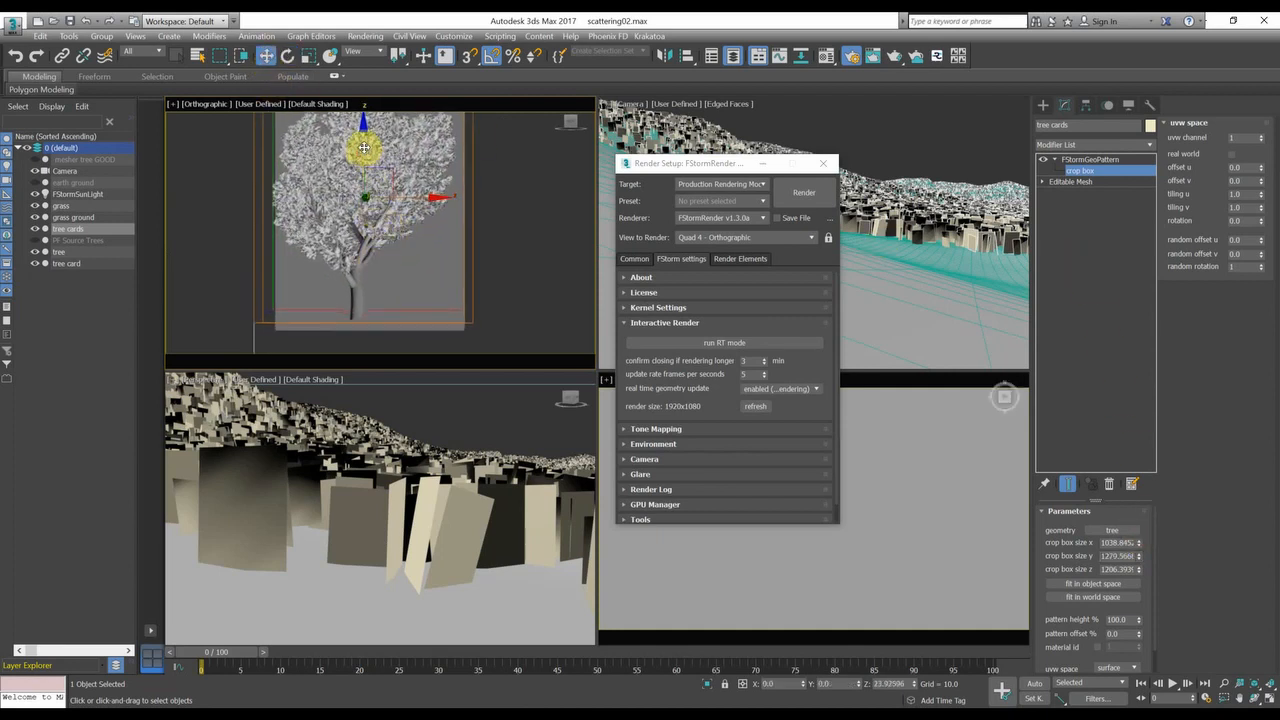
pyautogui.moveTo(365, 145); pyautogui.dragTo(350, 320)
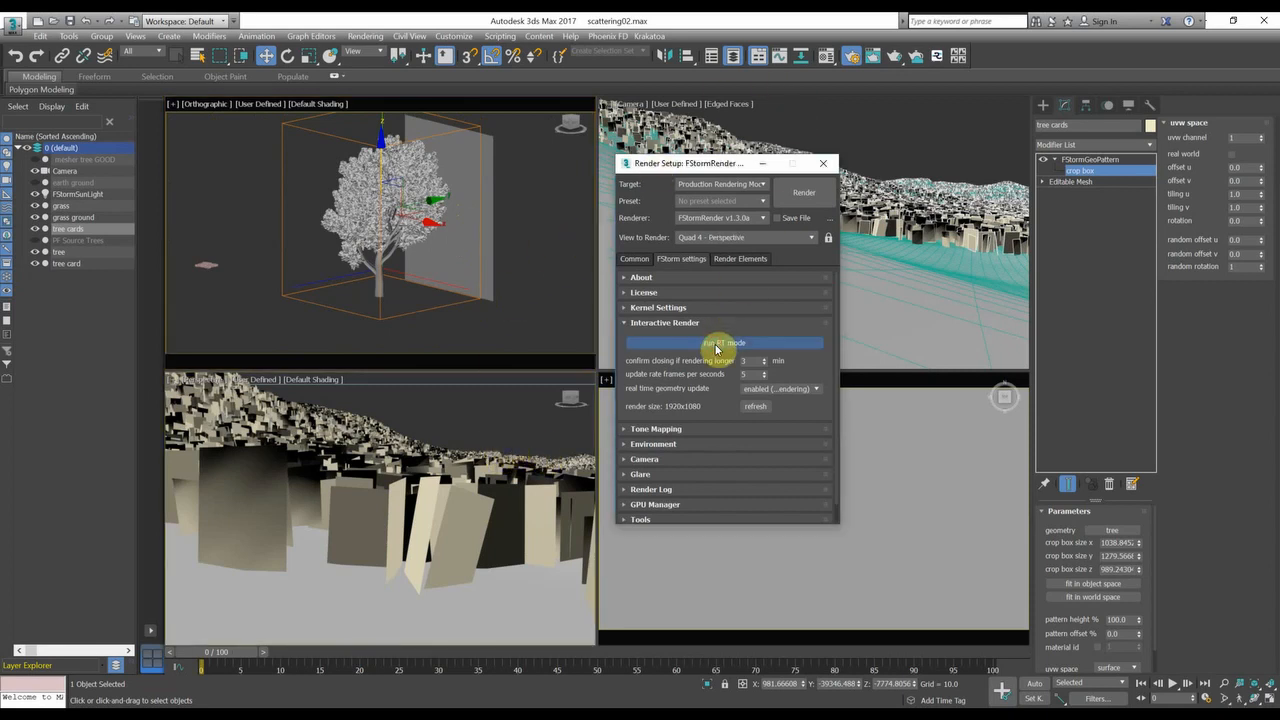
# Start the FStorm RT interactive render, bring its window forward, and select the crop box.
pyautogui.click(723, 342)
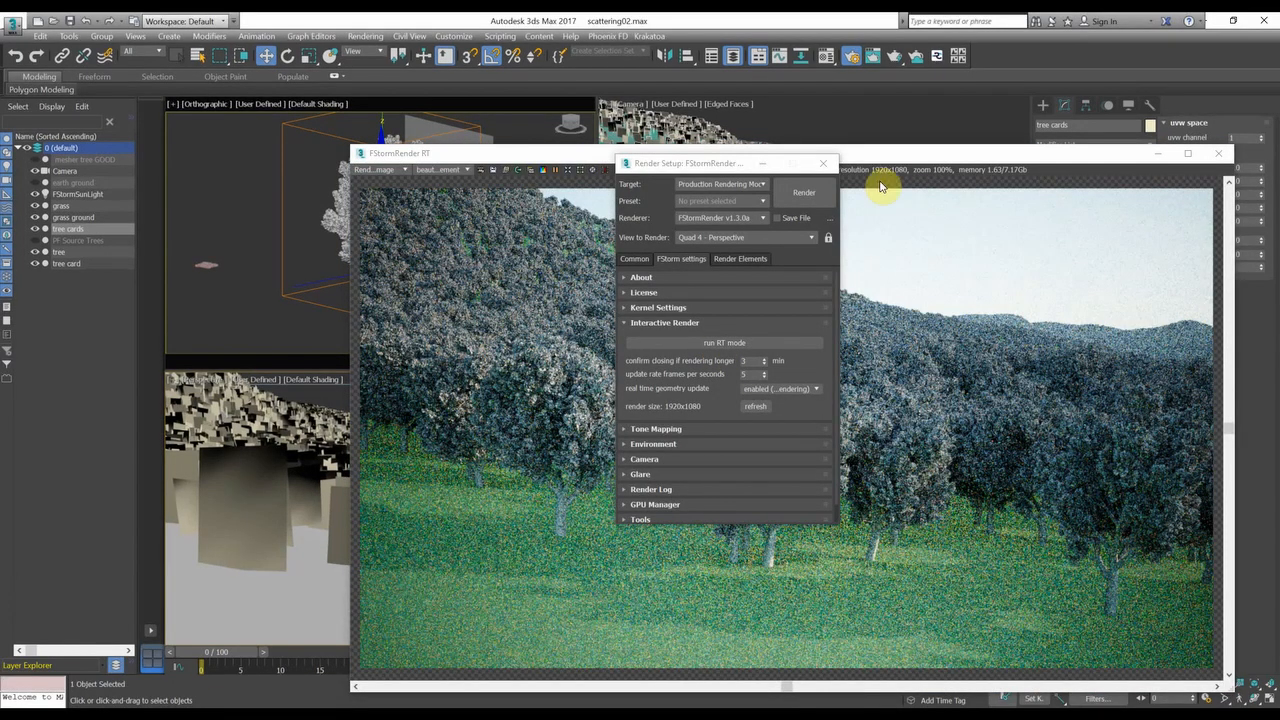
pyautogui.click(823, 163)
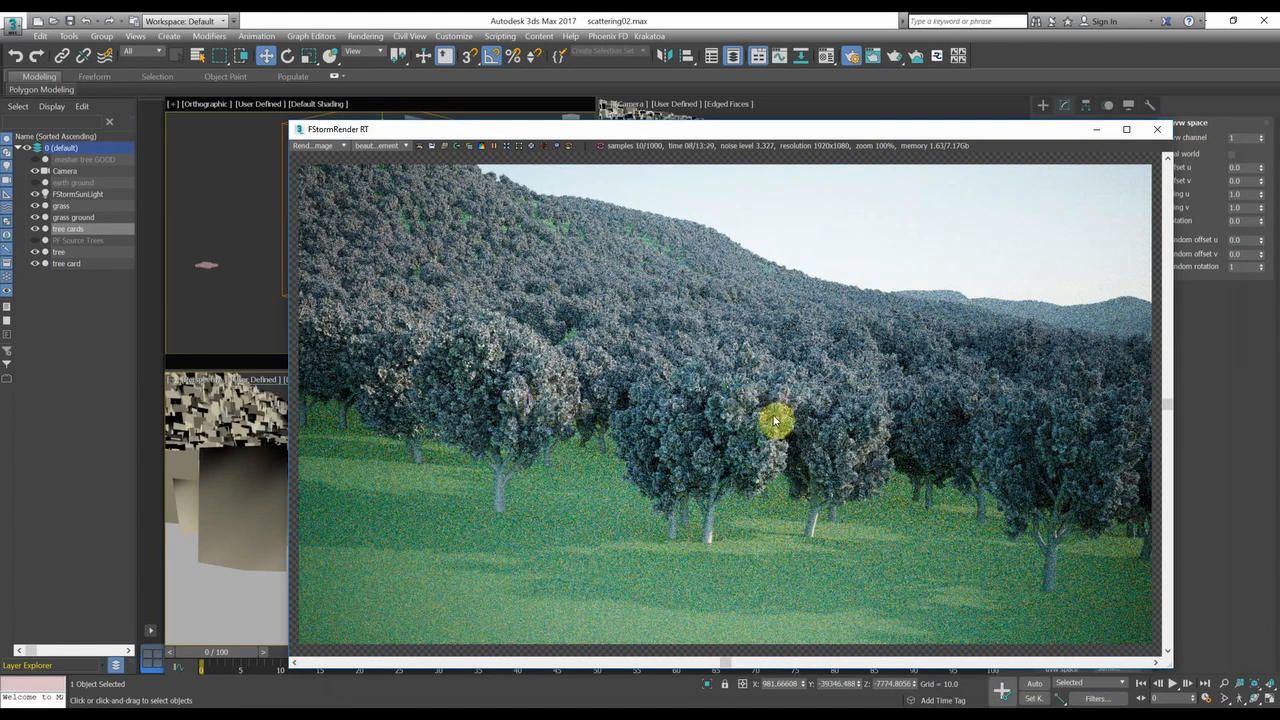
pyautogui.moveTo(818, 498)
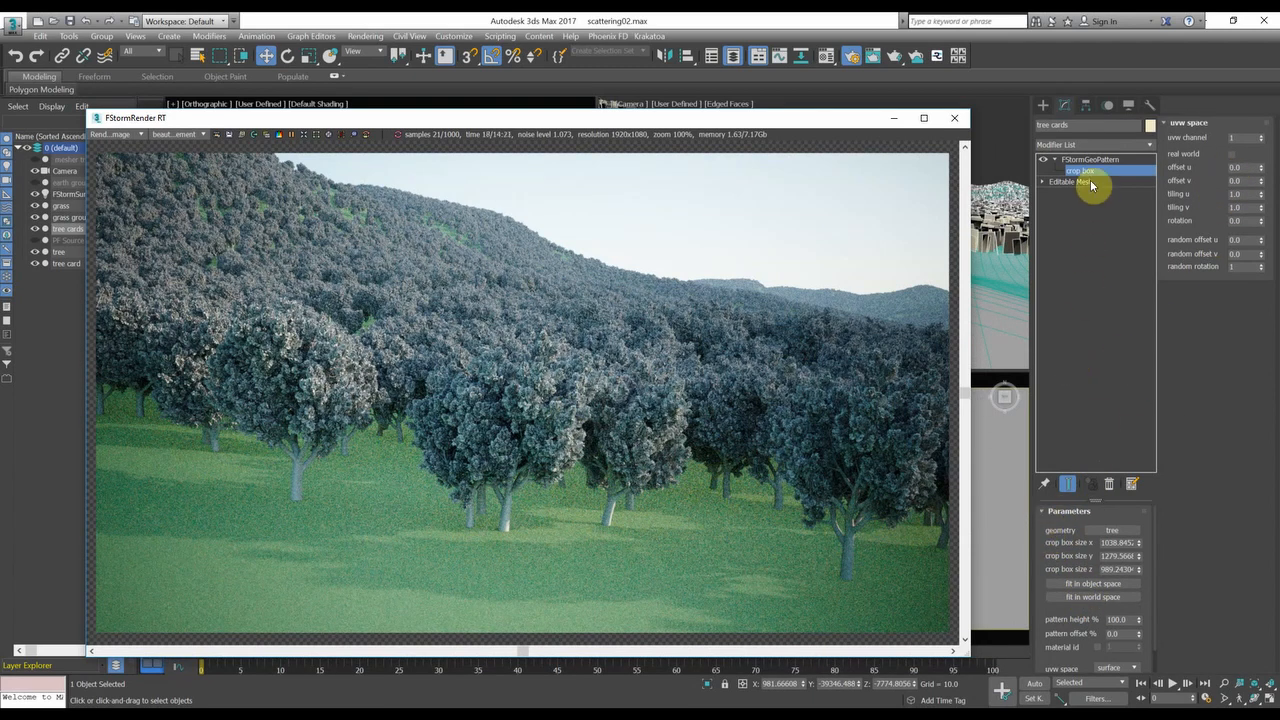
pyautogui.click(1089, 160)
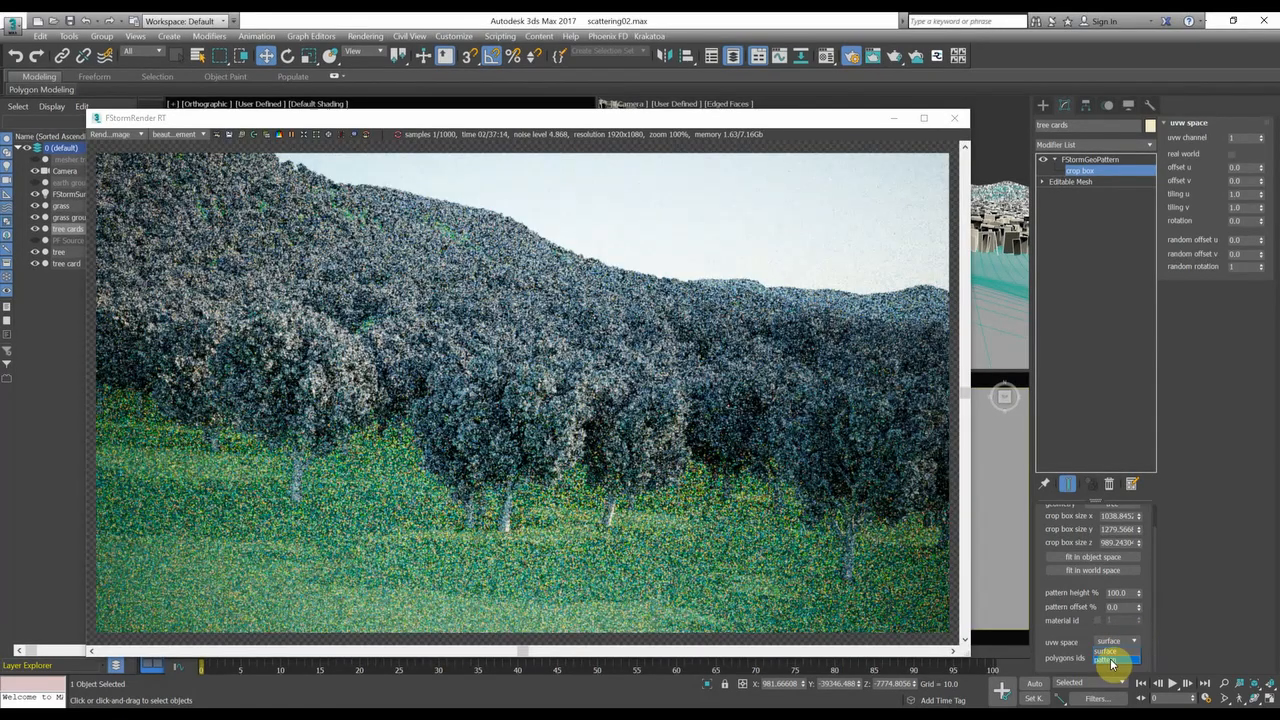
# Set the GeoPattern's UVW space and polygon IDs to pattern, then reopen the Material Editor.
pyautogui.click(1110, 657)
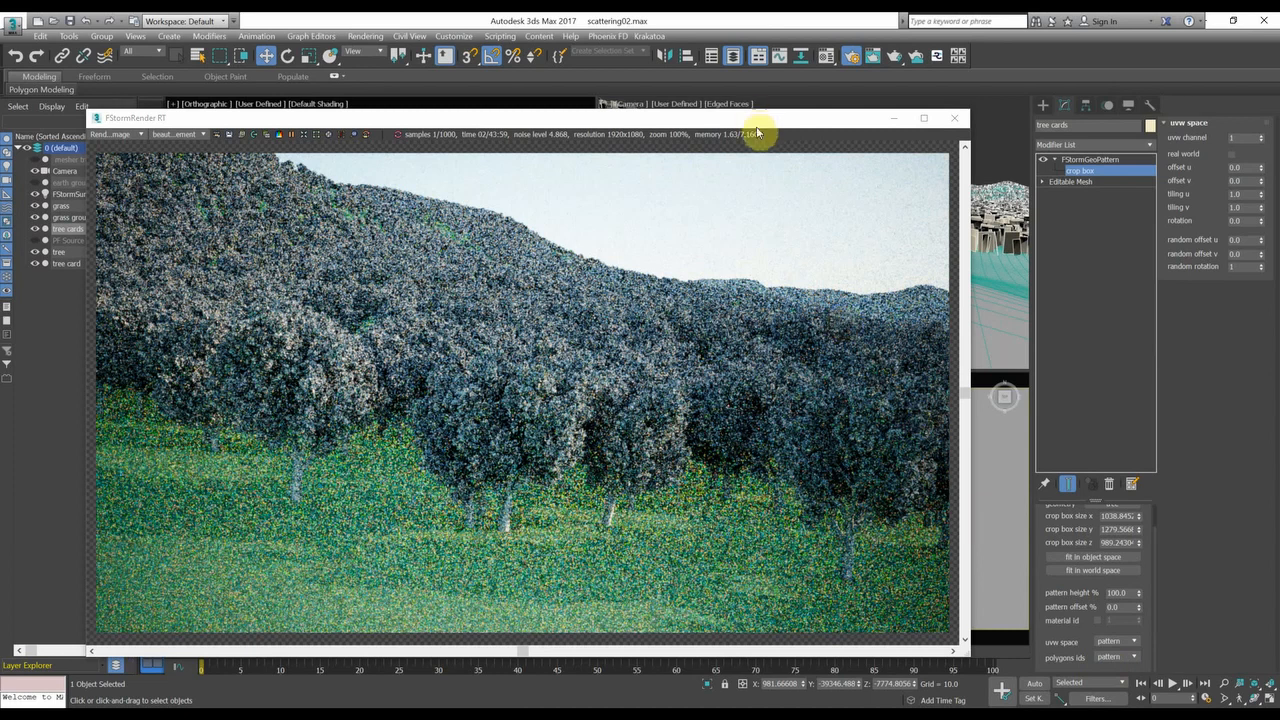
pyautogui.moveTo(762, 124)
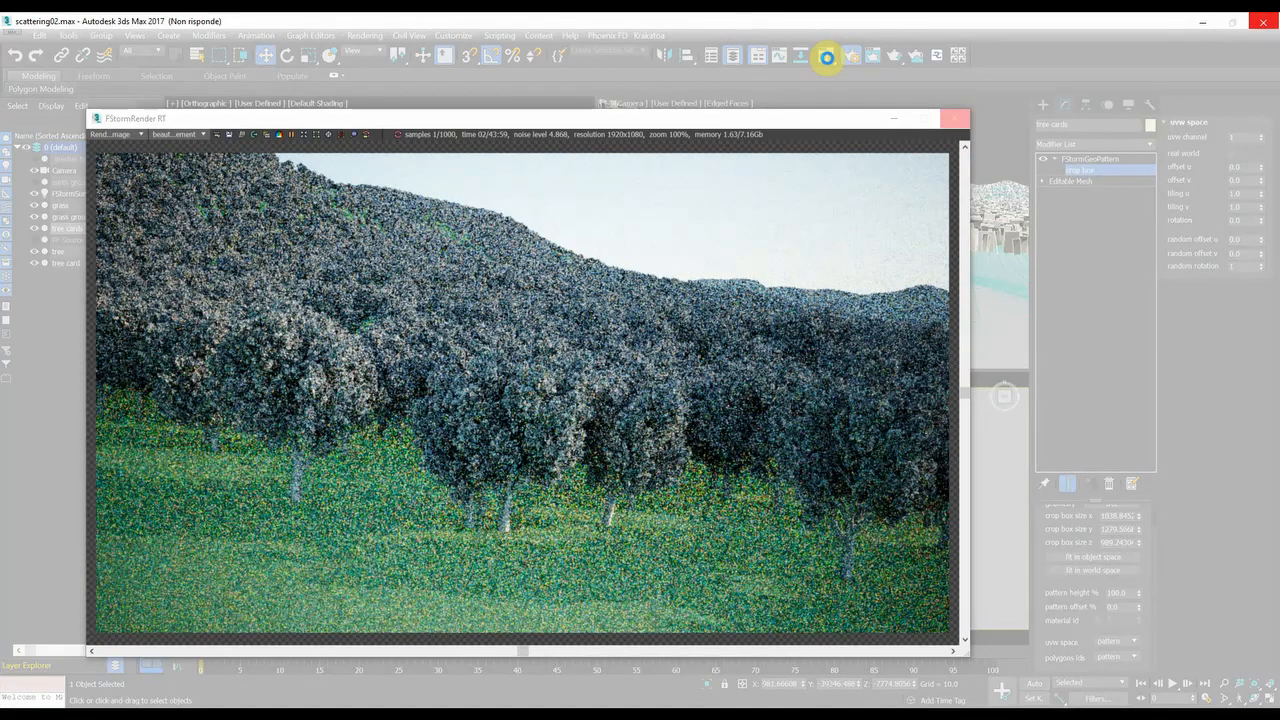
pyautogui.click(828, 56)
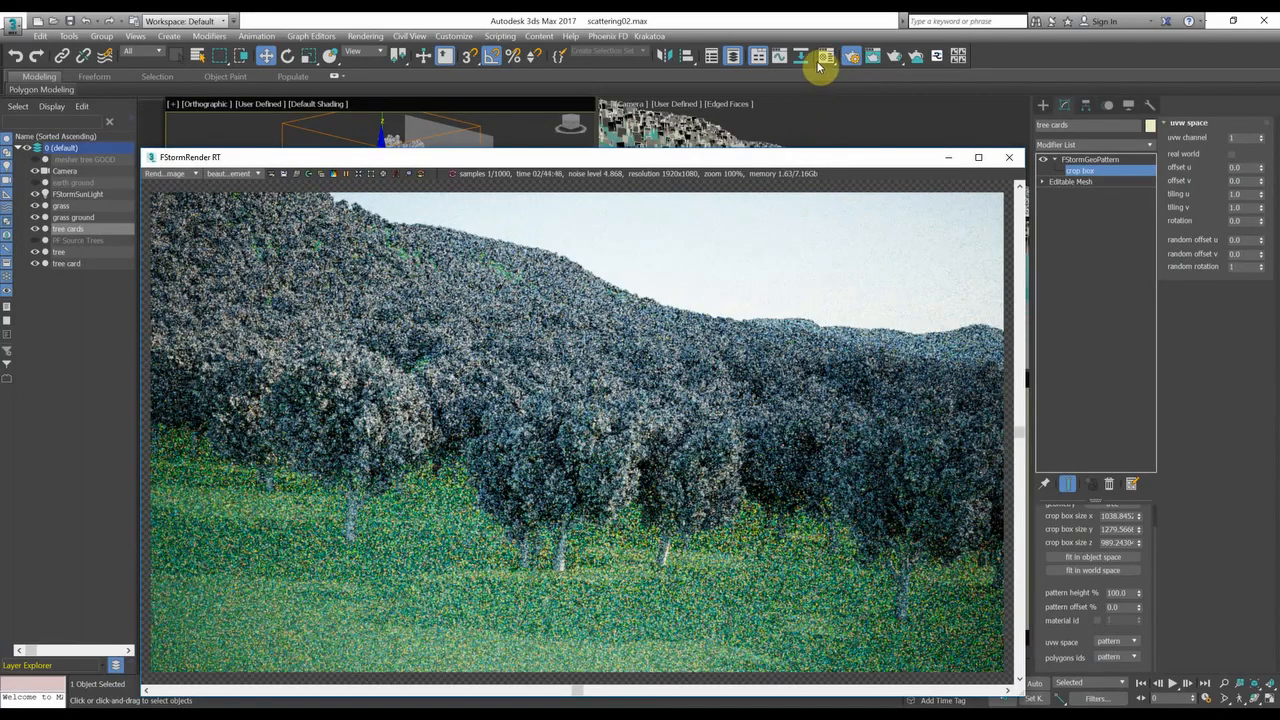
pyautogui.click(824, 56)
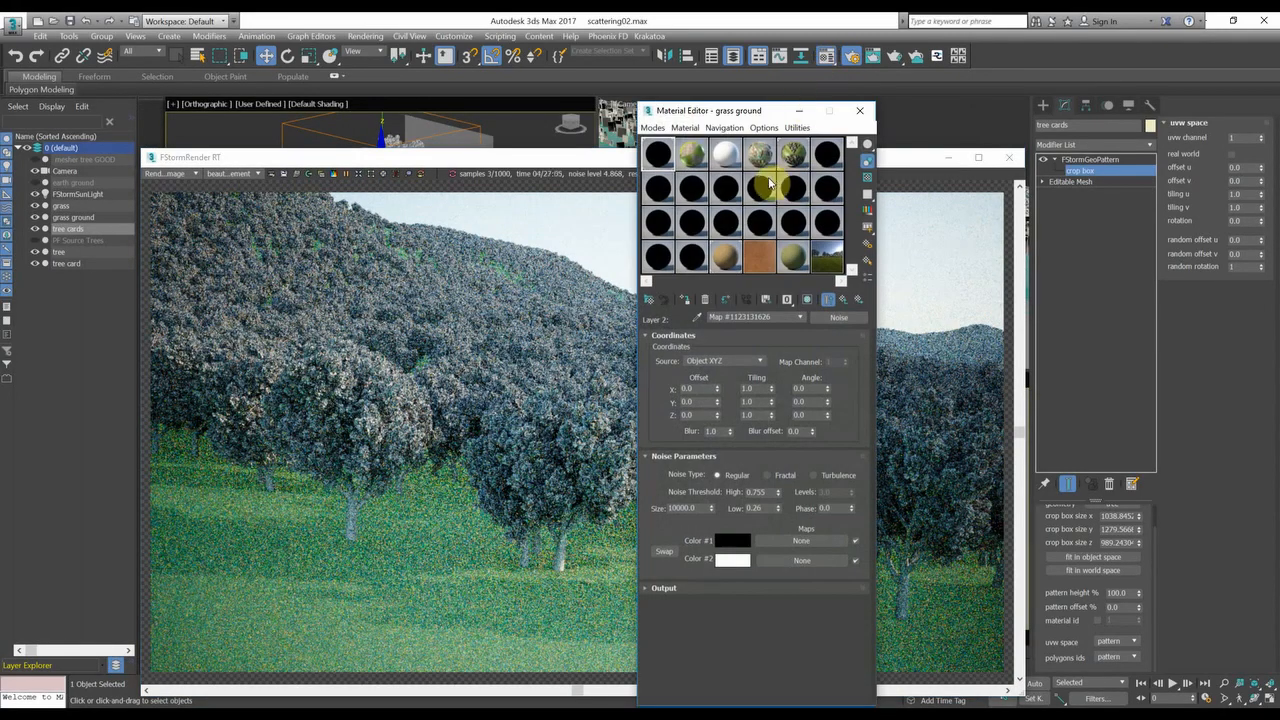
# Select a different sample slot in the Compact Material Editor.
pyautogui.click(793, 153)
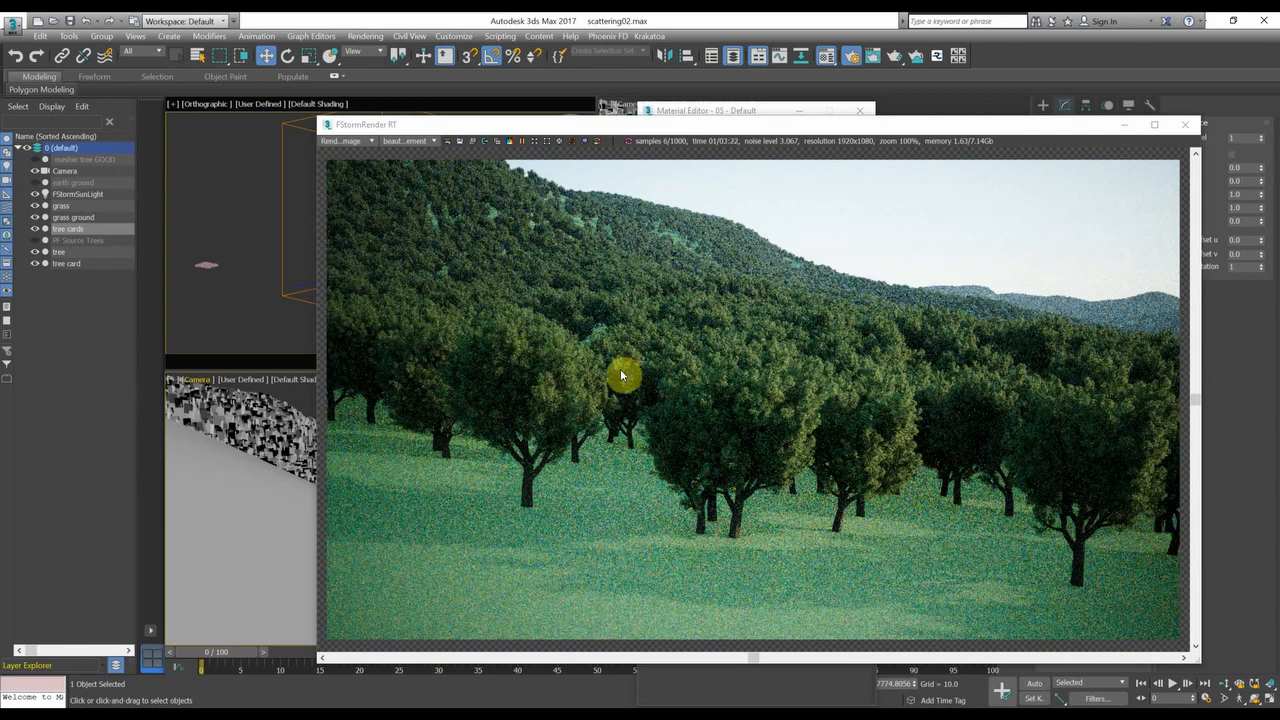
pyautogui.moveTo(858, 305)
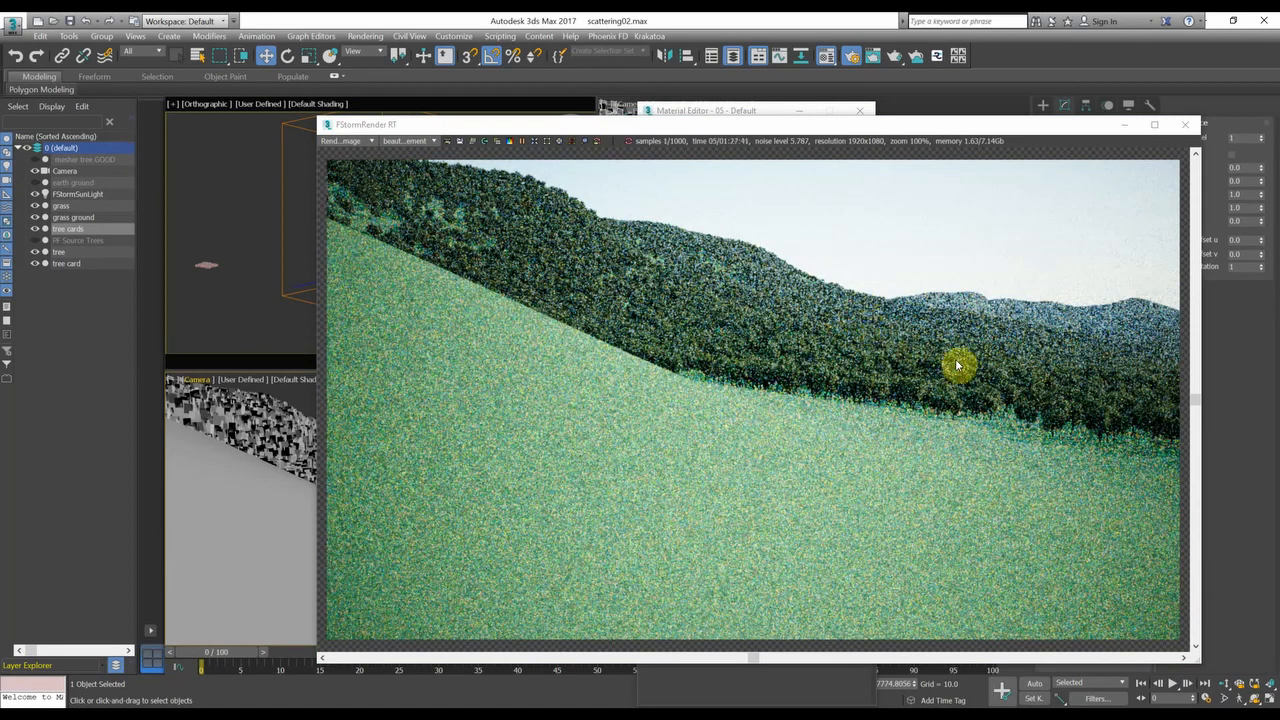
pyautogui.moveTo(1007, 407)
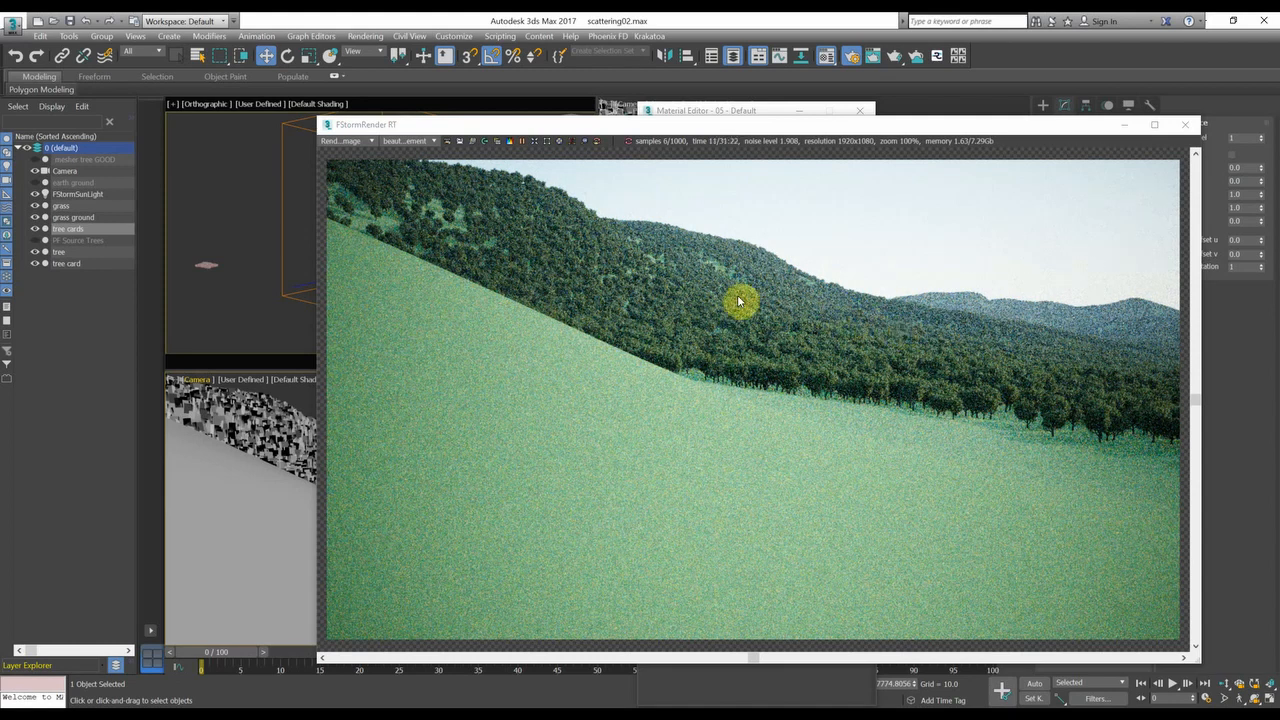
pyautogui.moveTo(805, 325)
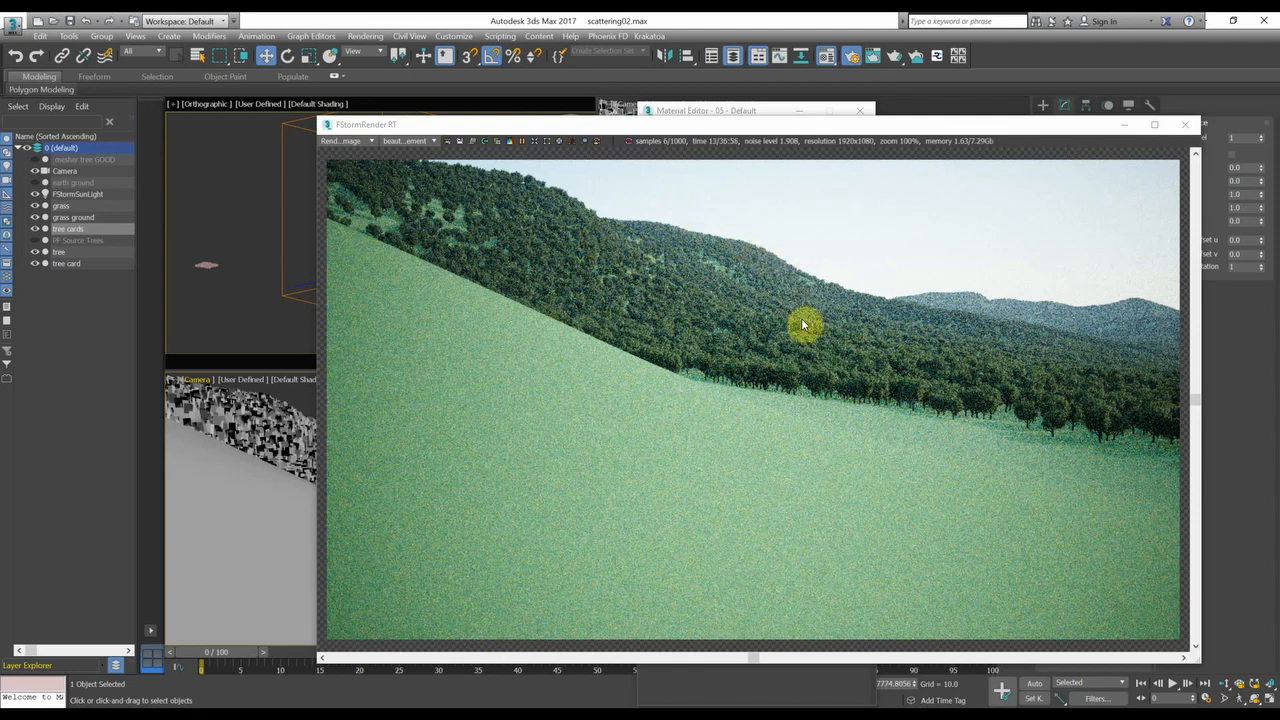
pyautogui.moveTo(678, 275)
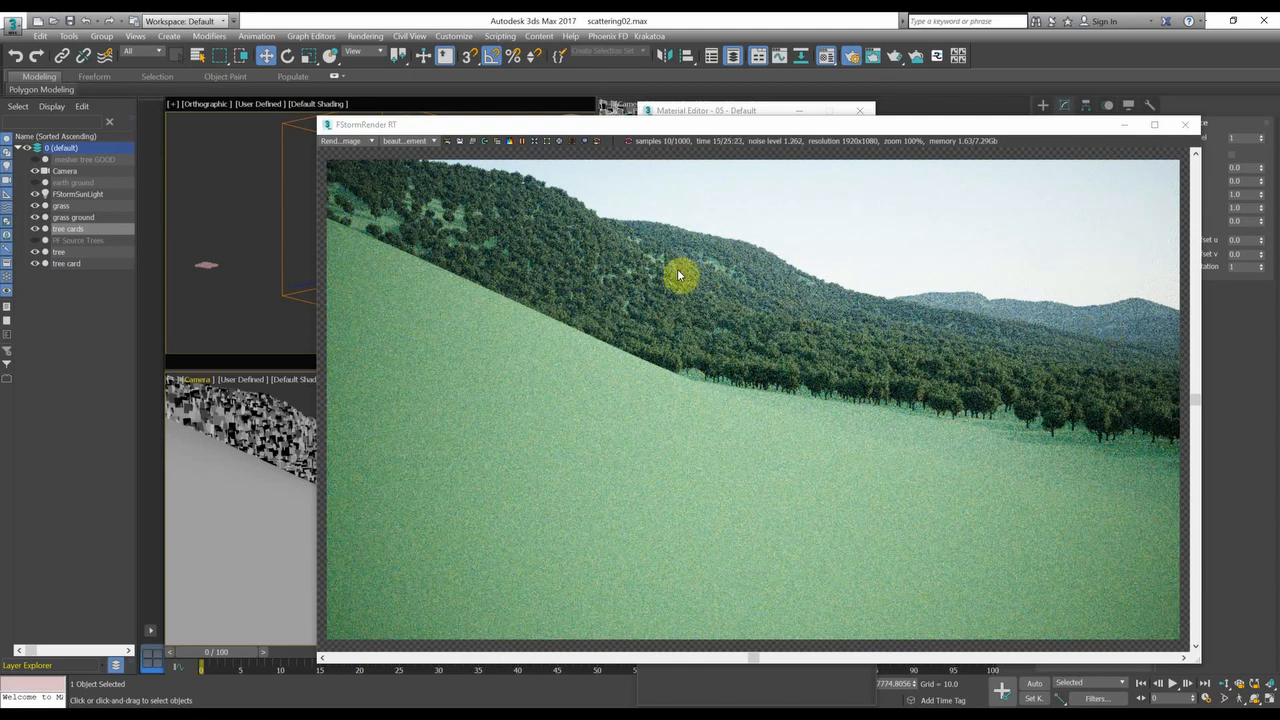
pyautogui.moveTo(1040, 310)
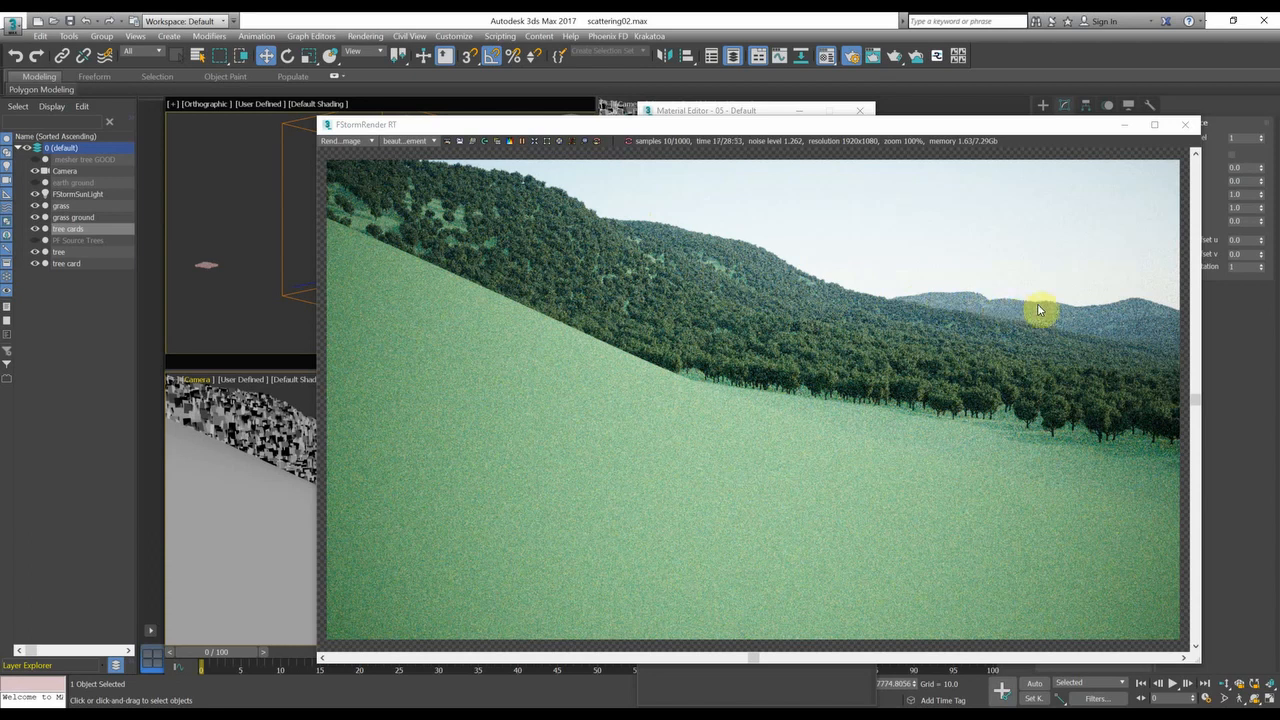
pyautogui.moveTo(880, 388)
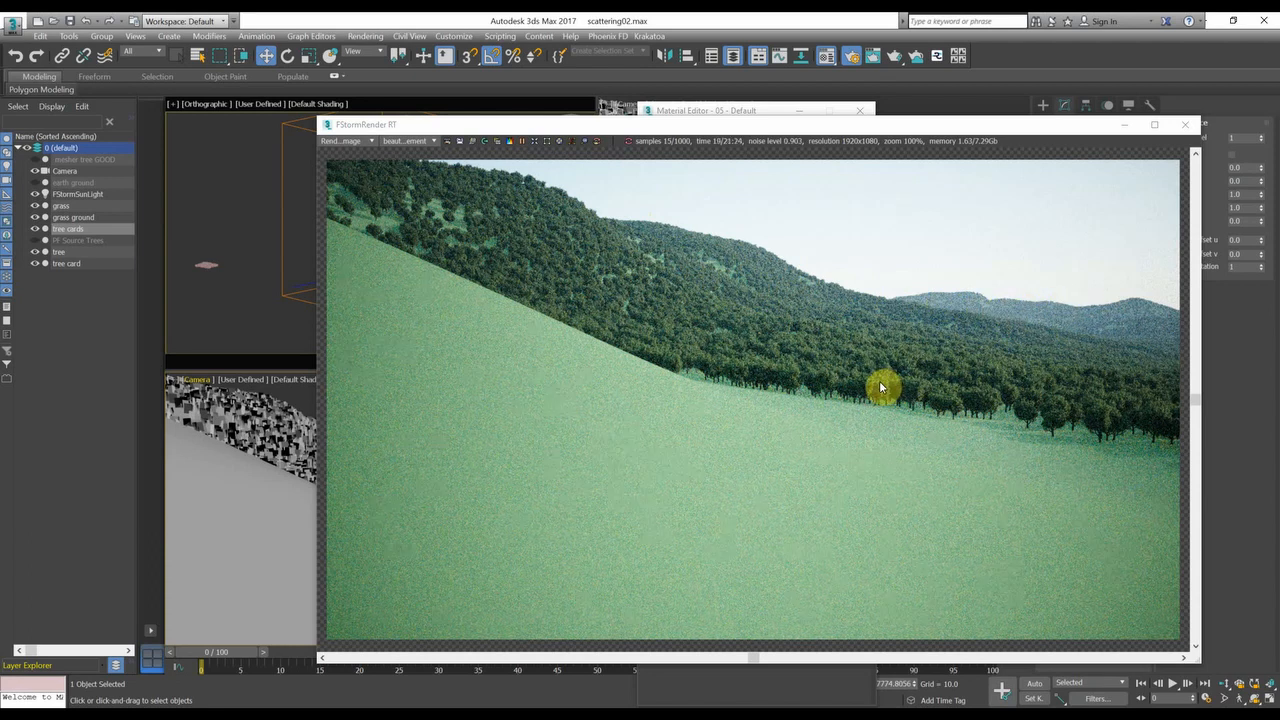